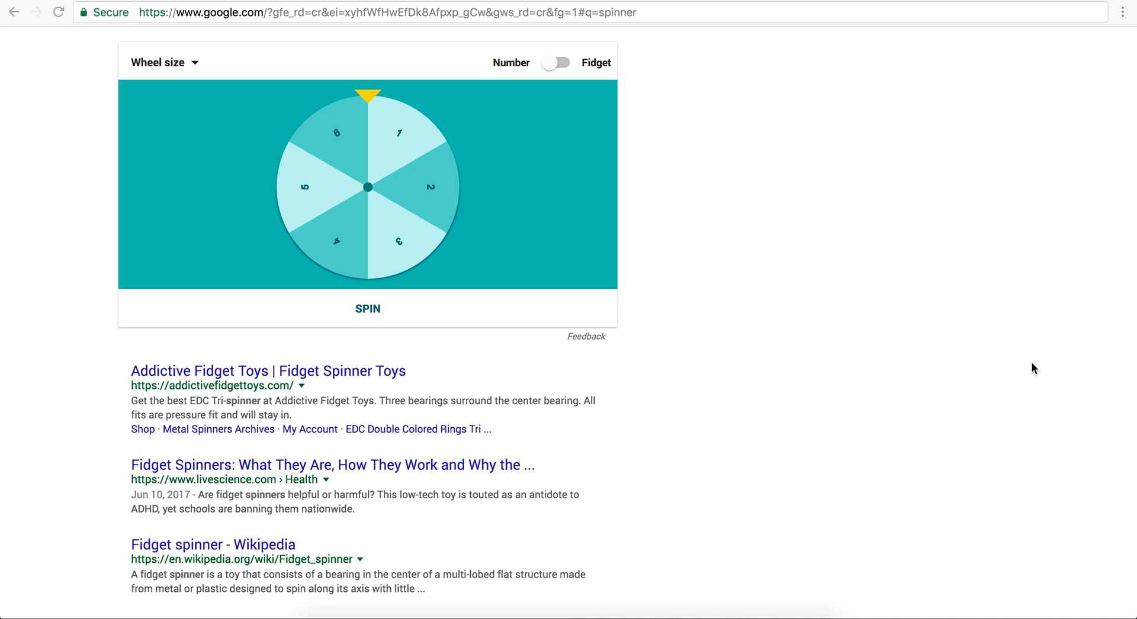
mouse_move(415, 186)
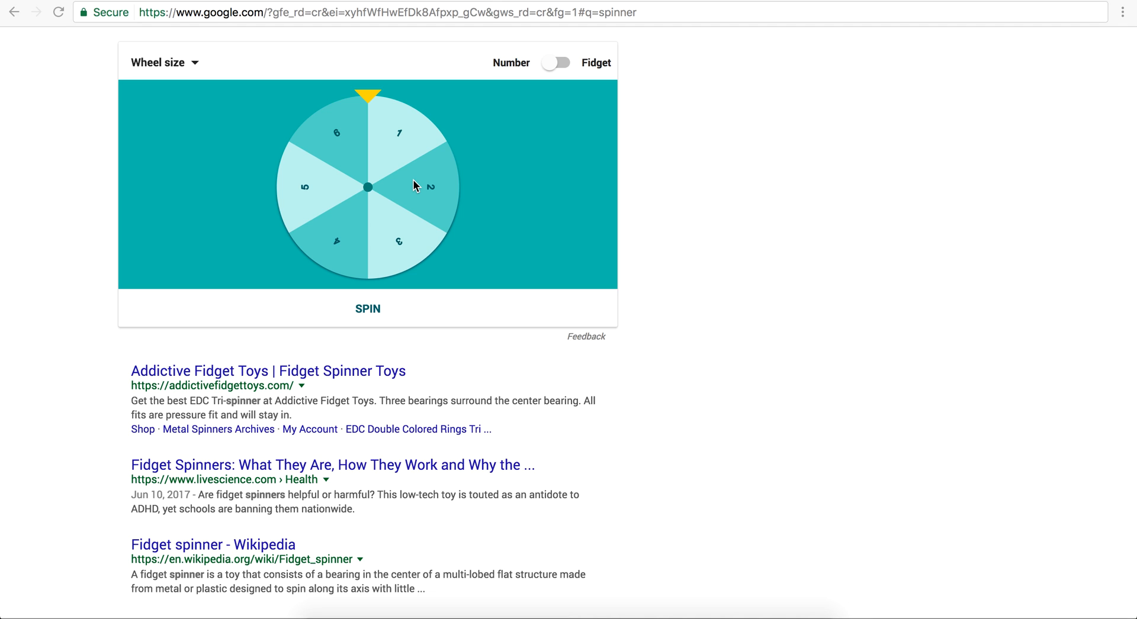
mouse_move(301, 211)
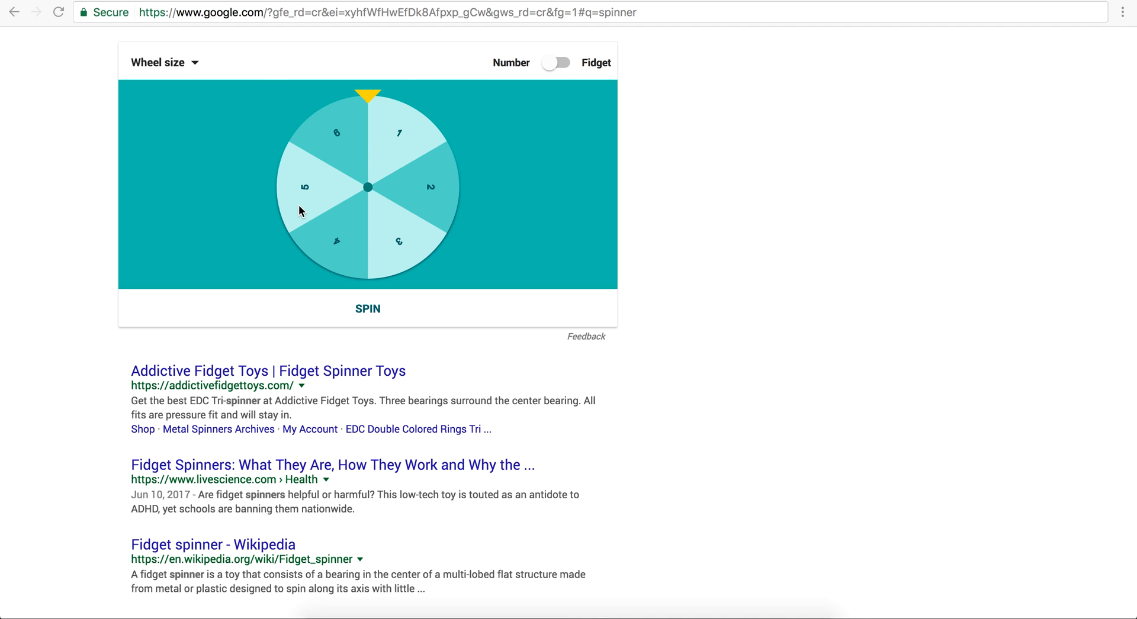
mouse_move(272, 176)
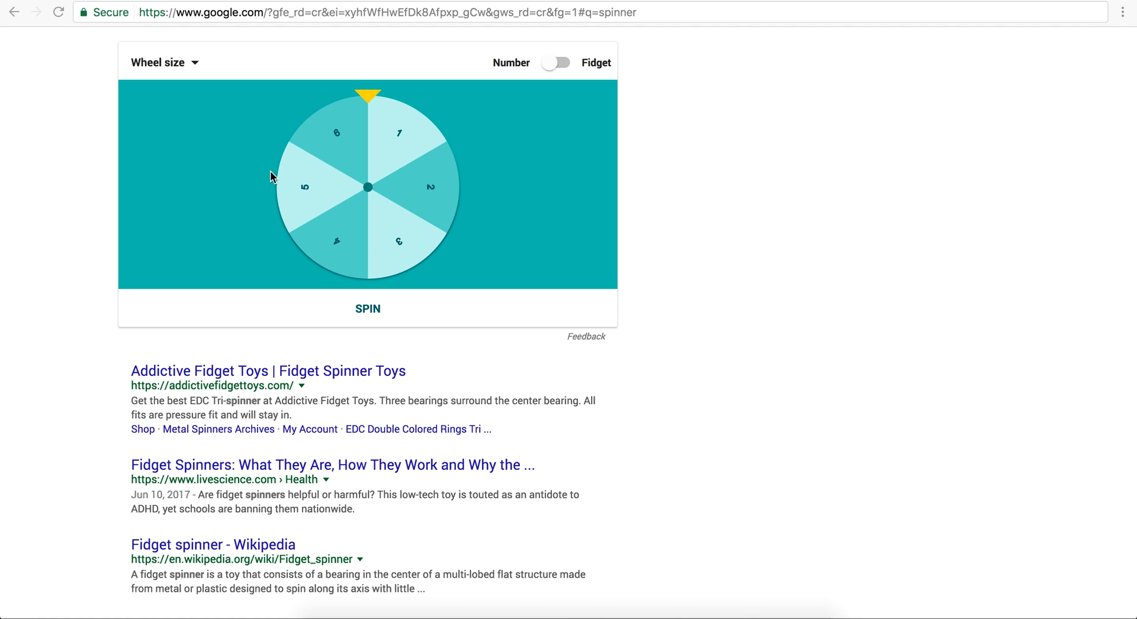
mouse_move(577, 38)
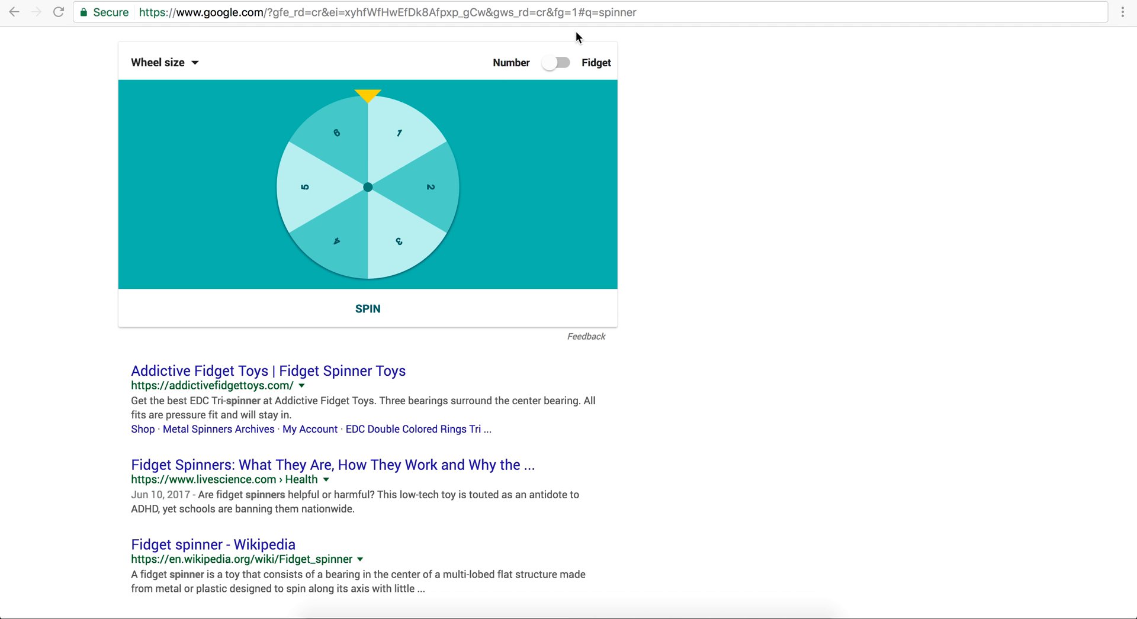
mouse_move(561, 67)
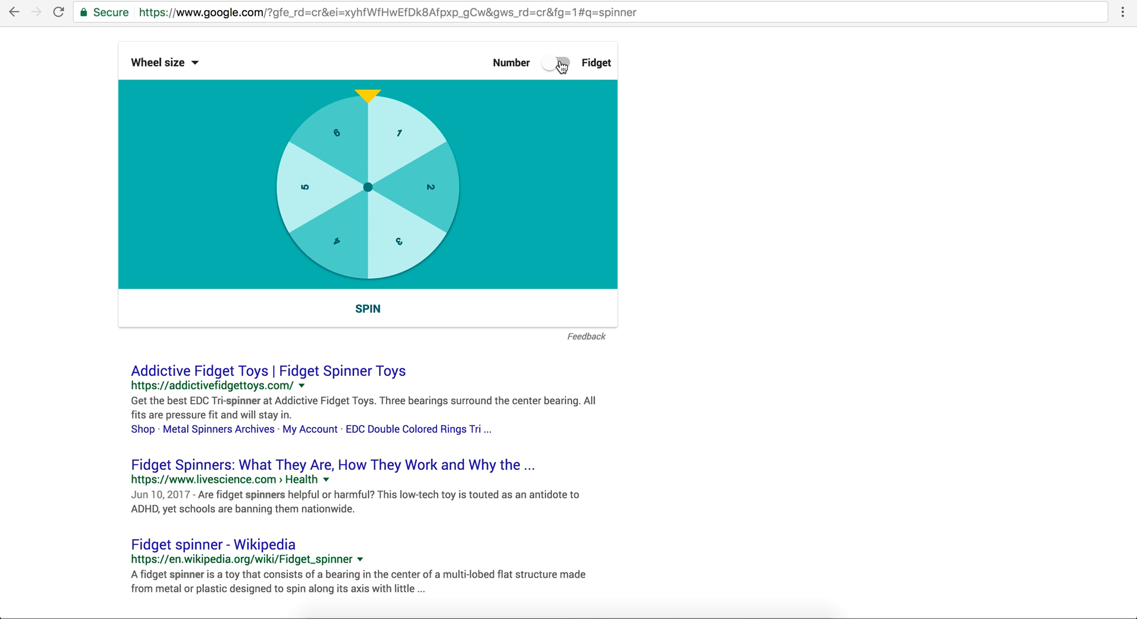
- Toggle the spinner to Fidget and back to Number, then spin the wheel until it lands on 2
click(554, 63)
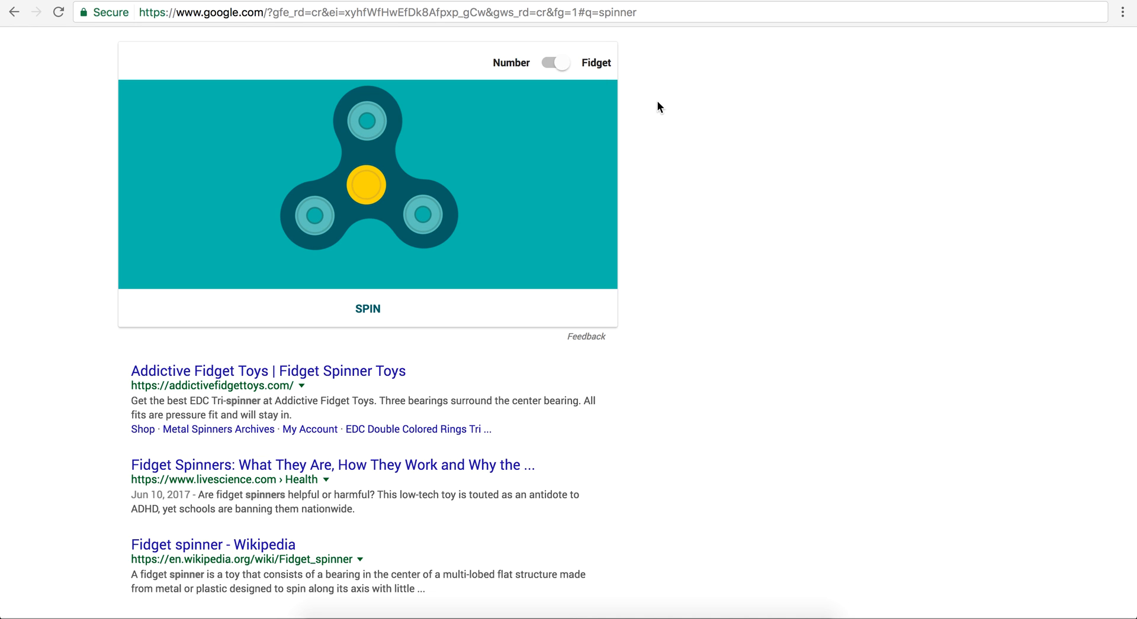
mouse_move(345, 181)
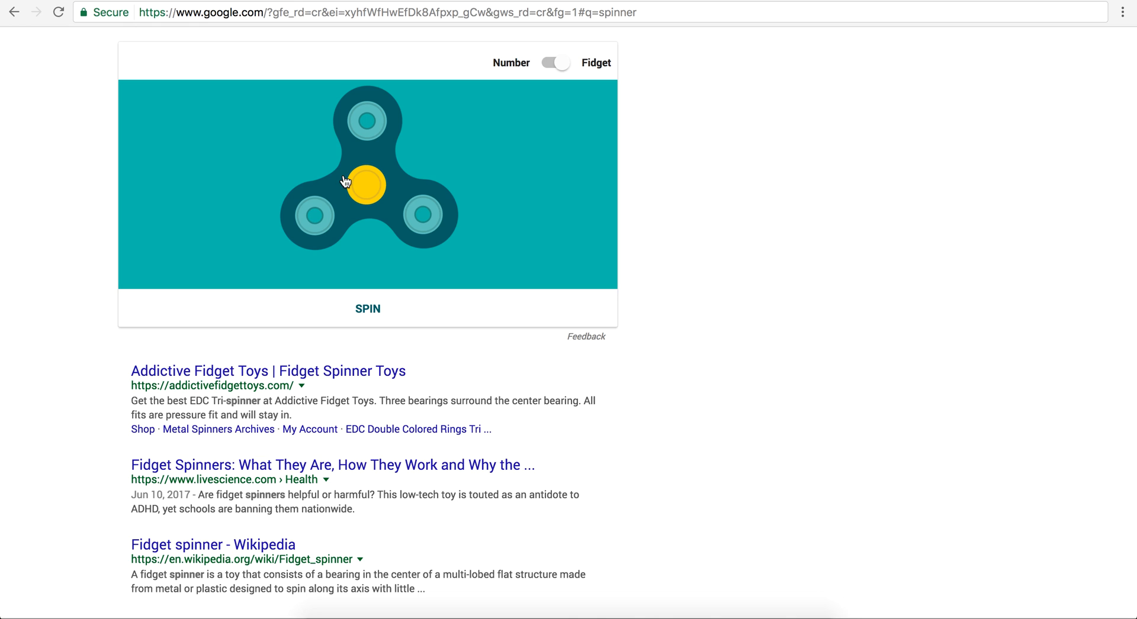
mouse_move(519, 76)
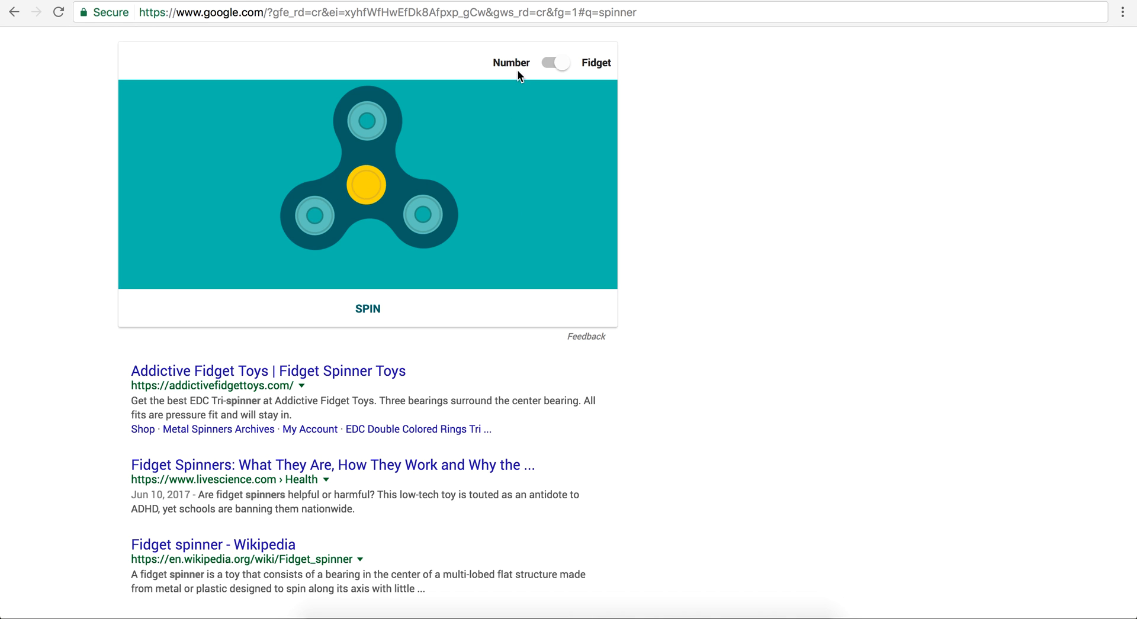
click(555, 62)
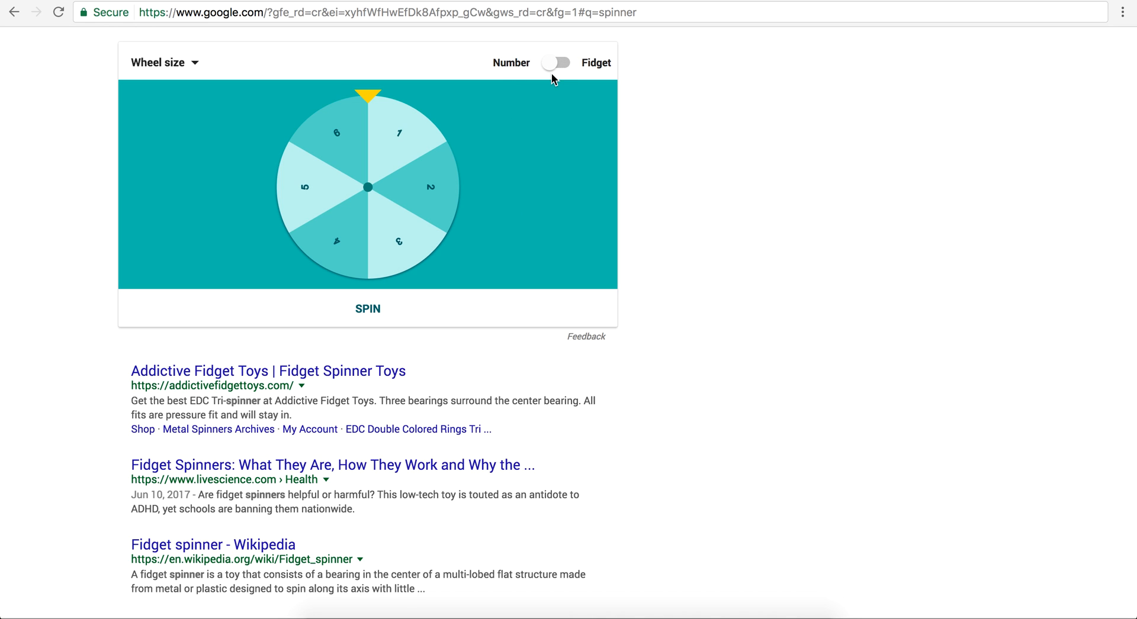
mouse_move(320, 210)
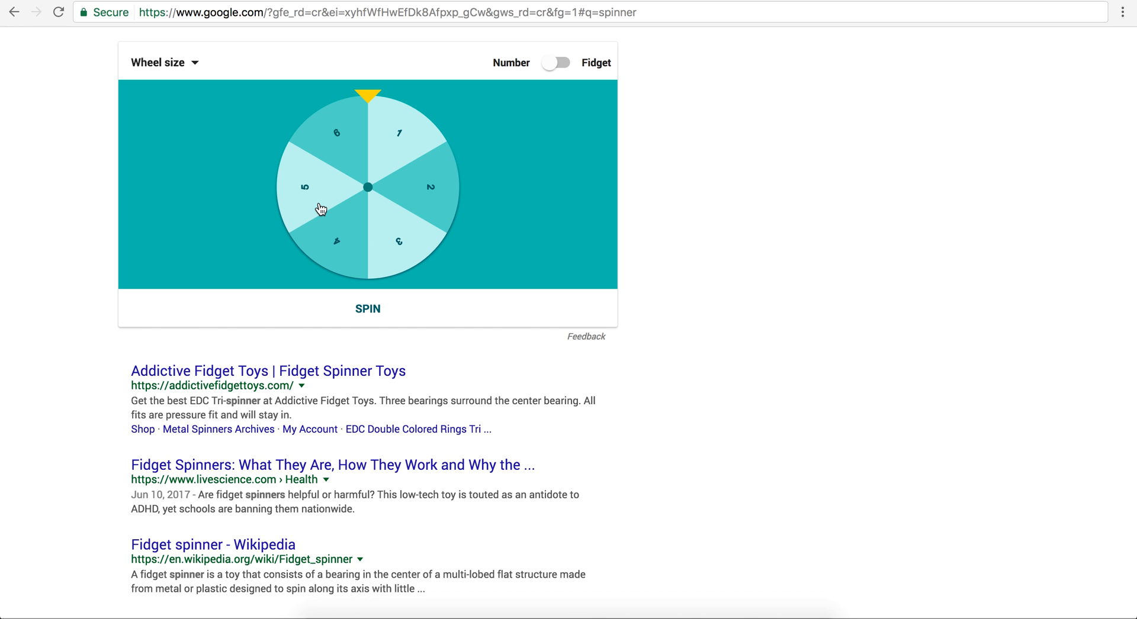
mouse_move(427, 323)
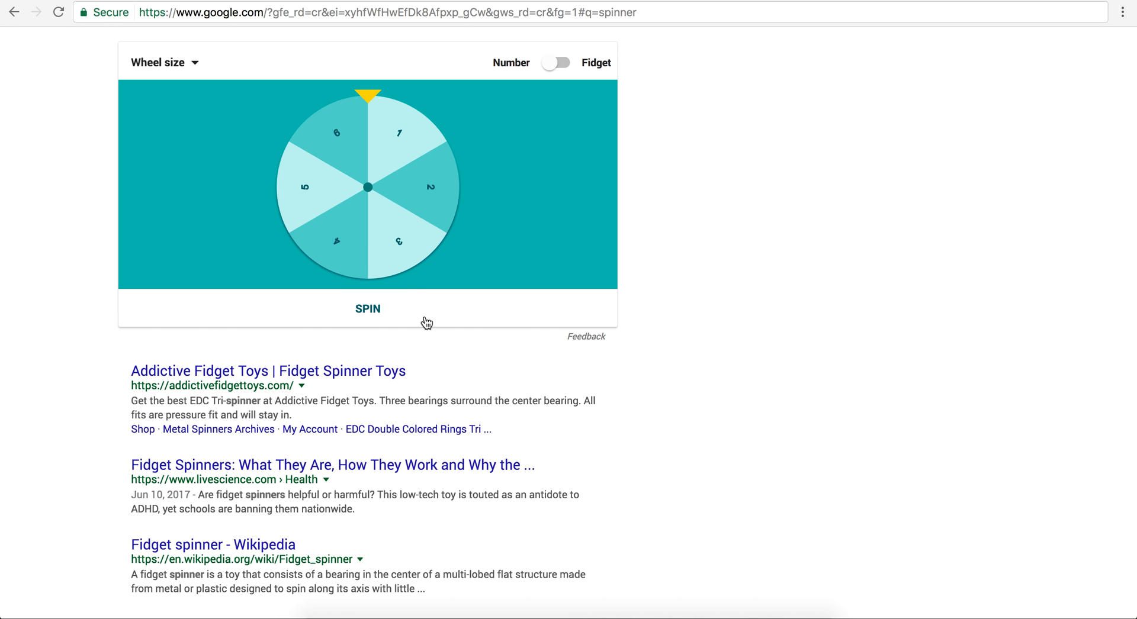
click(367, 309)
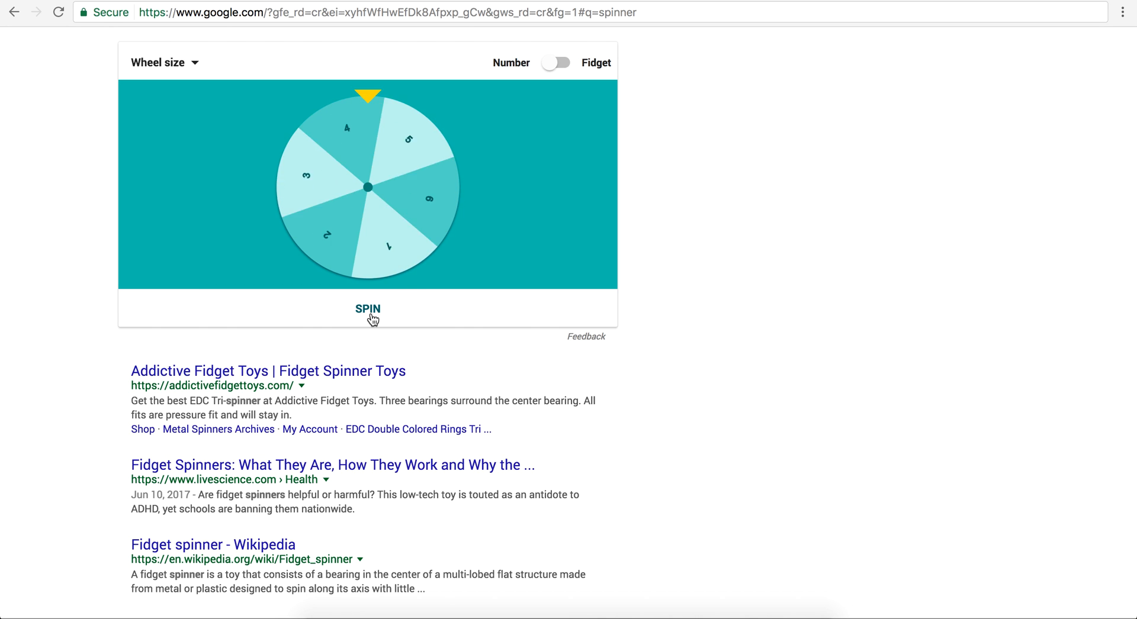
click(368, 309)
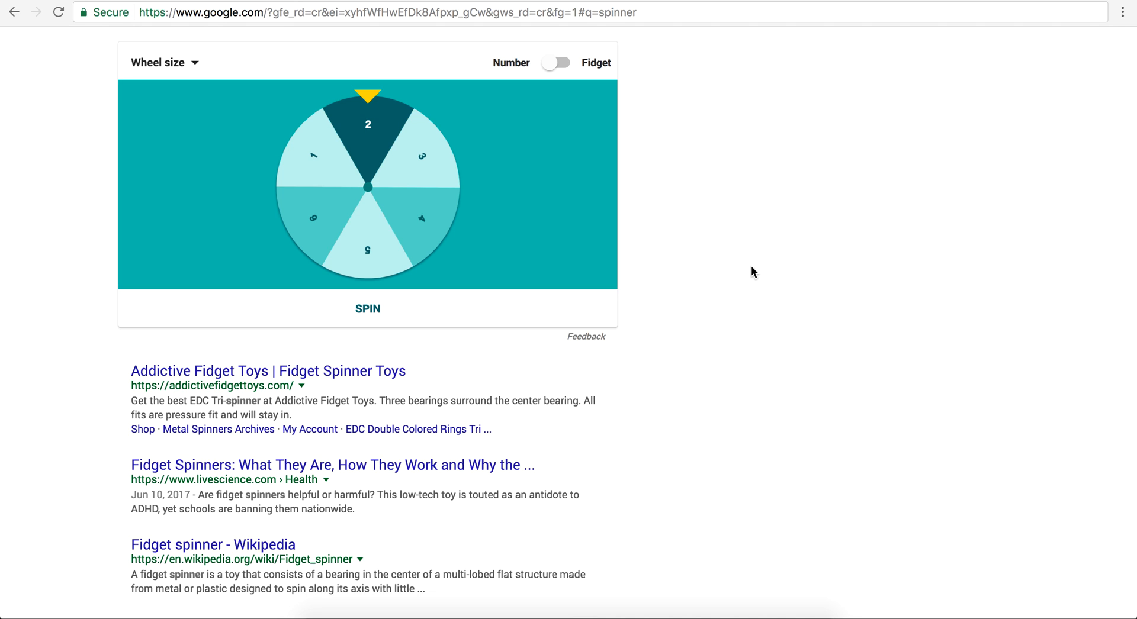
mouse_move(403, 173)
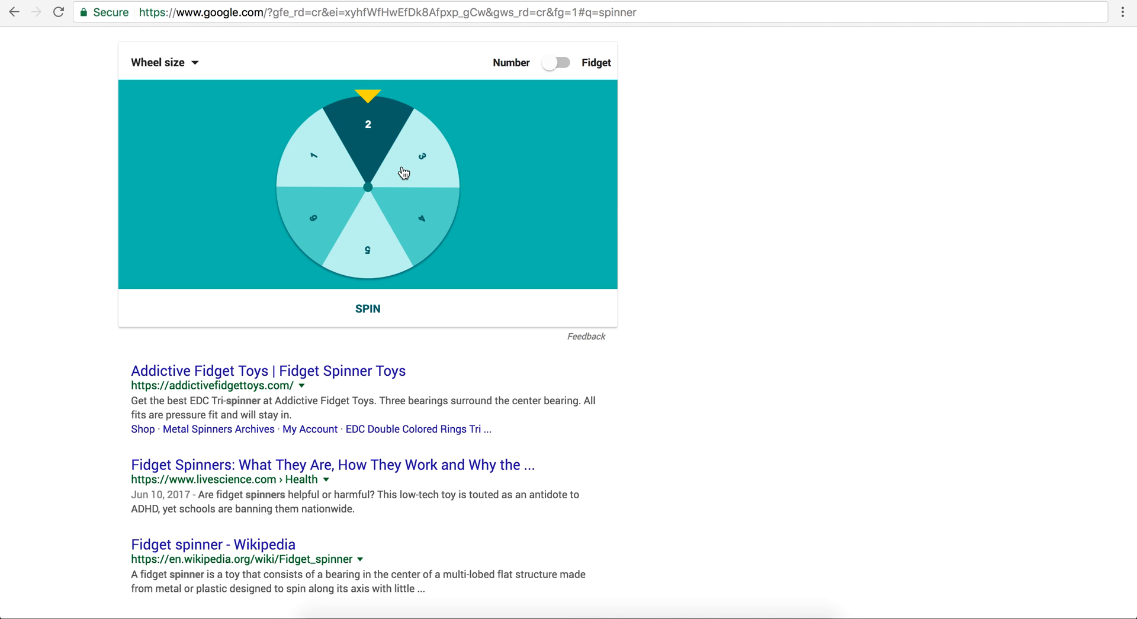
mouse_move(417, 178)
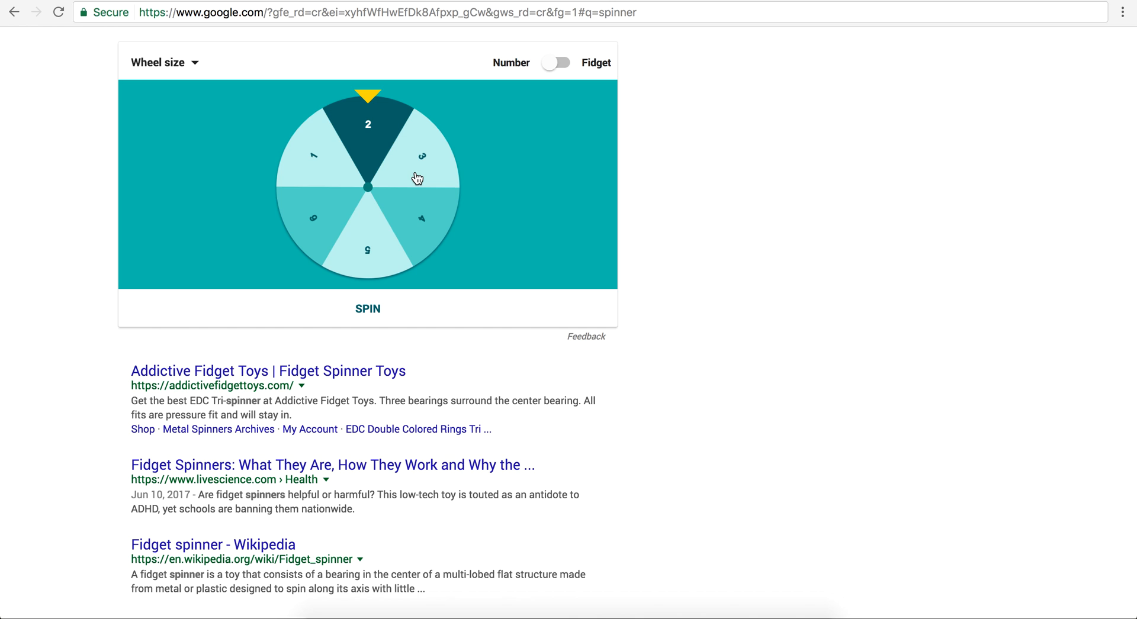
right_click(417, 177)
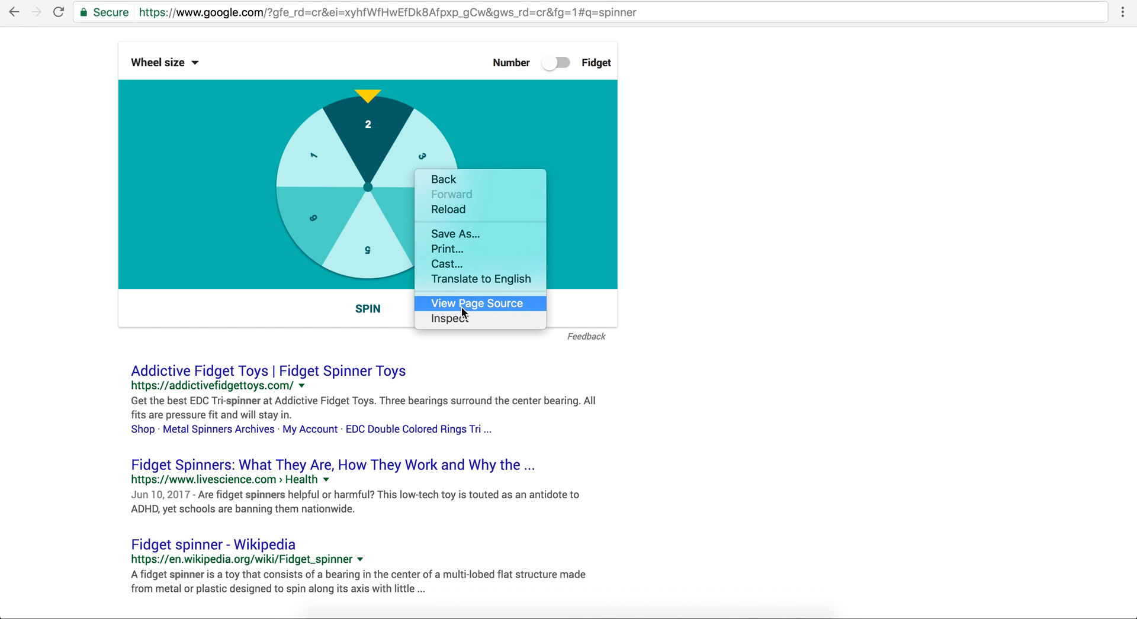
click(450, 317)
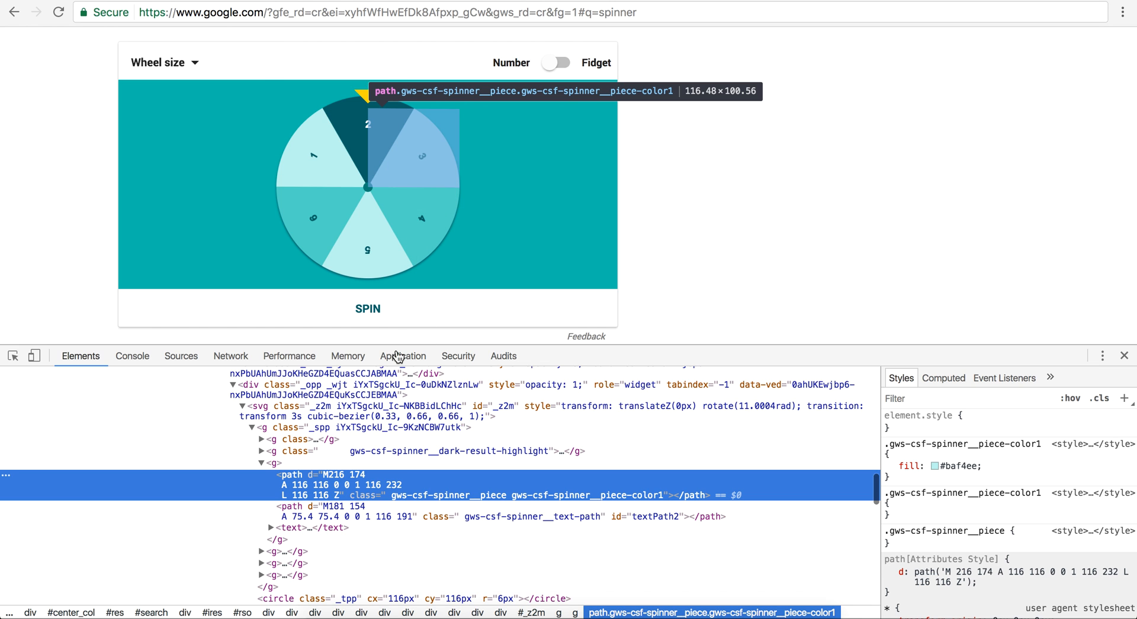
mouse_move(260, 406)
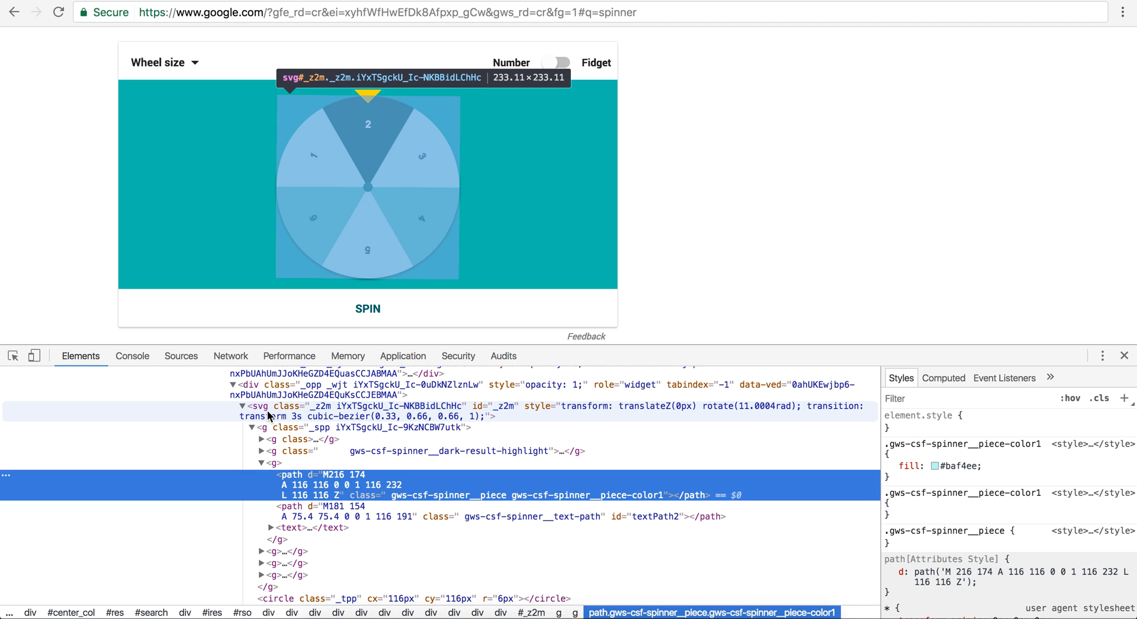
mouse_move(998, 312)
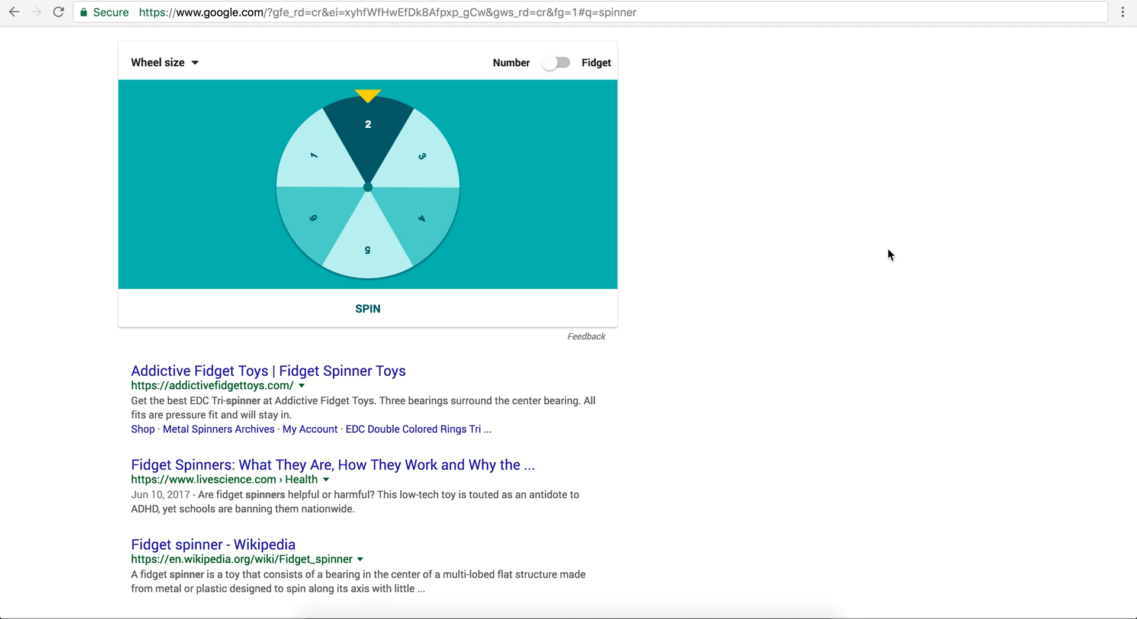
mouse_move(408, 216)
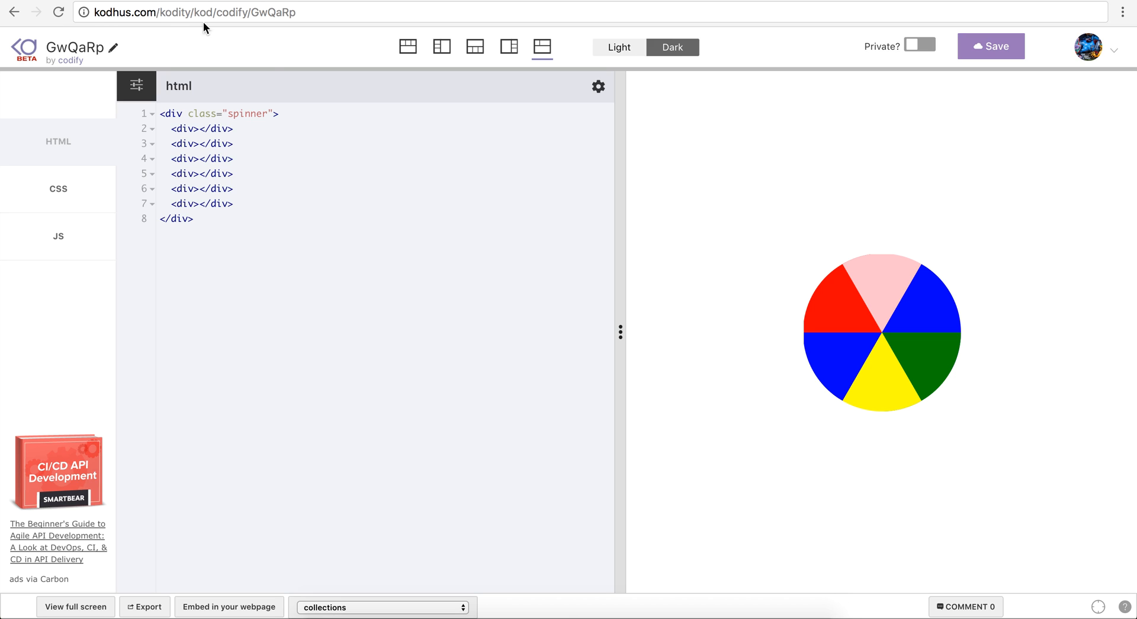
mouse_move(390, 180)
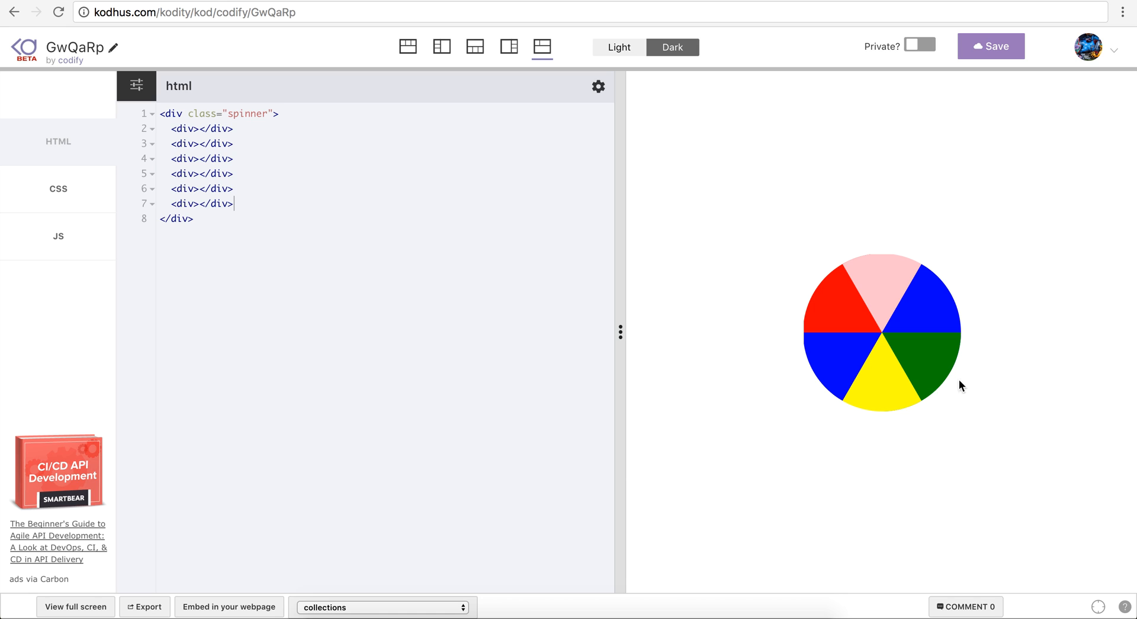
mouse_move(890, 406)
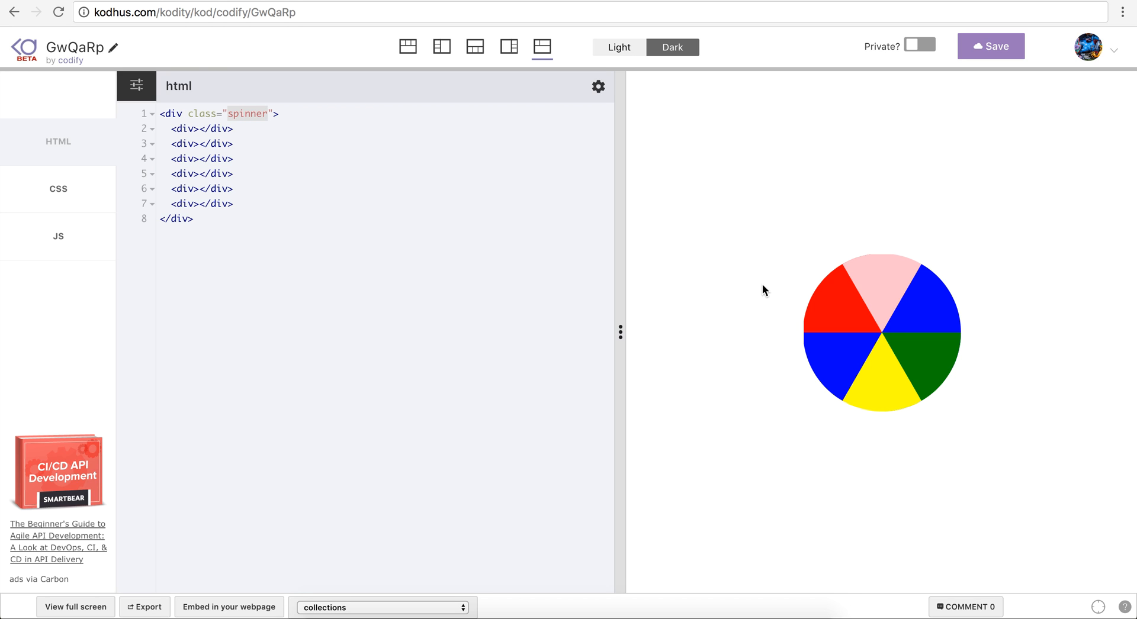
mouse_move(575, 284)
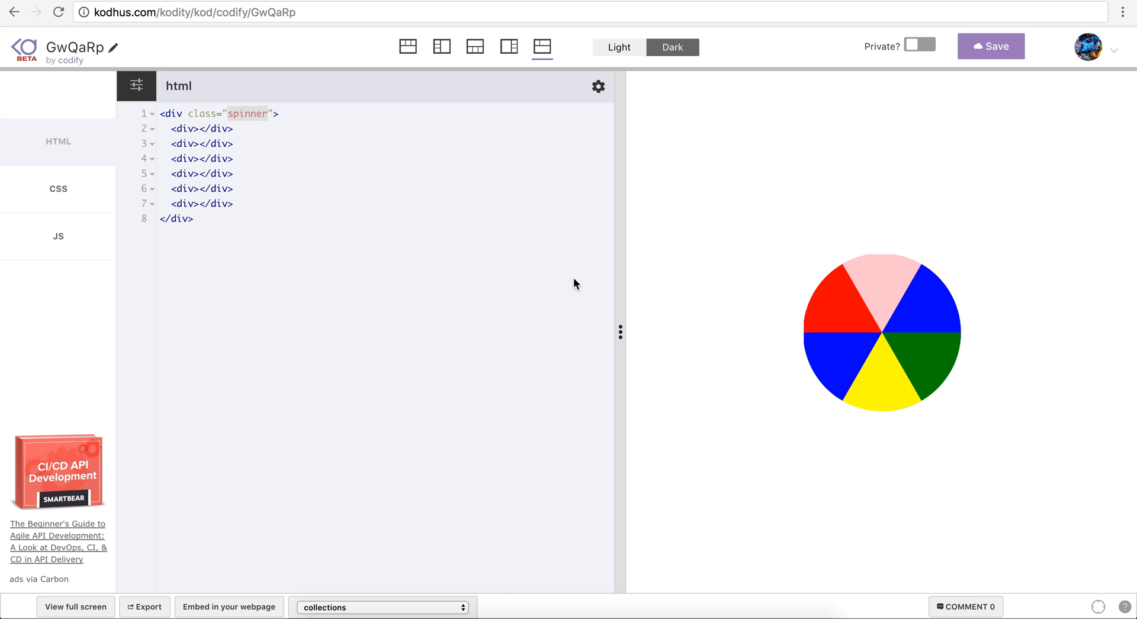
mouse_move(849, 248)
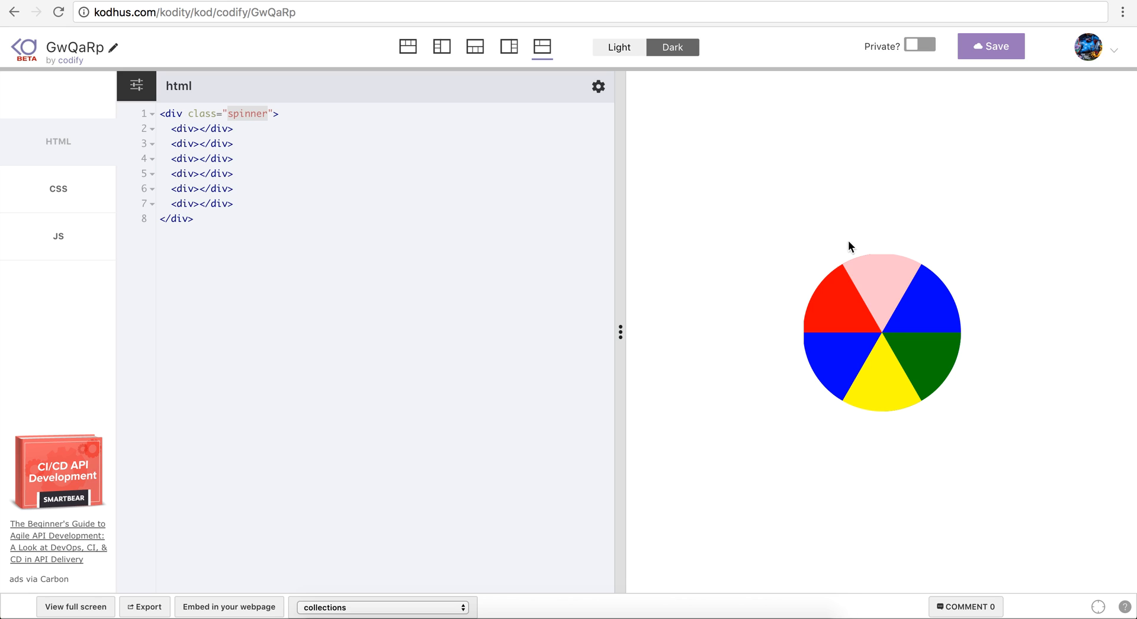
mouse_move(920, 300)
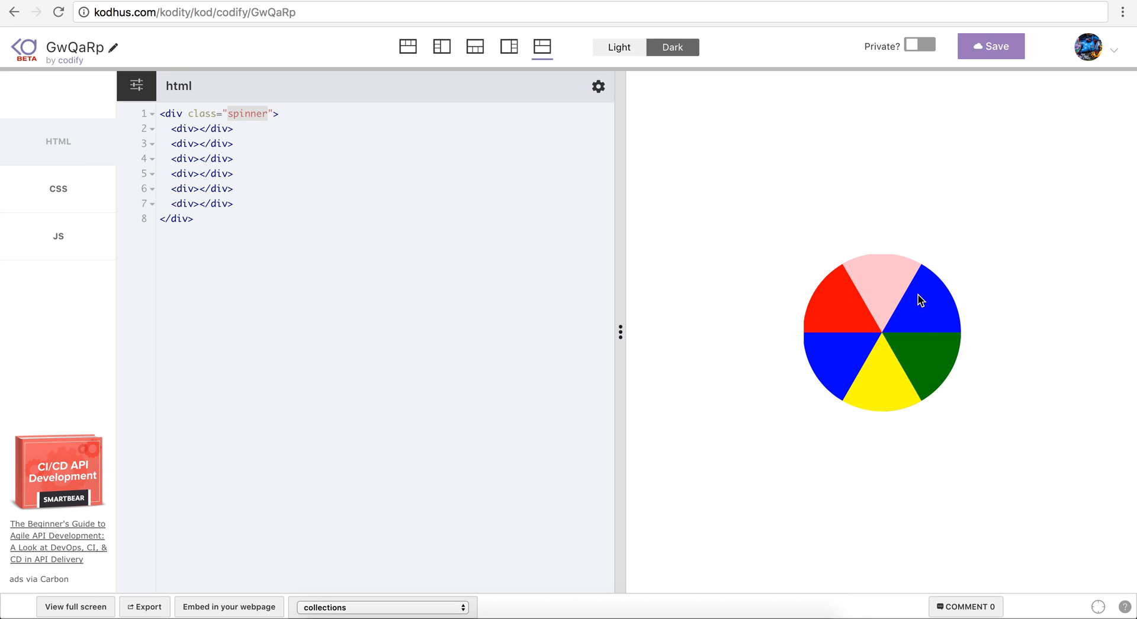
mouse_move(156, 86)
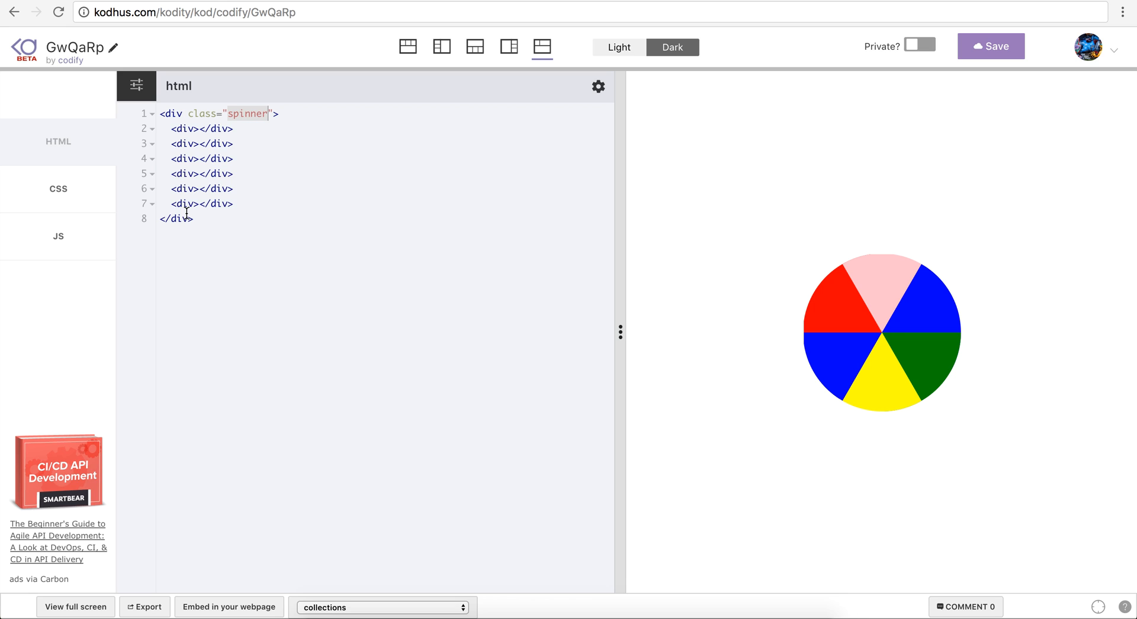
click(58, 188)
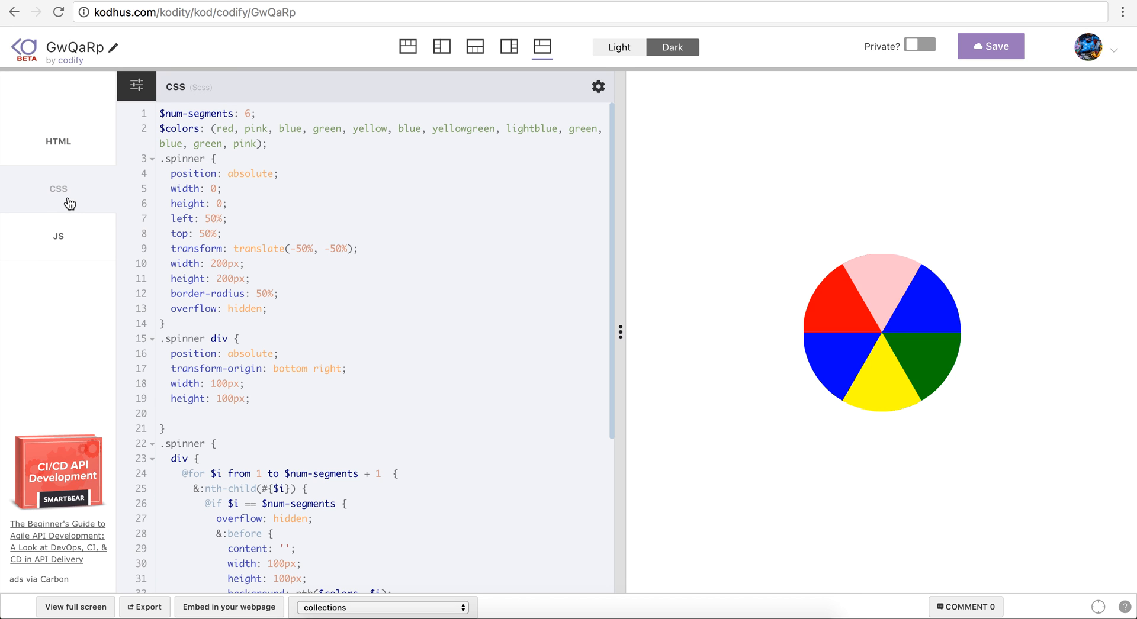
mouse_move(621, 147)
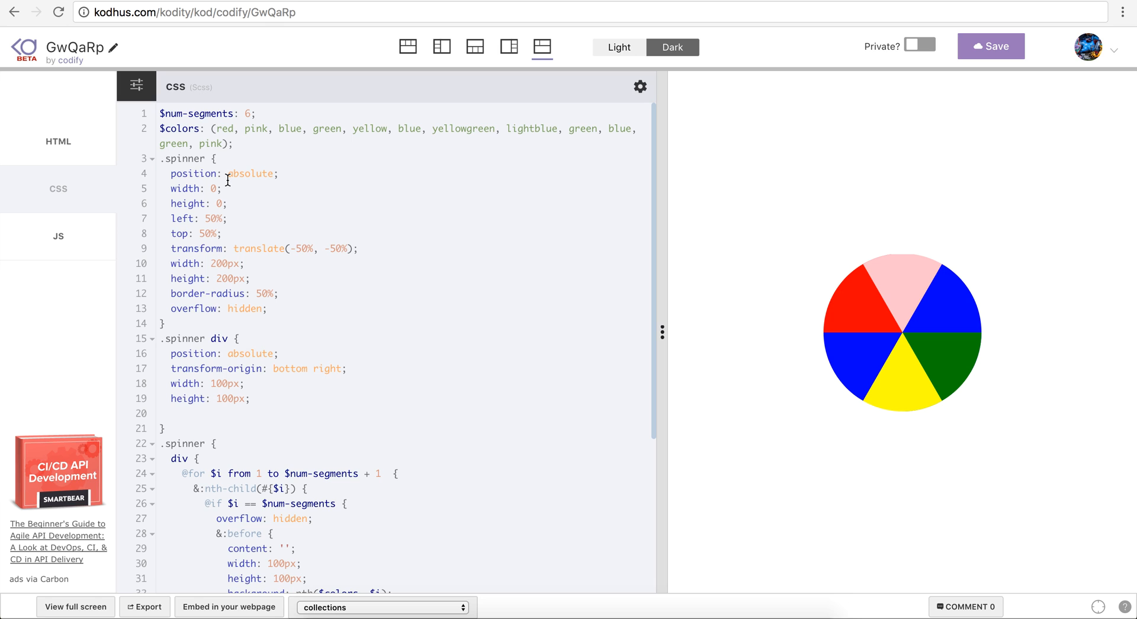
mouse_move(596, 52)
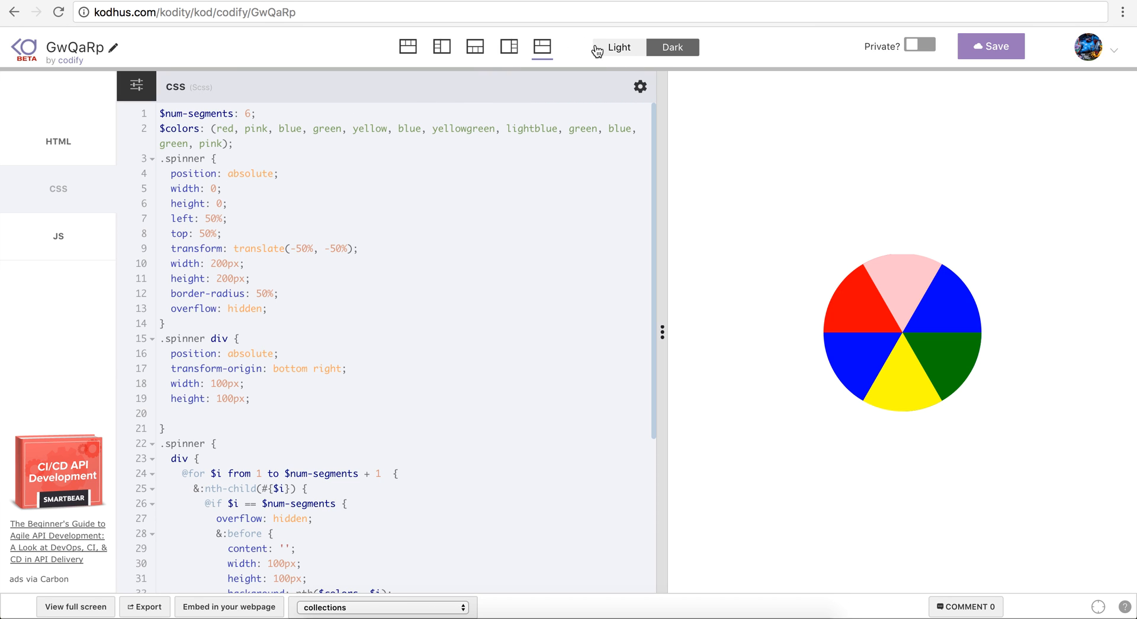
click(640, 87)
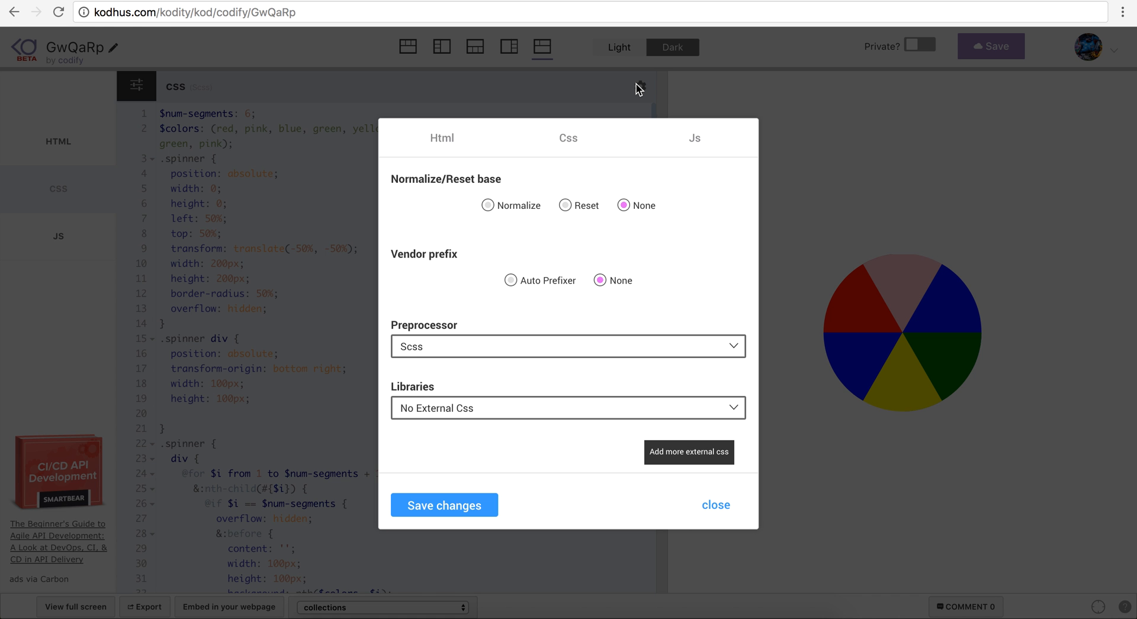
mouse_move(398, 328)
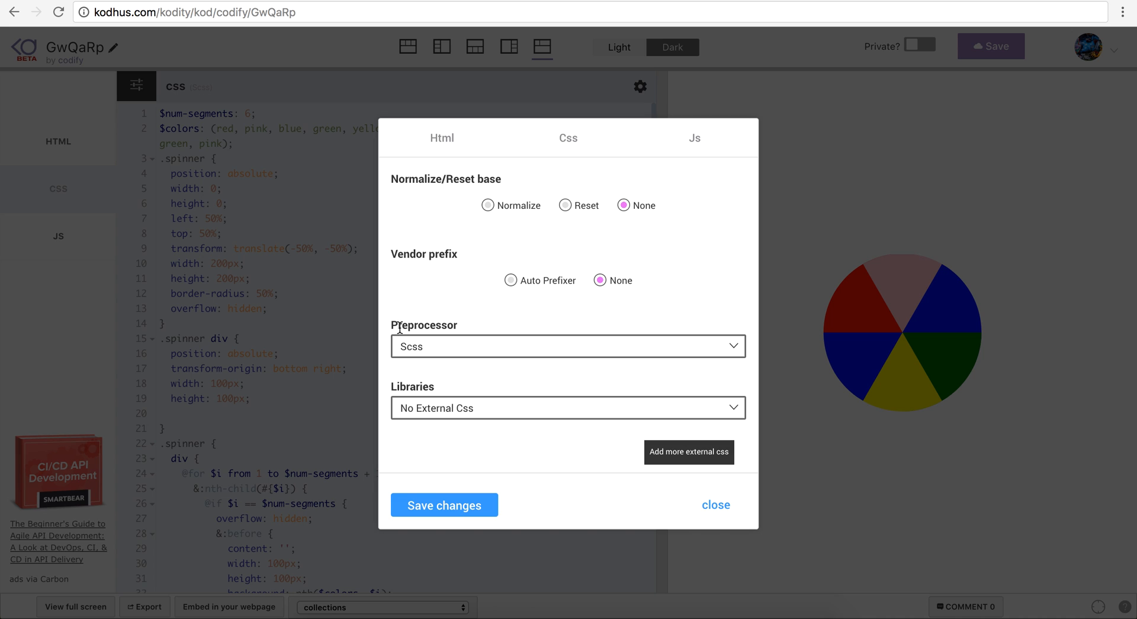
mouse_move(445, 355)
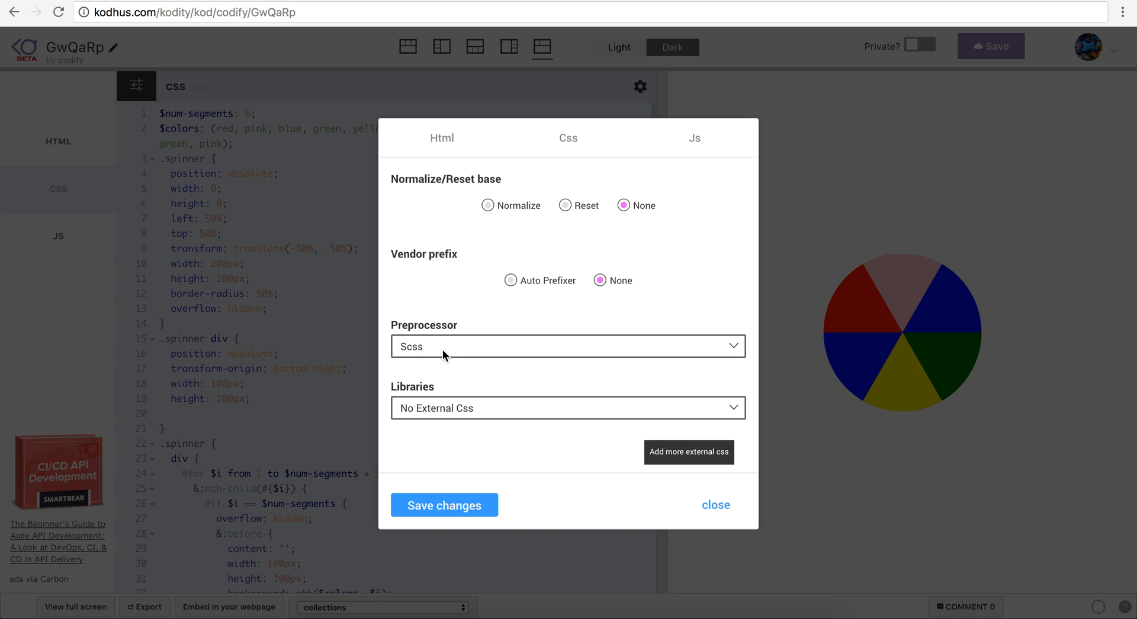
click(444, 505)
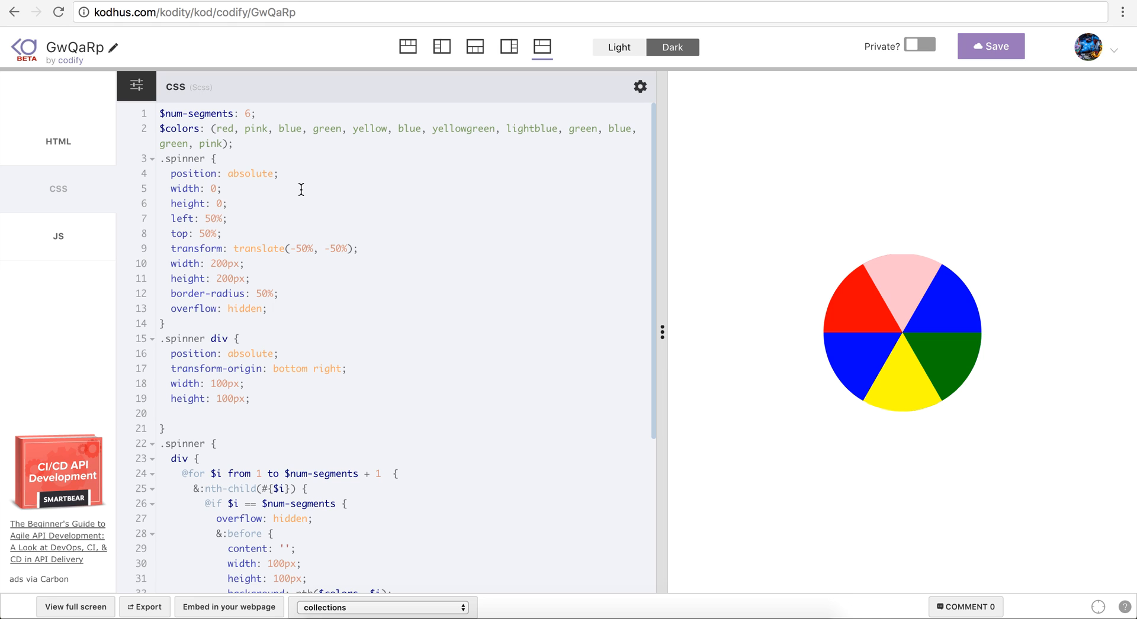
mouse_move(390, 188)
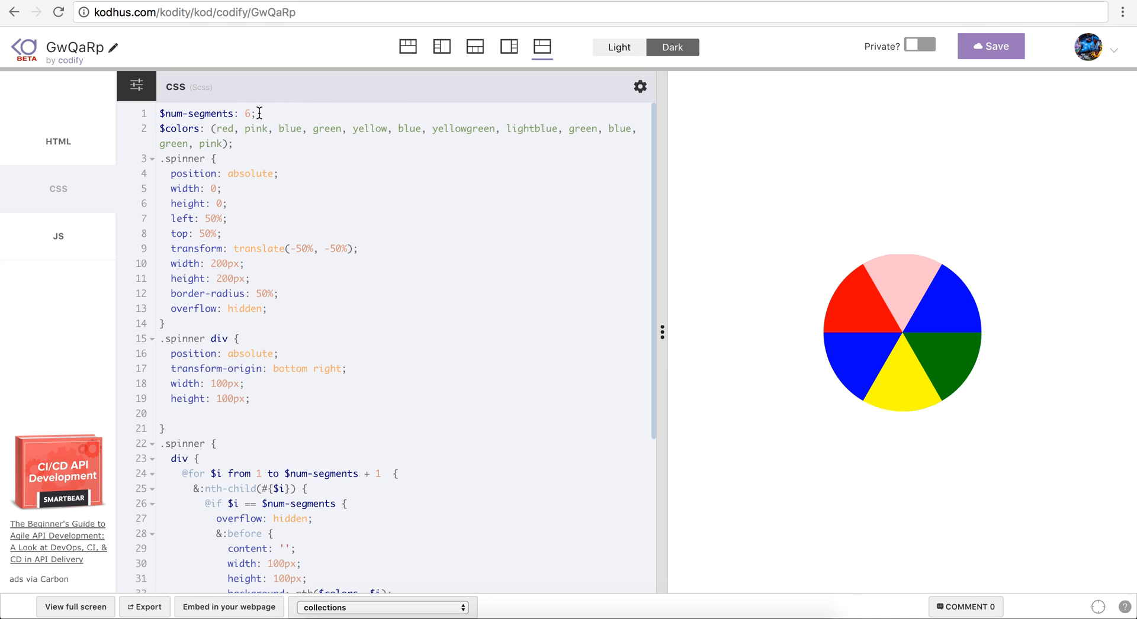
mouse_move(219, 108)
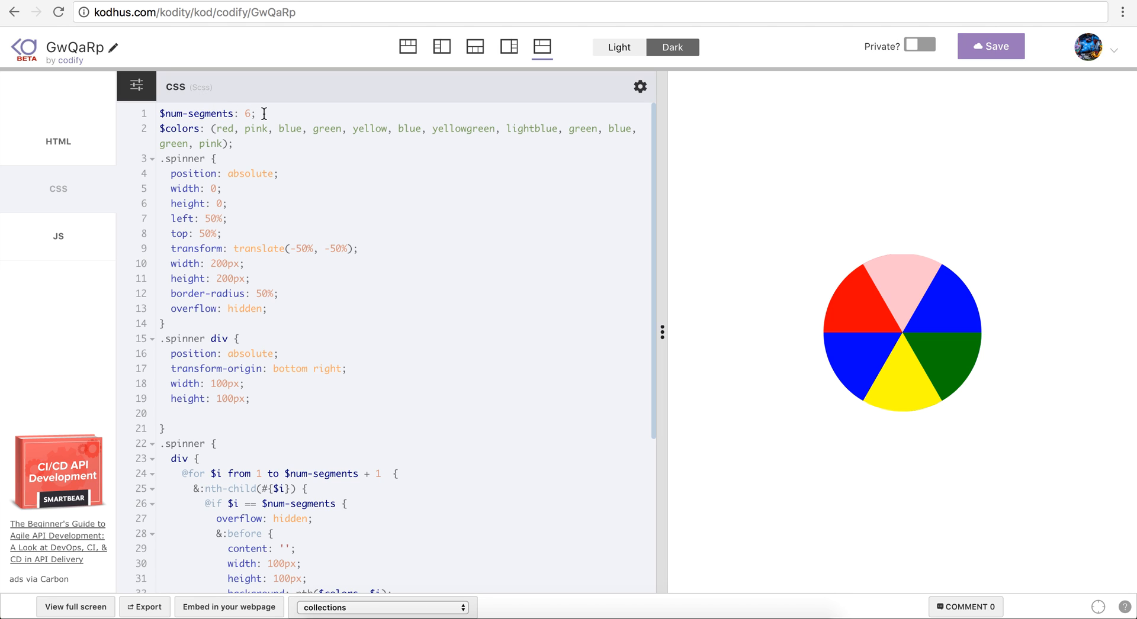
click(58, 142)
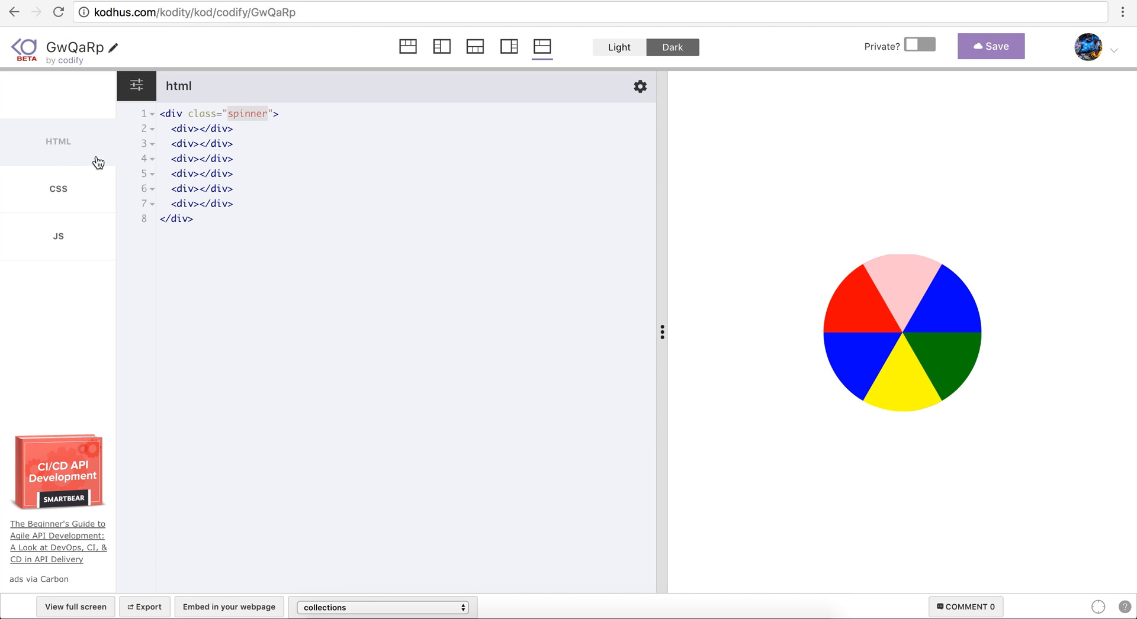
mouse_move(130, 199)
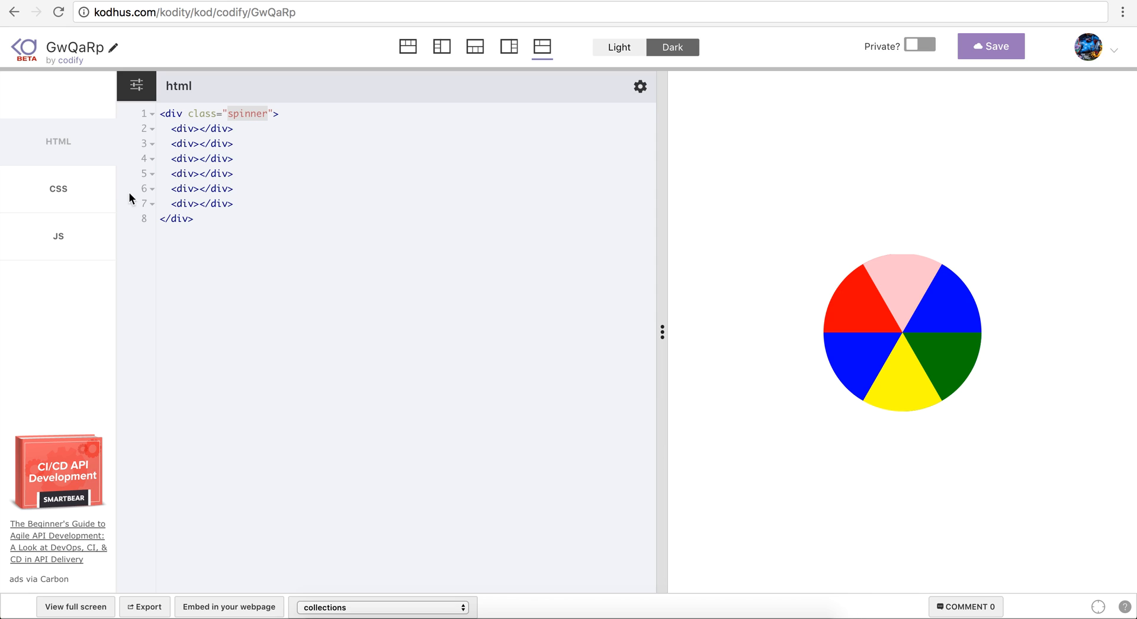
click(57, 188)
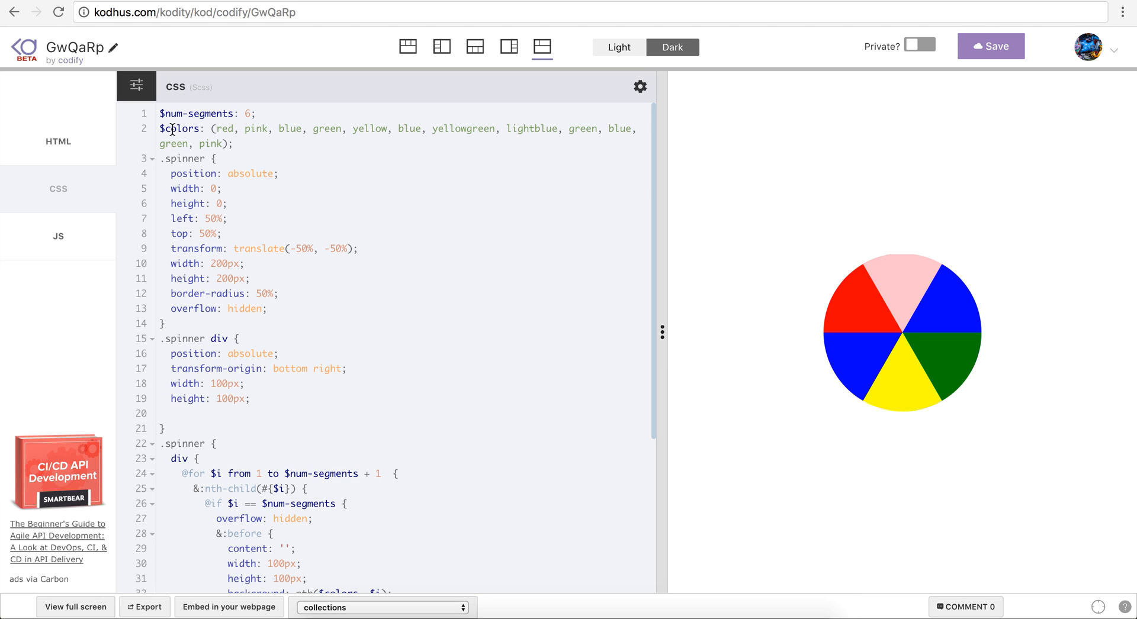
mouse_move(269, 134)
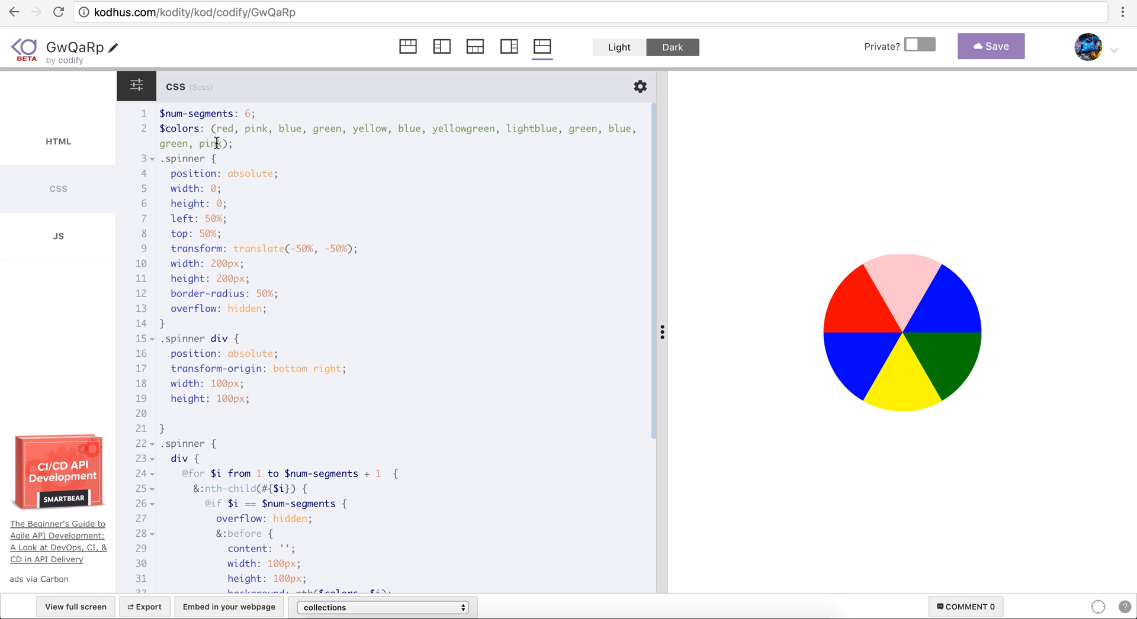
mouse_move(369, 191)
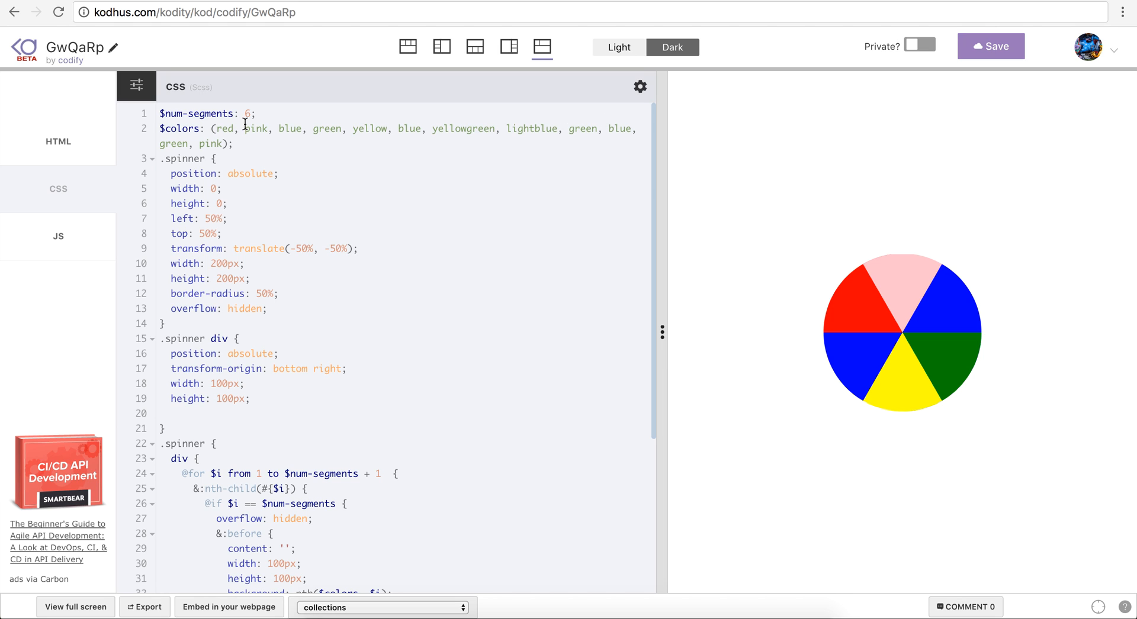
mouse_move(591, 123)
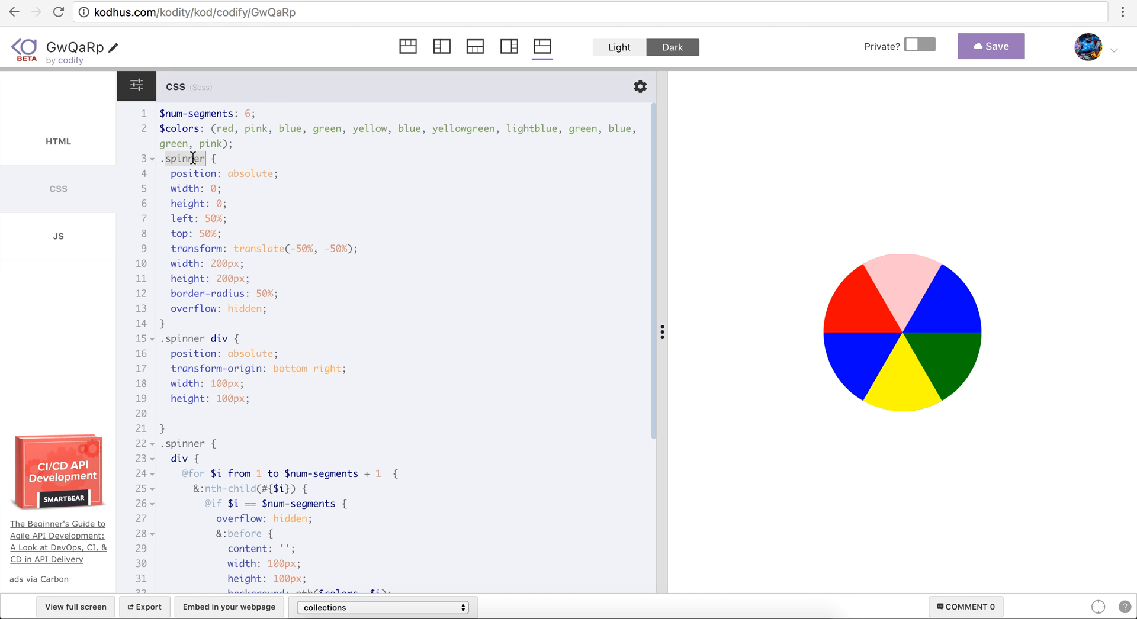
click(58, 141)
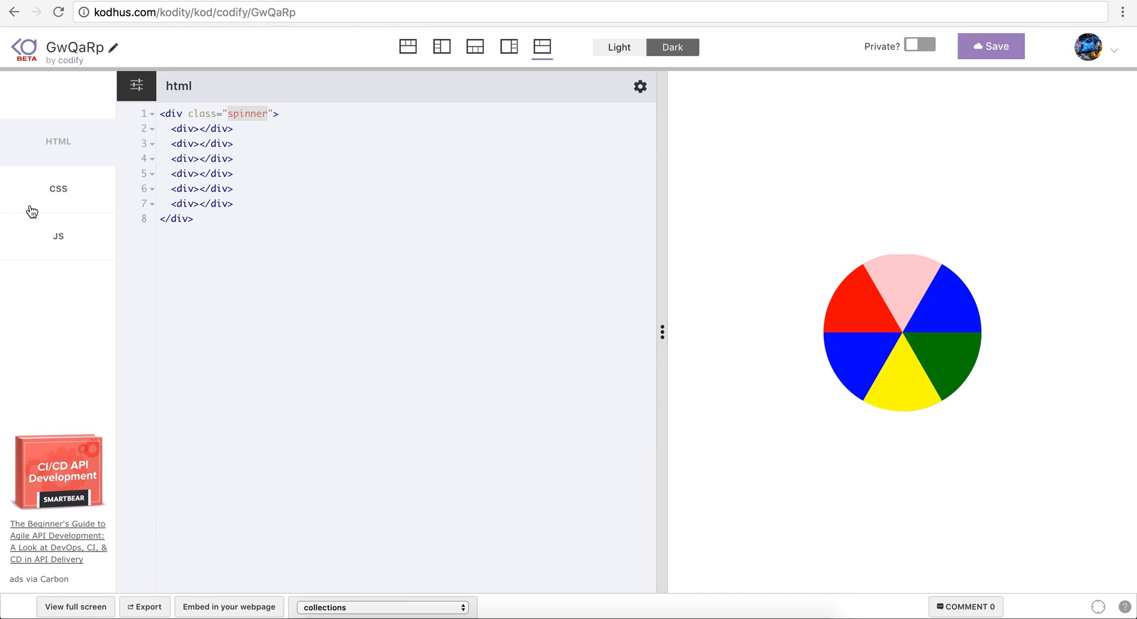
click(57, 189)
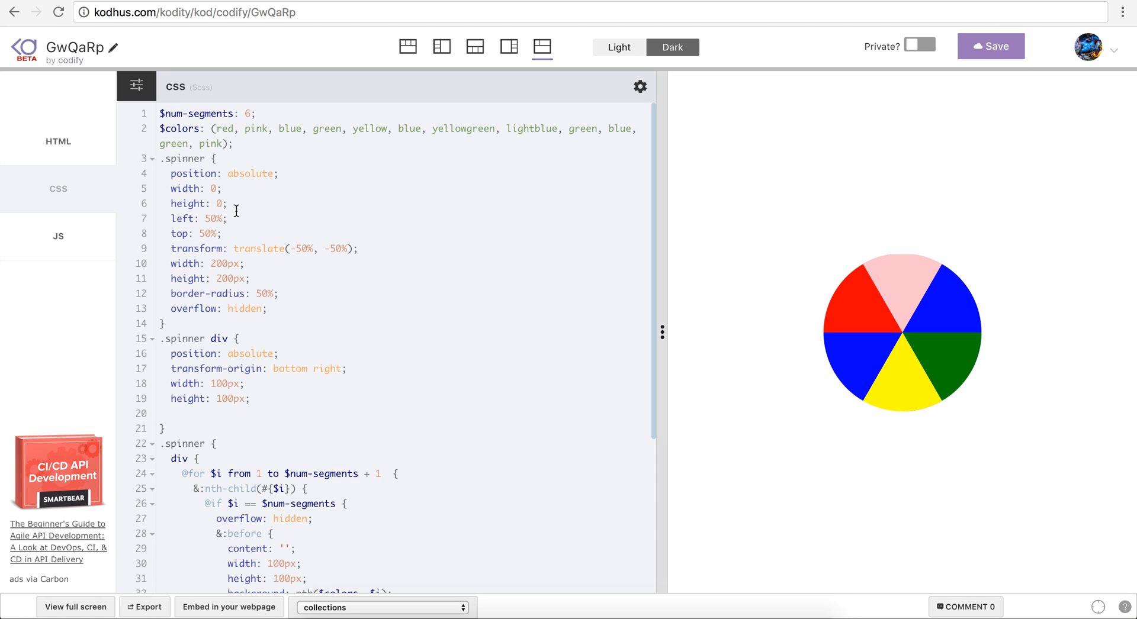
mouse_move(233, 208)
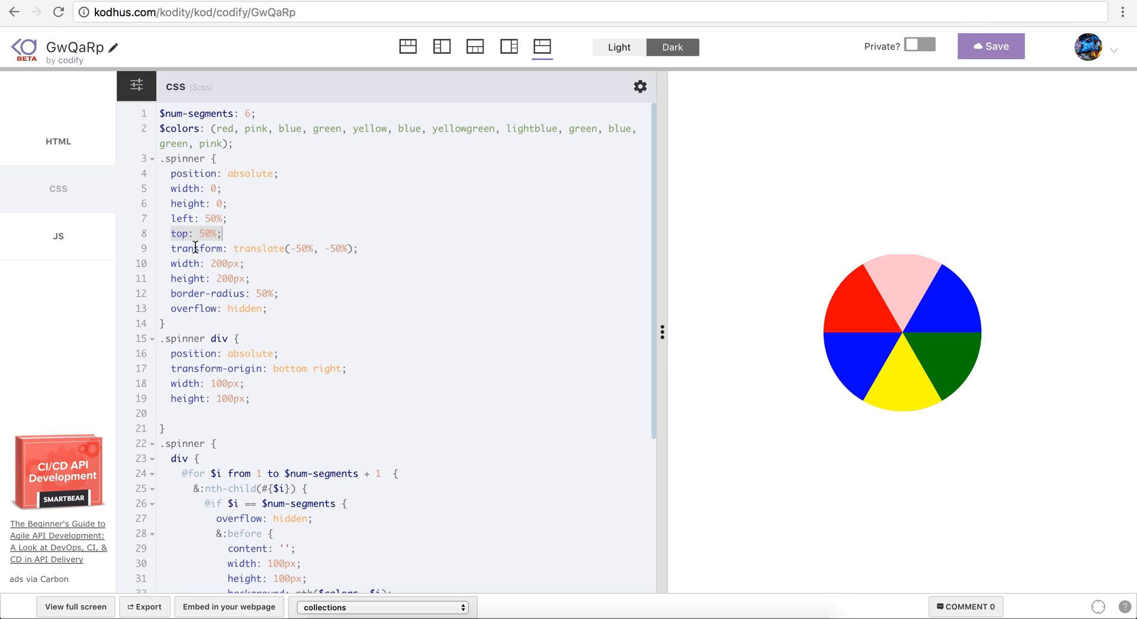
mouse_move(401, 284)
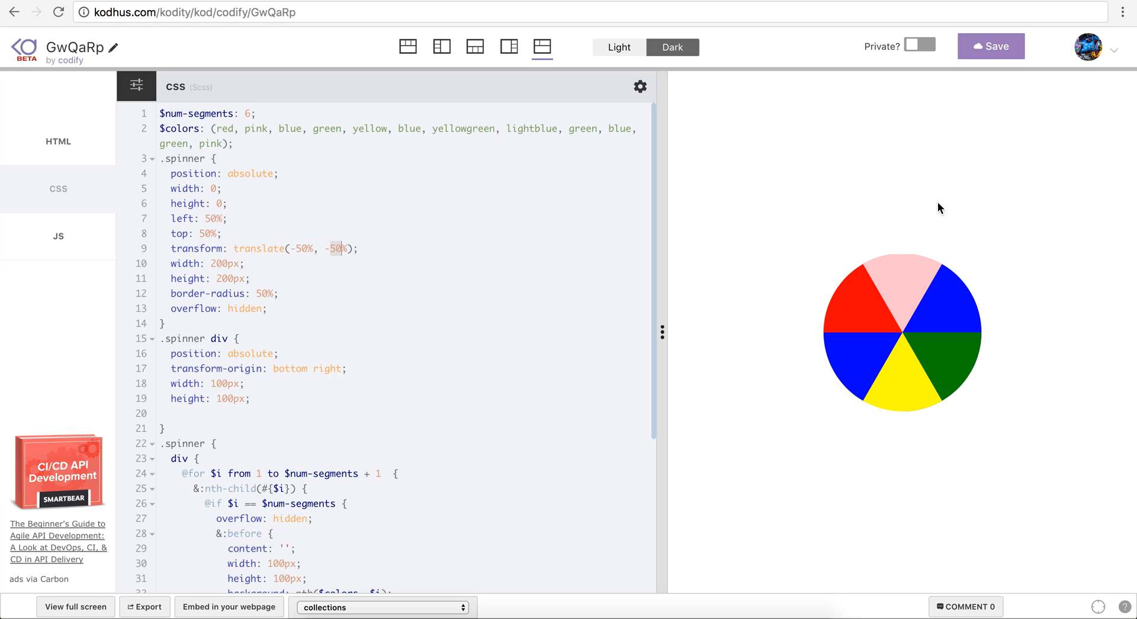
mouse_move(155, 315)
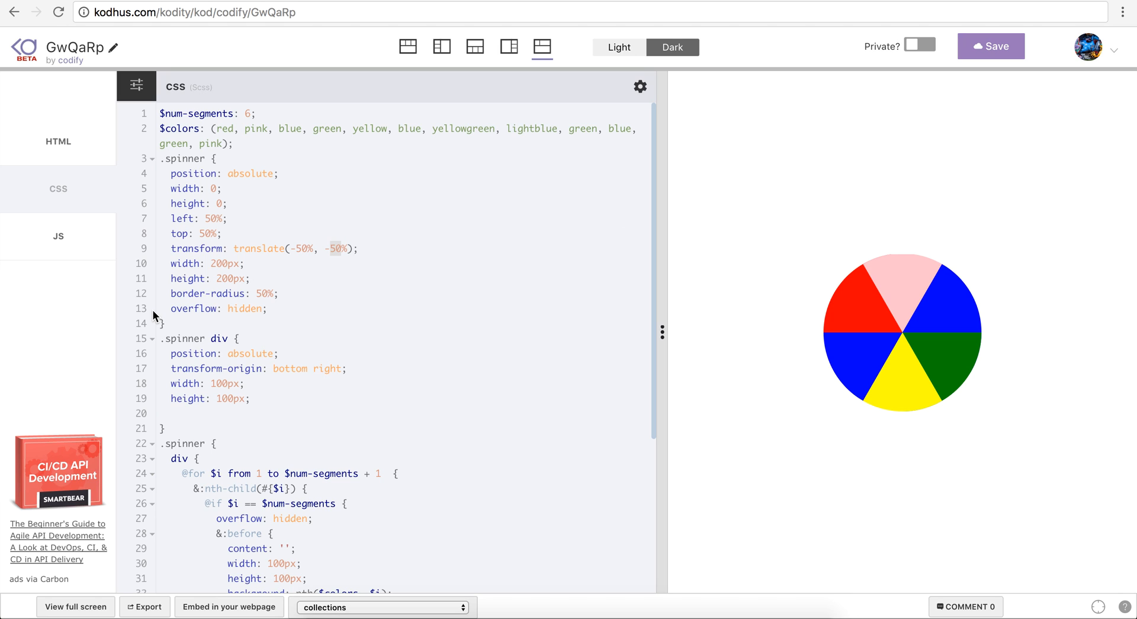
mouse_move(238, 204)
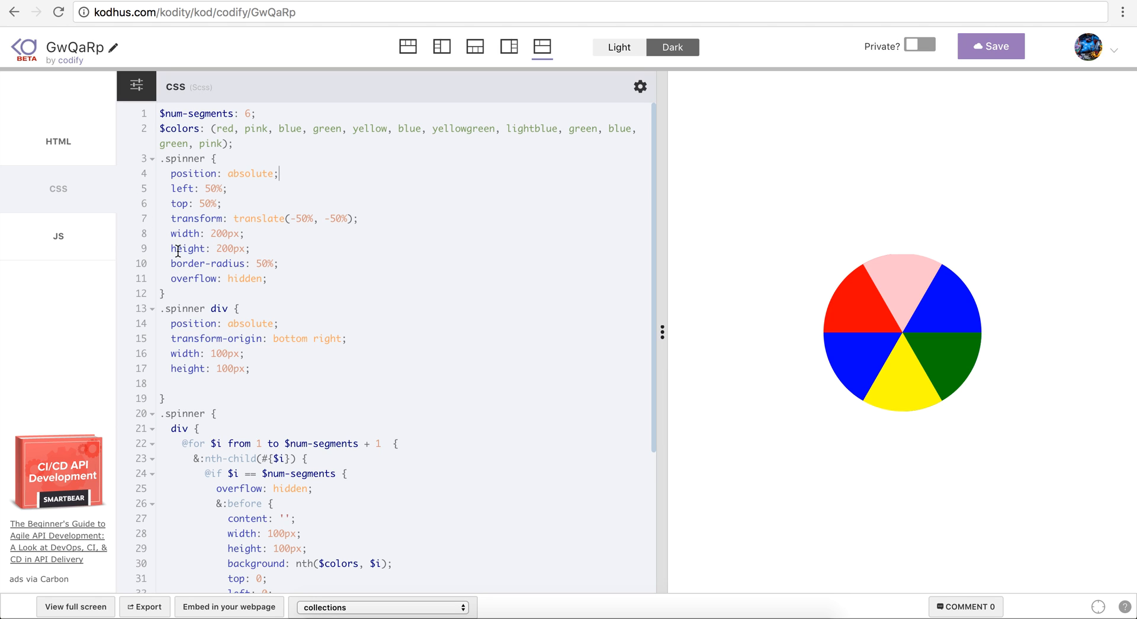
mouse_move(270, 263)
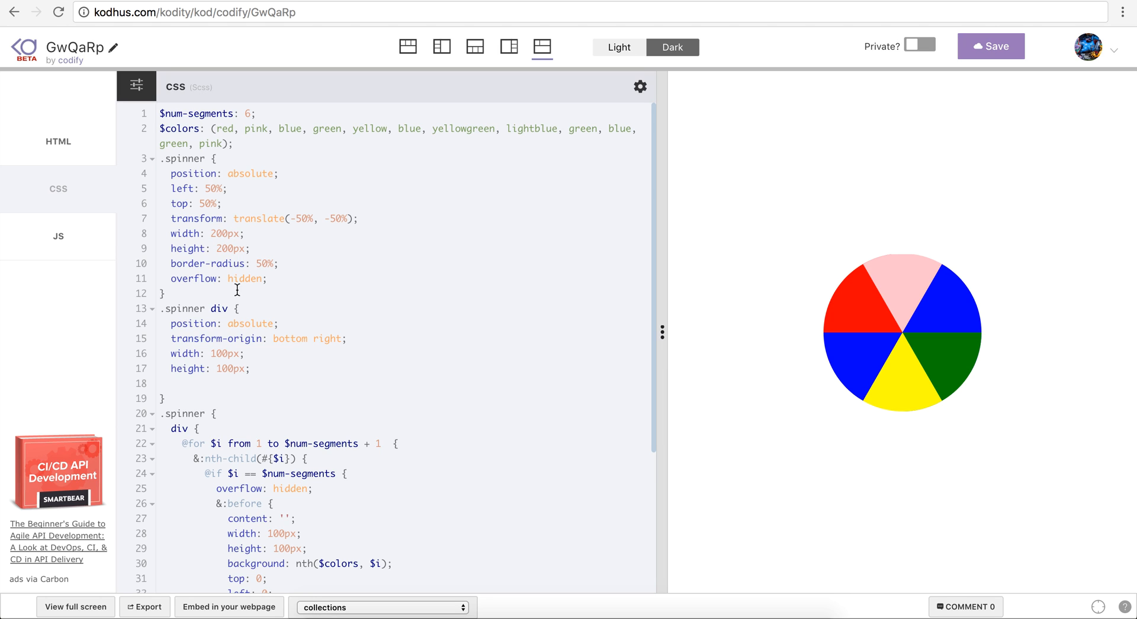
mouse_move(871, 326)
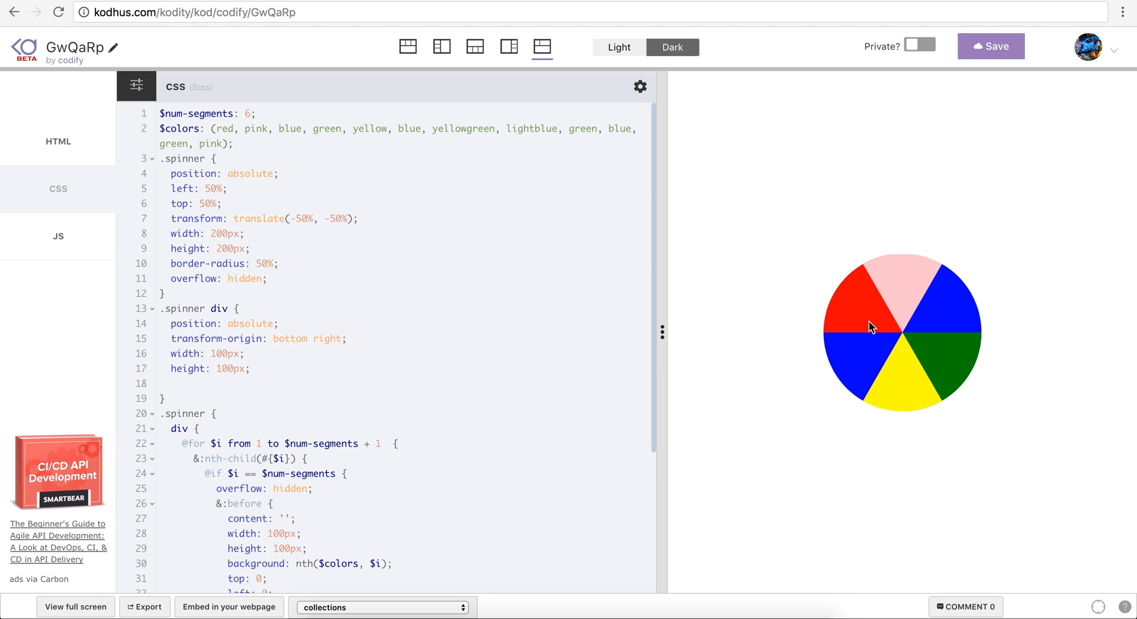
mouse_move(956, 314)
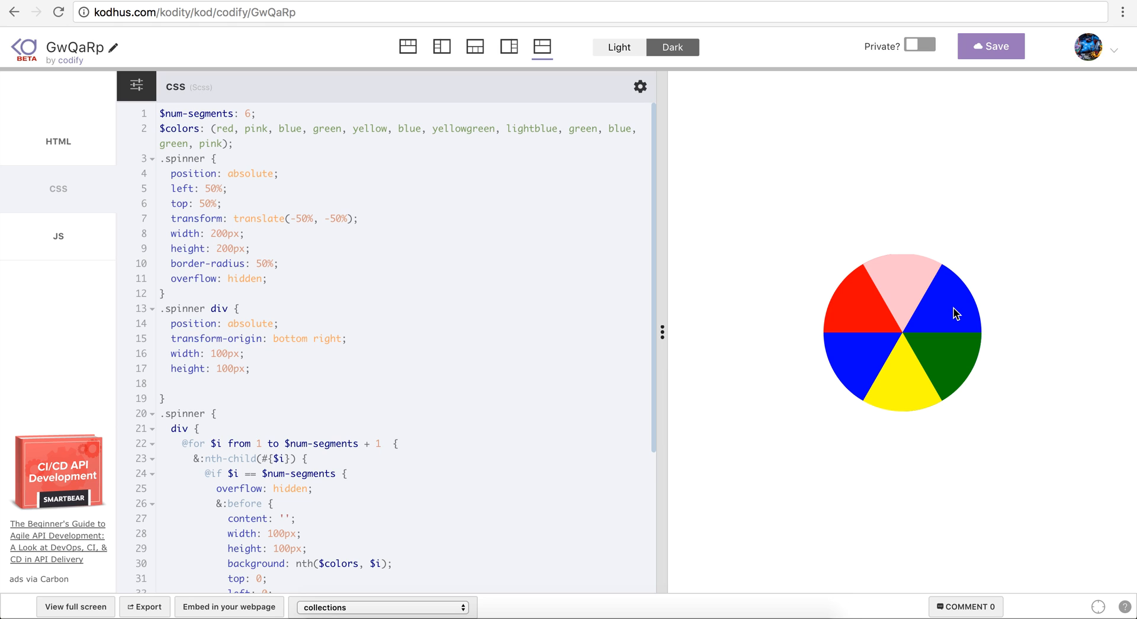
mouse_move(950, 300)
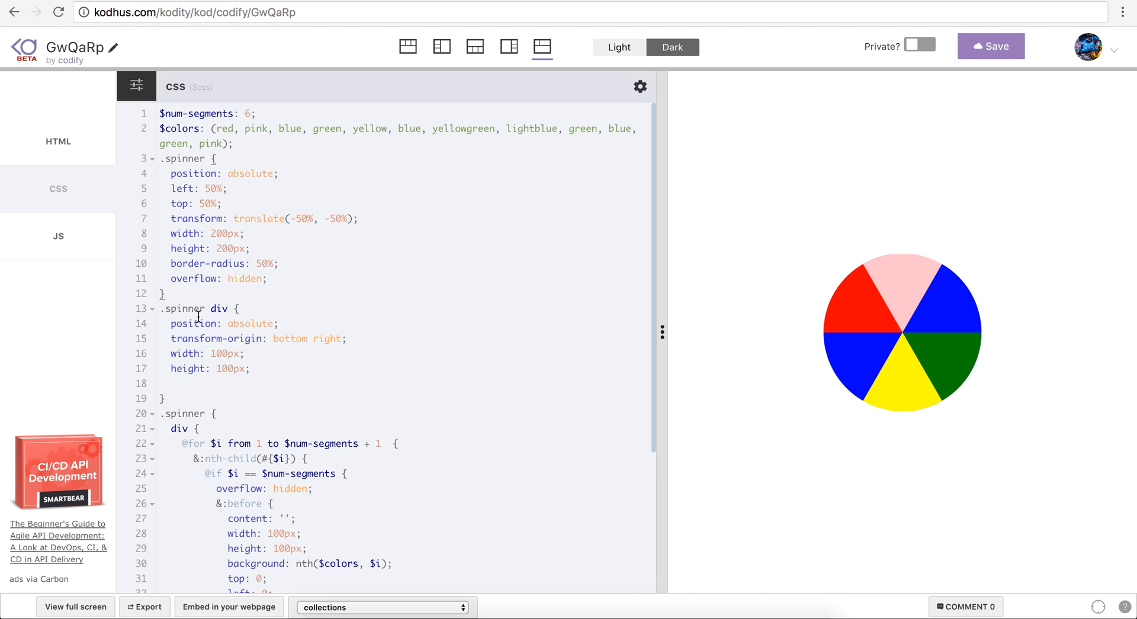
mouse_move(226, 302)
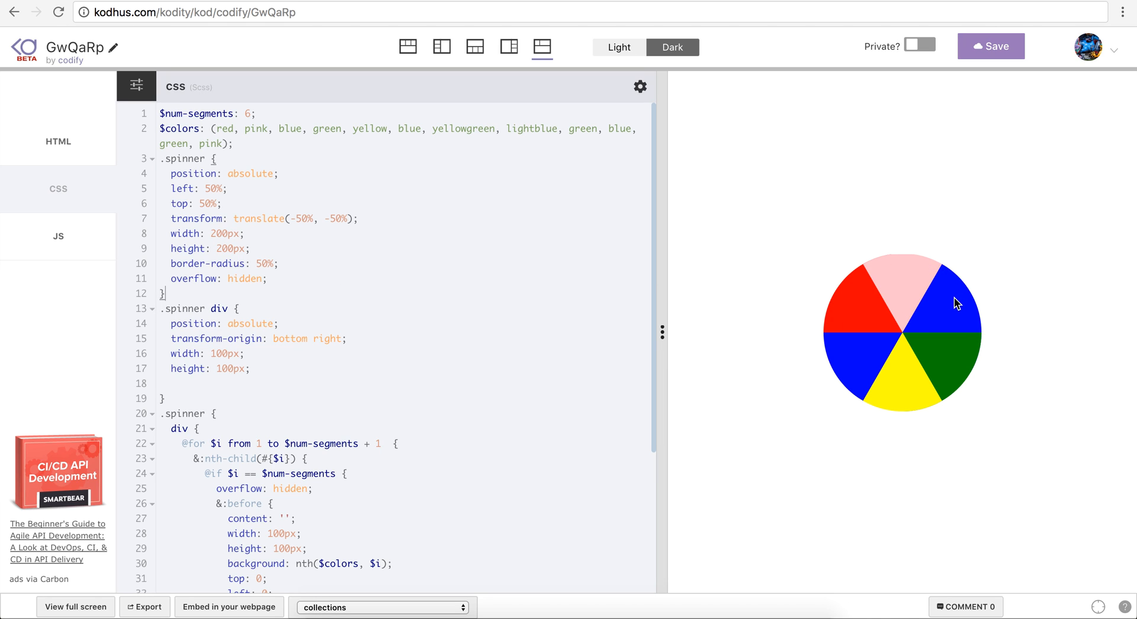
mouse_move(247, 307)
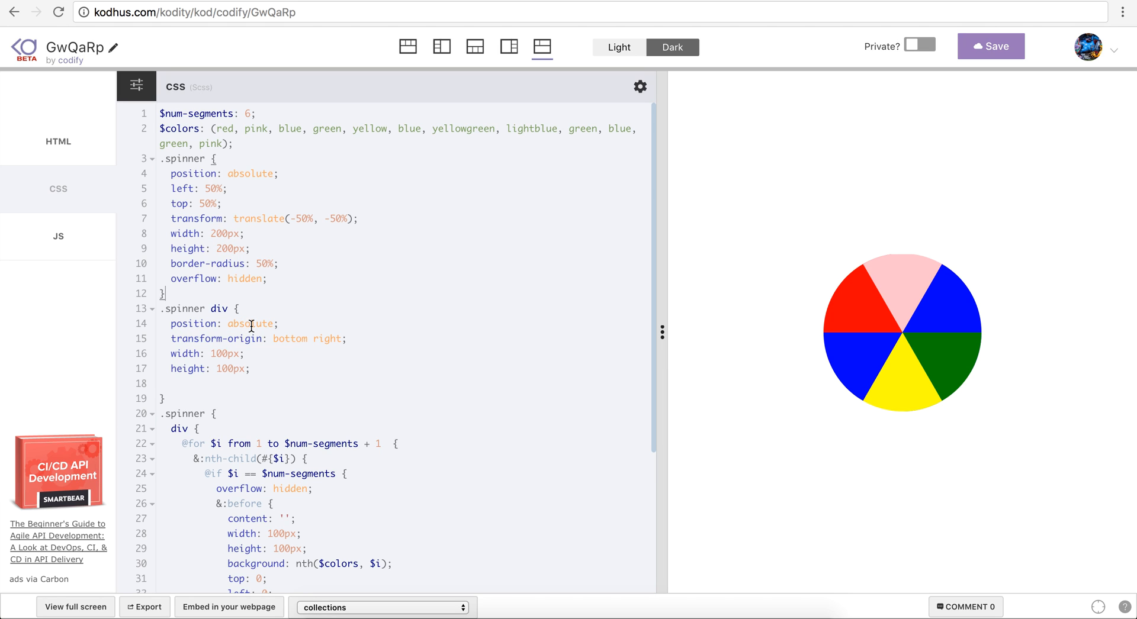
mouse_move(904, 339)
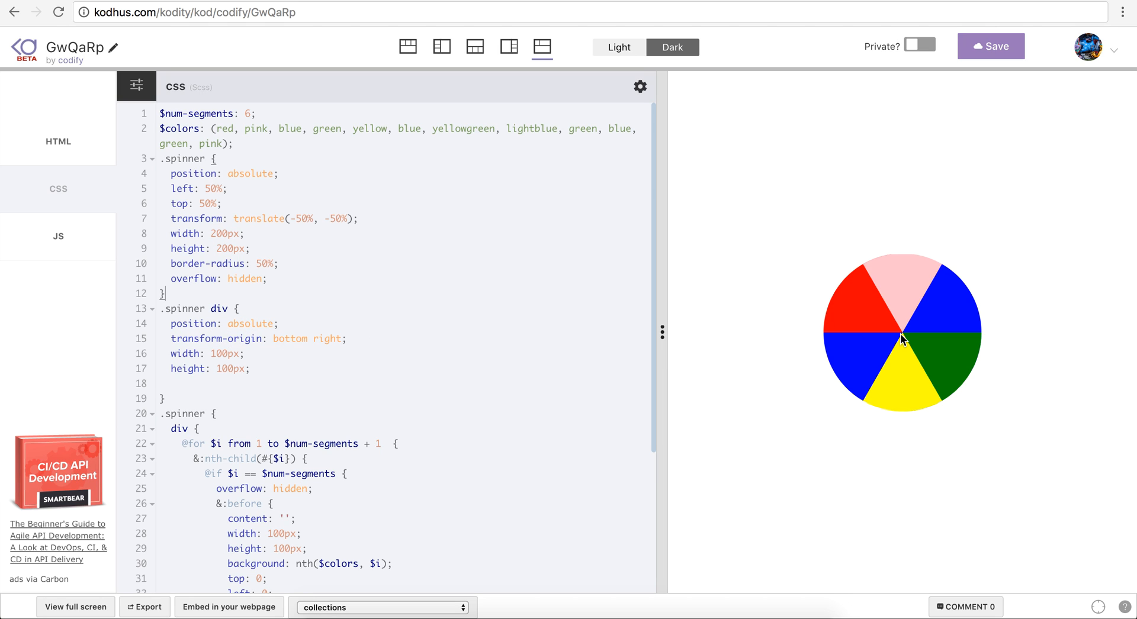
mouse_move(863, 316)
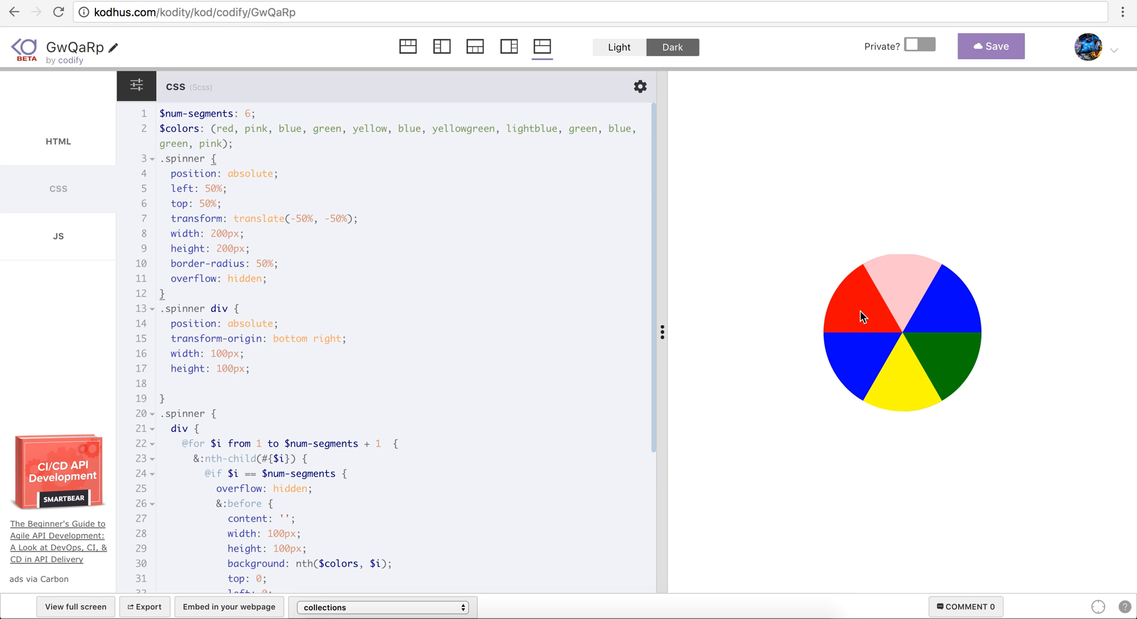
mouse_move(868, 313)
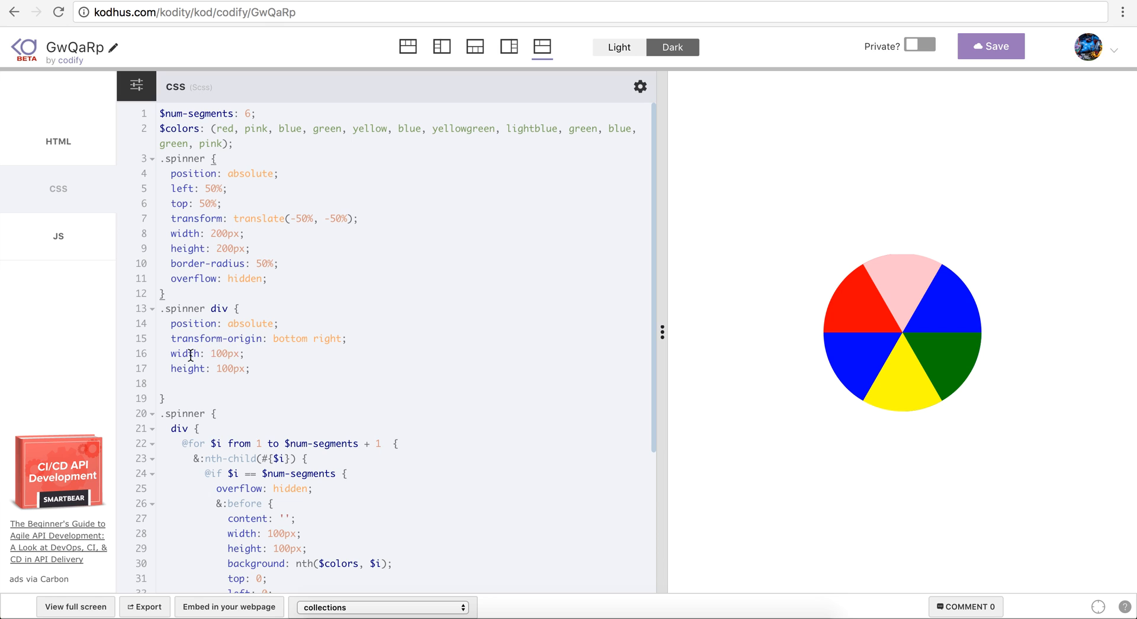
scroll(down, 3)
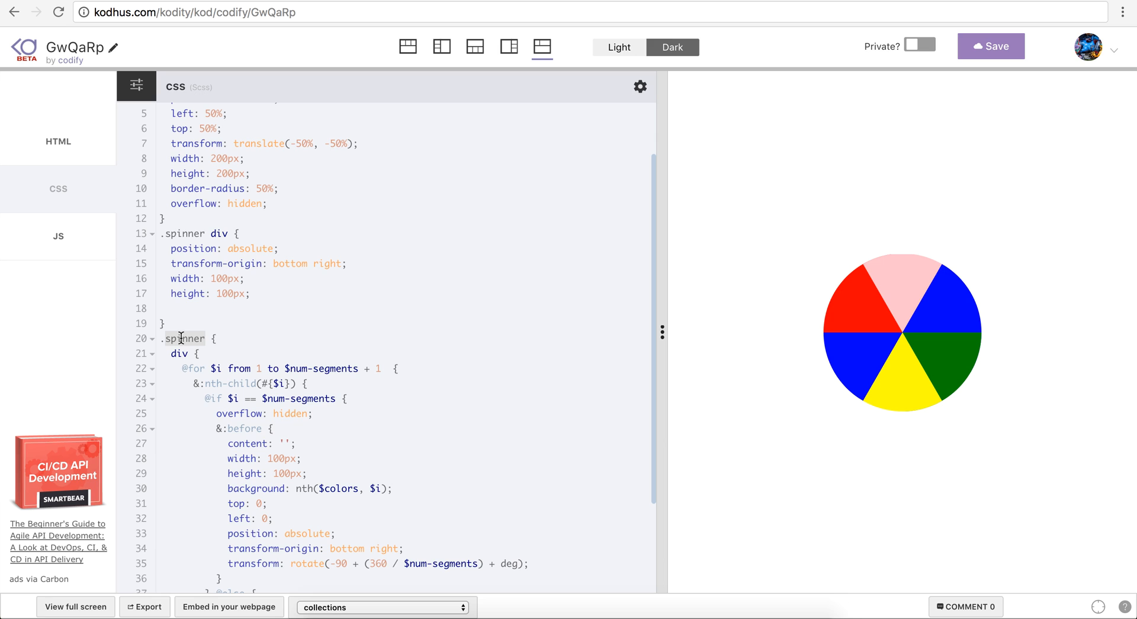
click(58, 141)
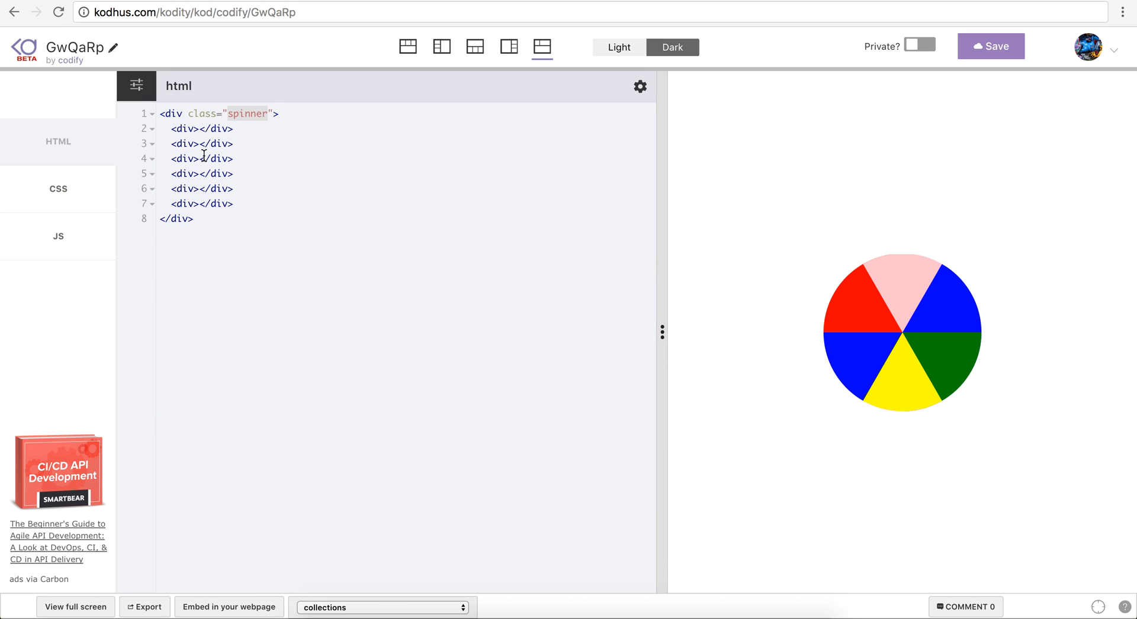
click(57, 190)
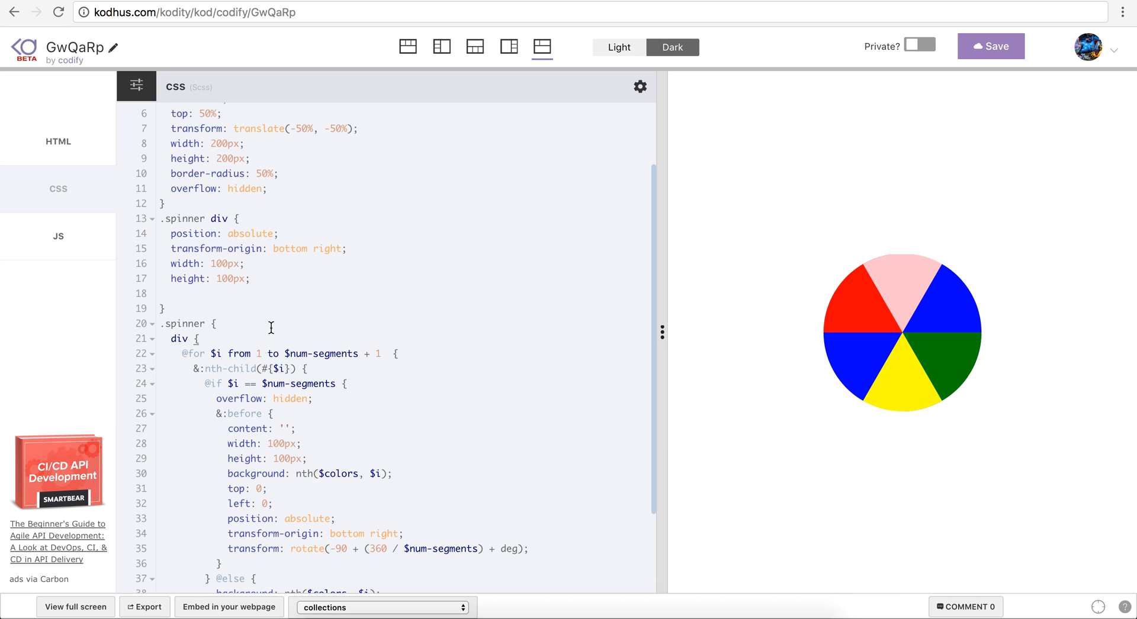
scroll(down, 3)
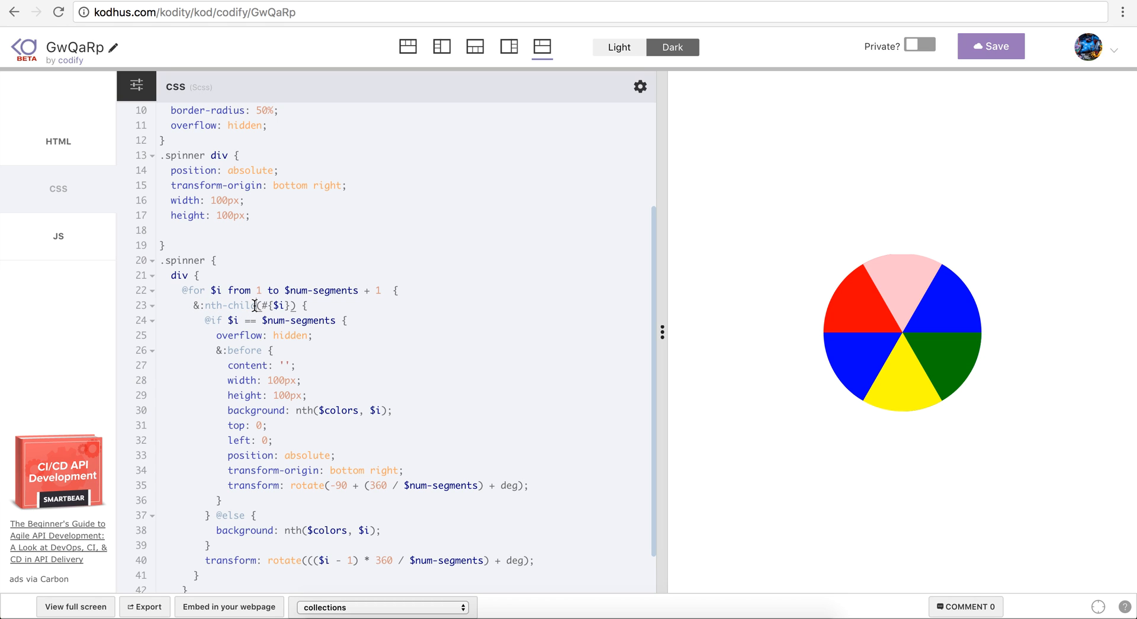
mouse_move(238, 290)
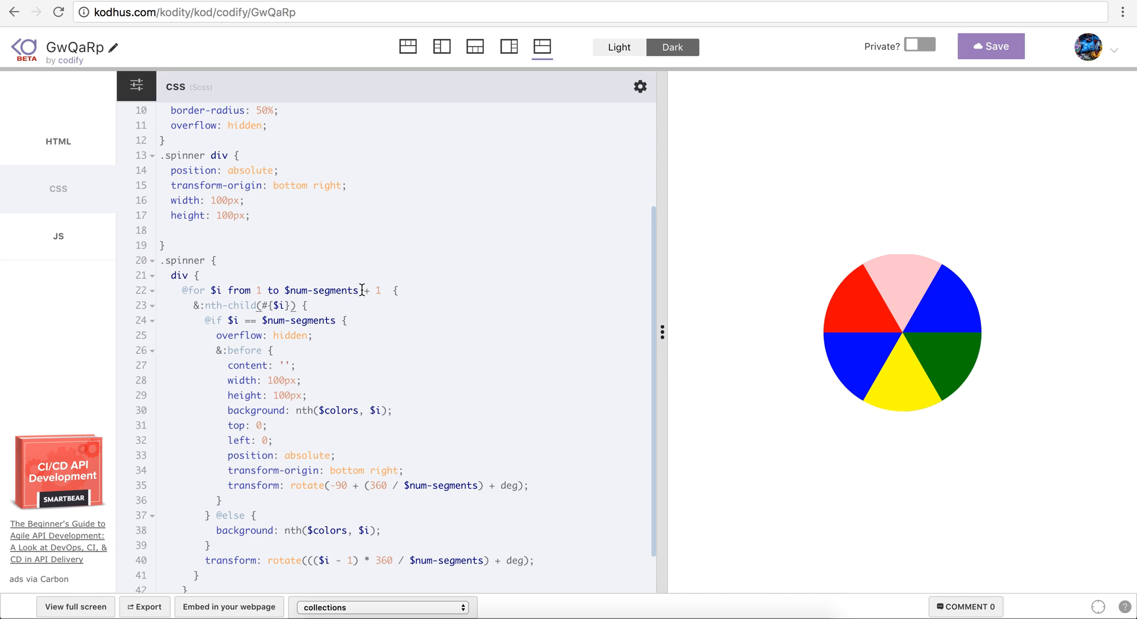
scroll(up, 3)
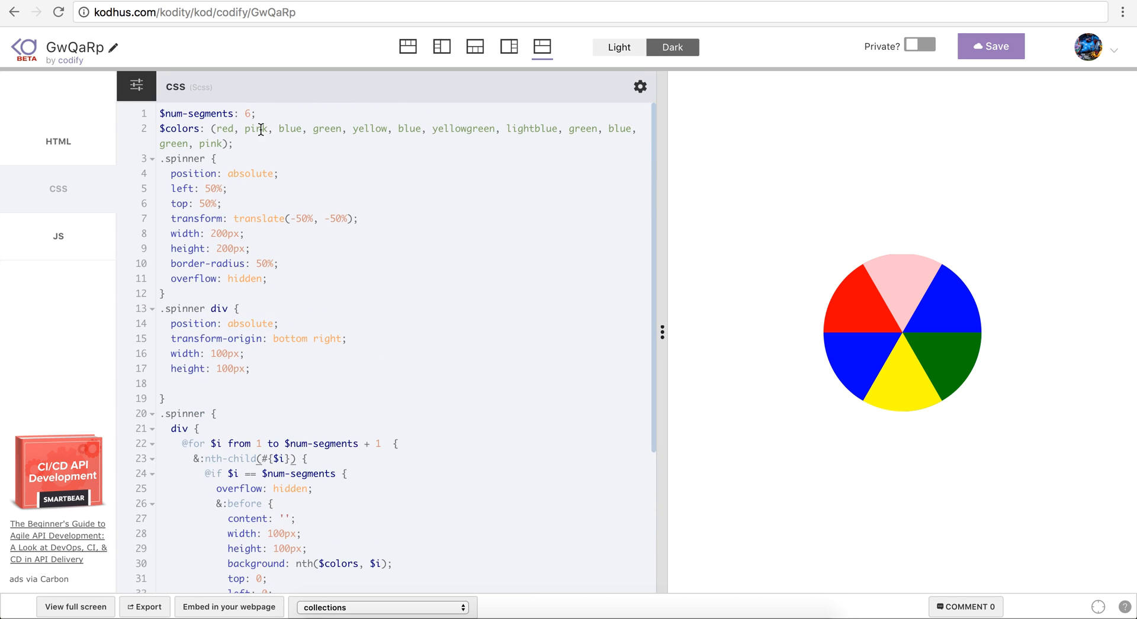
scroll(down, 3)
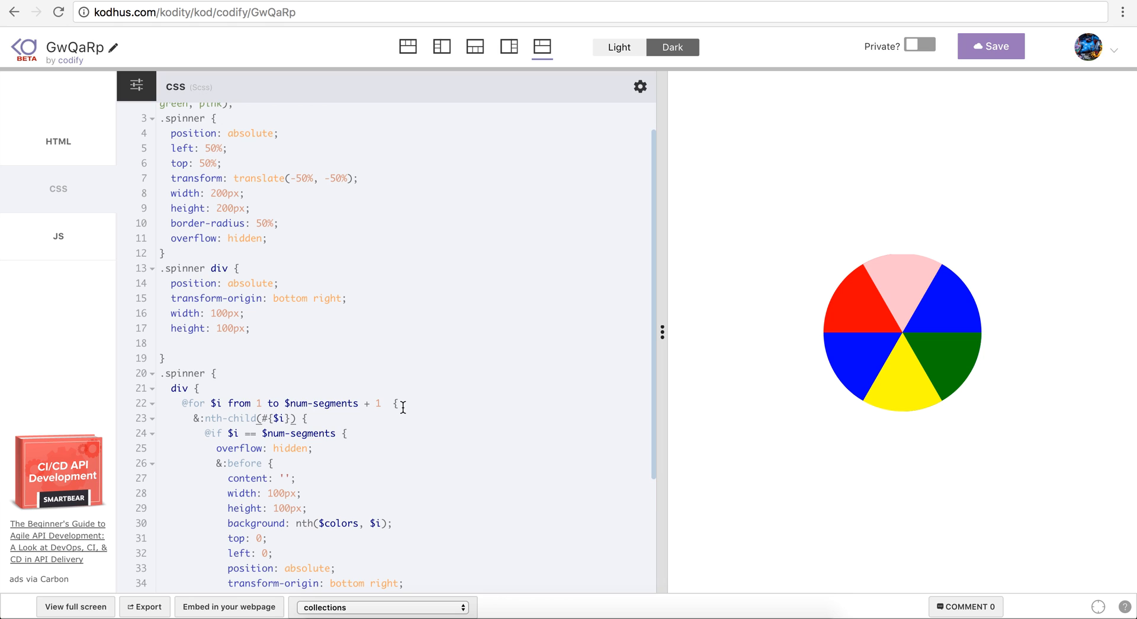
mouse_move(216, 425)
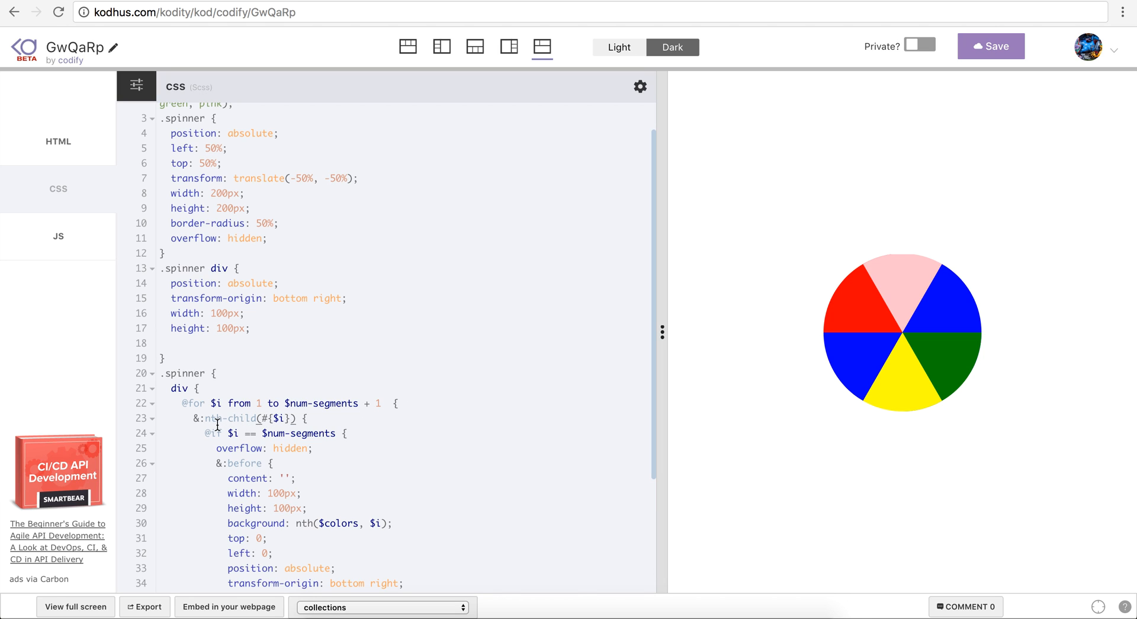
mouse_move(277, 421)
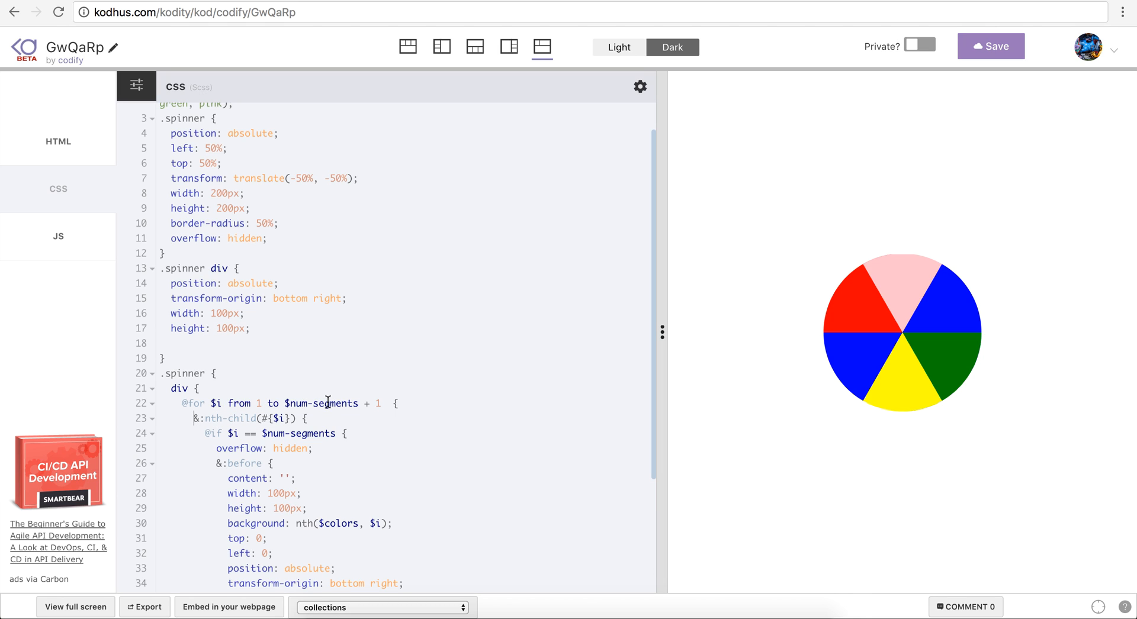
mouse_move(202, 373)
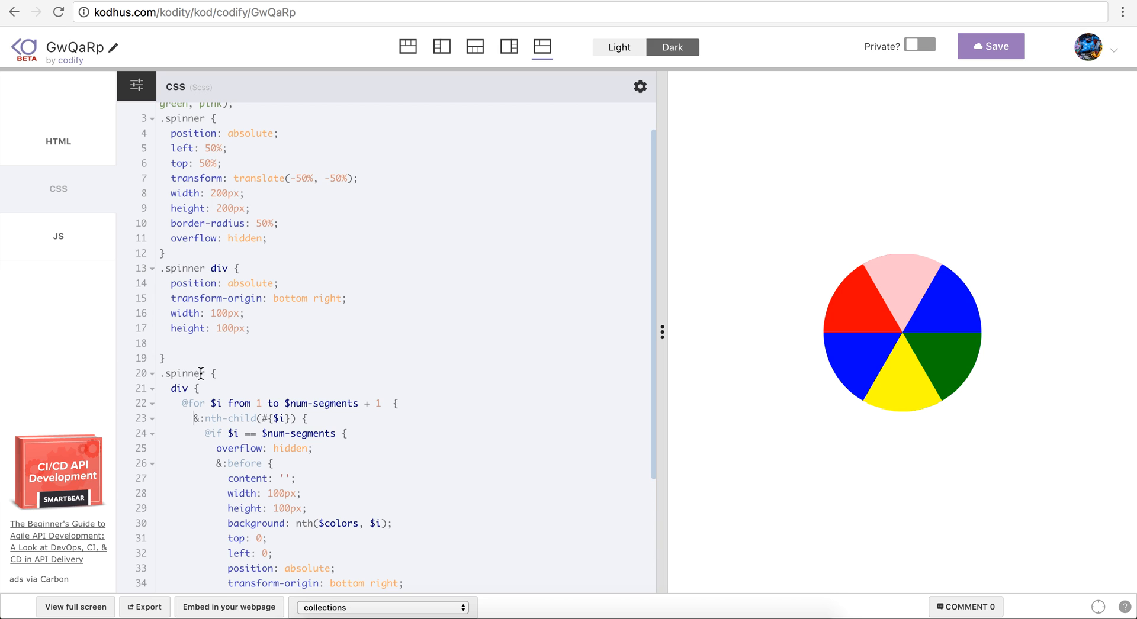
mouse_move(255, 413)
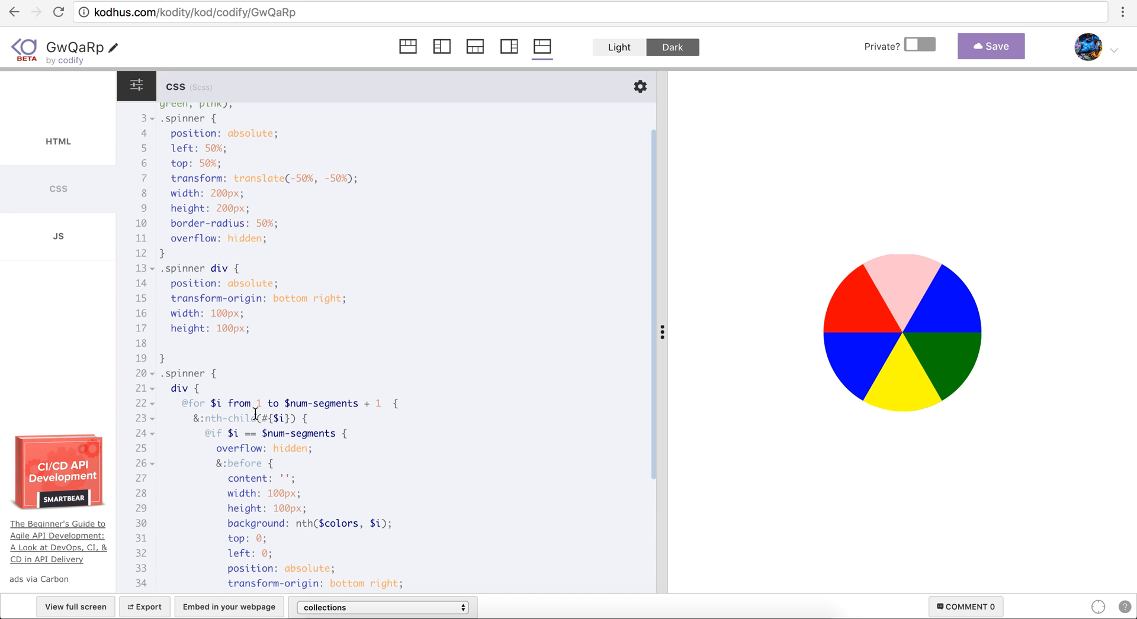
scroll(down, 3)
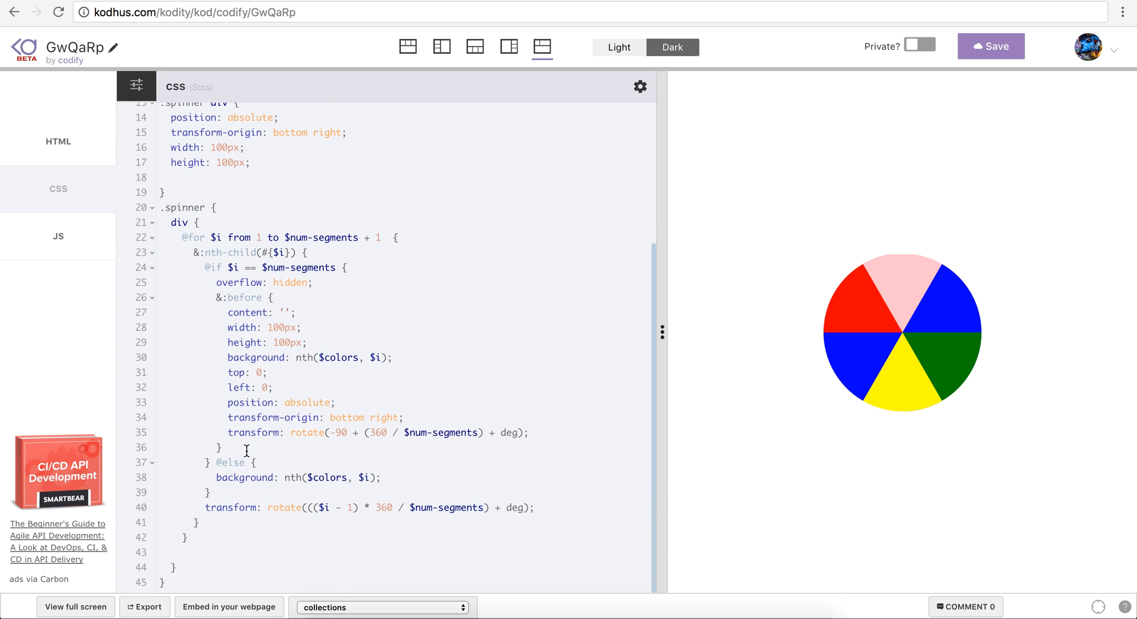
click(219, 487)
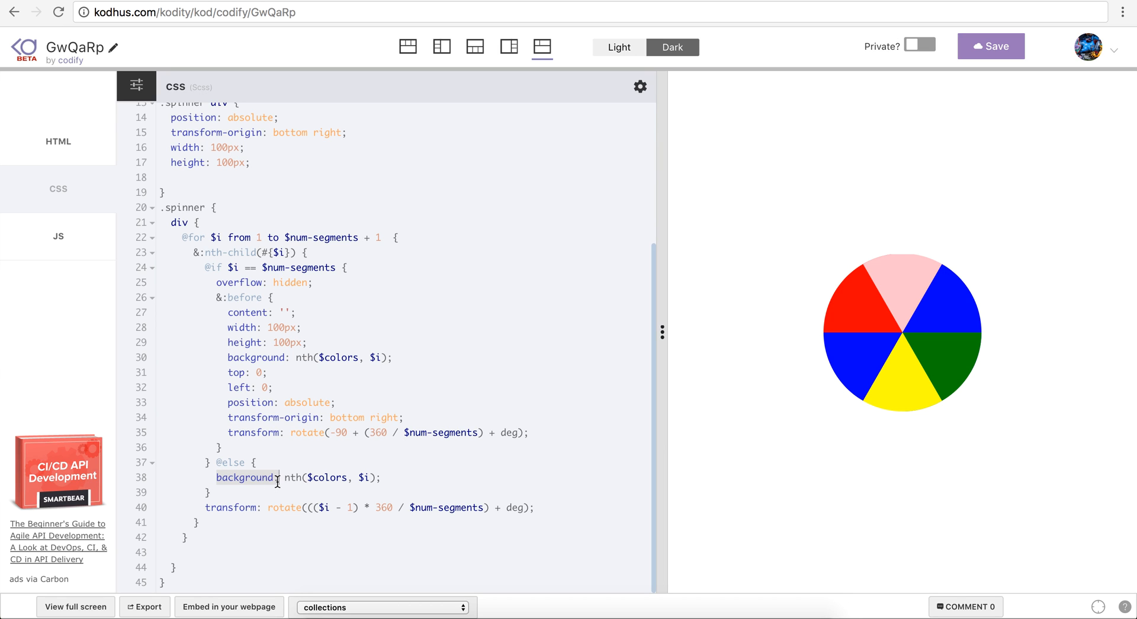
scroll(up, 3)
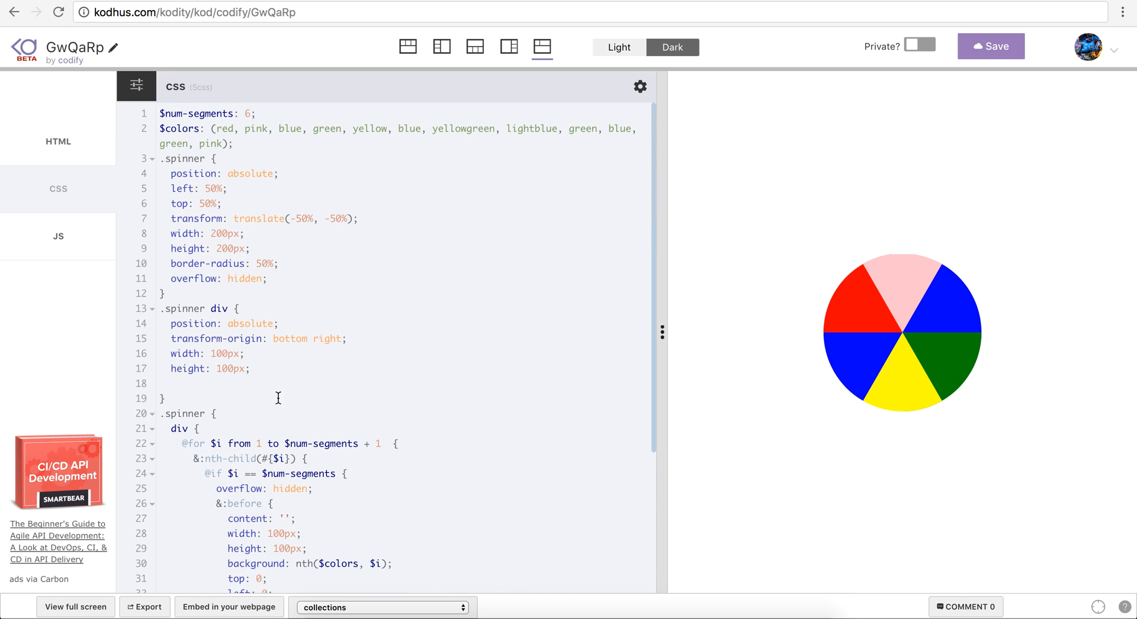
mouse_move(299, 187)
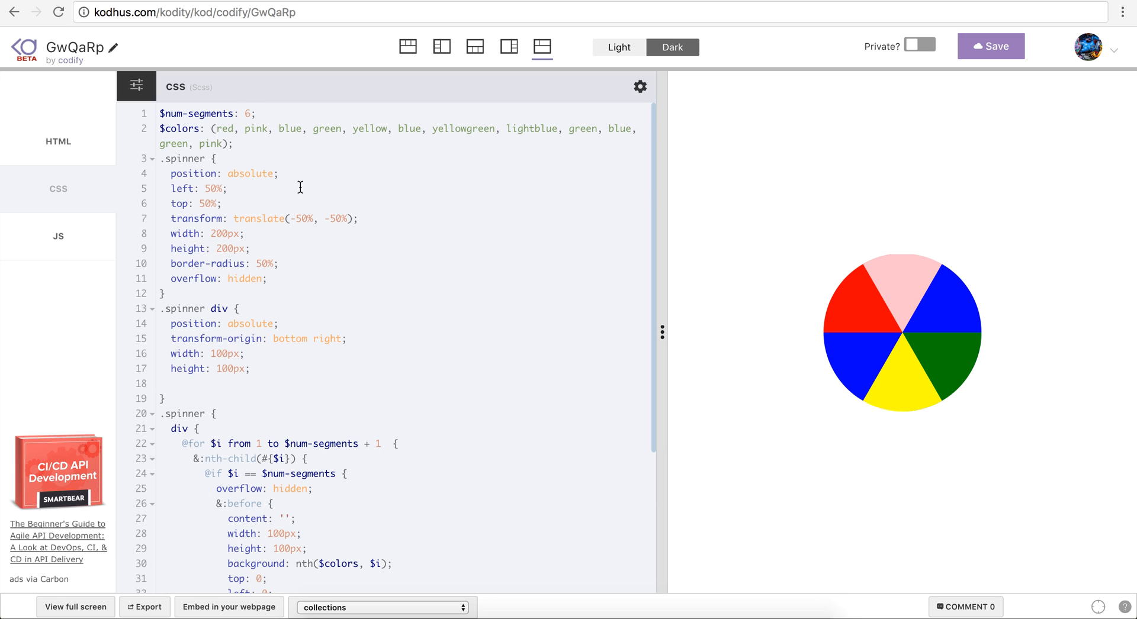
scroll(down, 3)
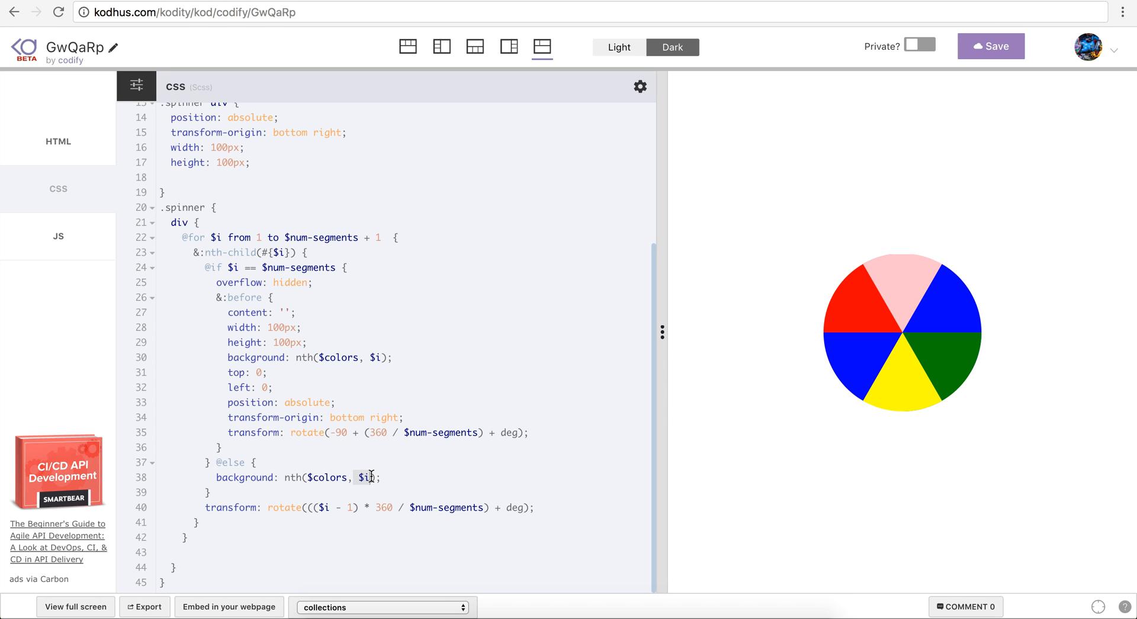
- Highlight 'transform' on line 40, scroll the SCSS, and re-enter the 1 in '$num-segments + 1'
double_click(232, 507)
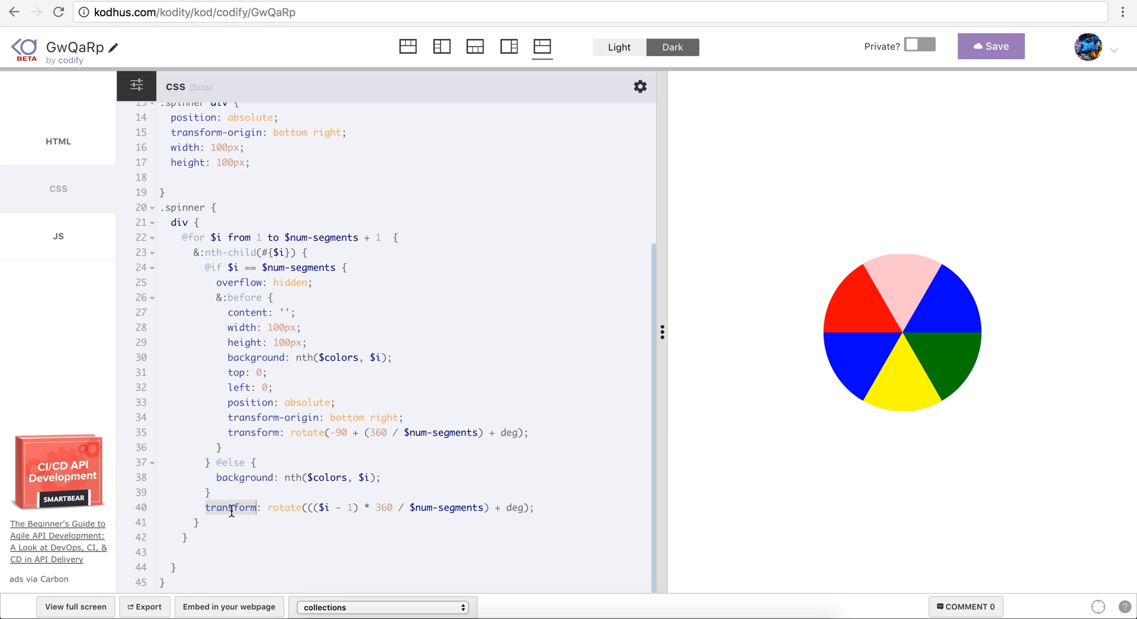
mouse_move(883, 319)
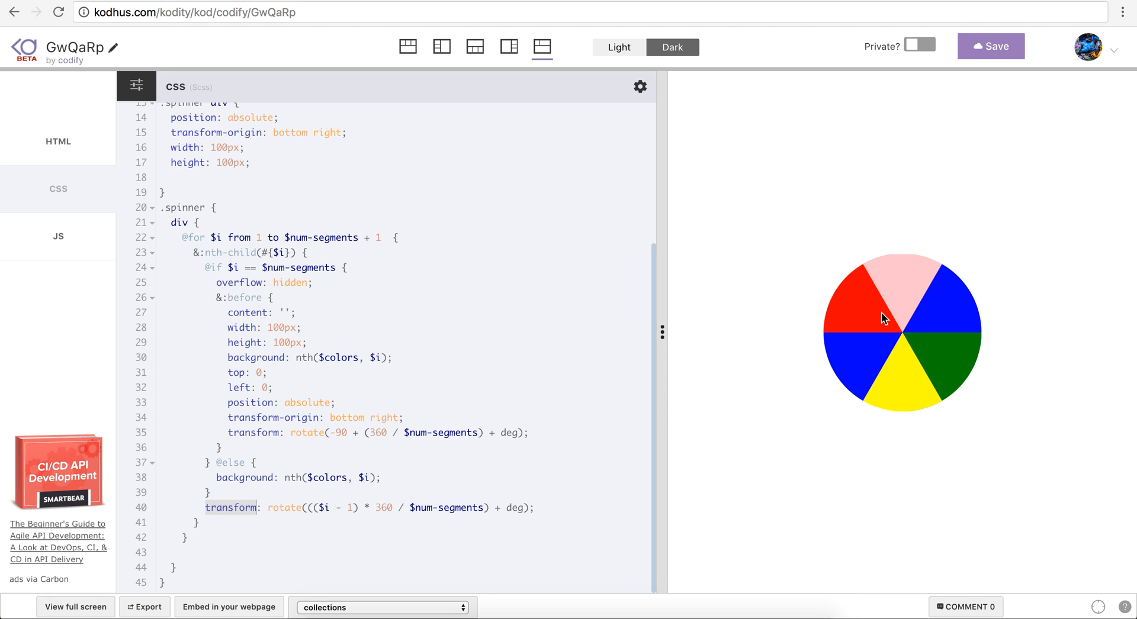
mouse_move(843, 433)
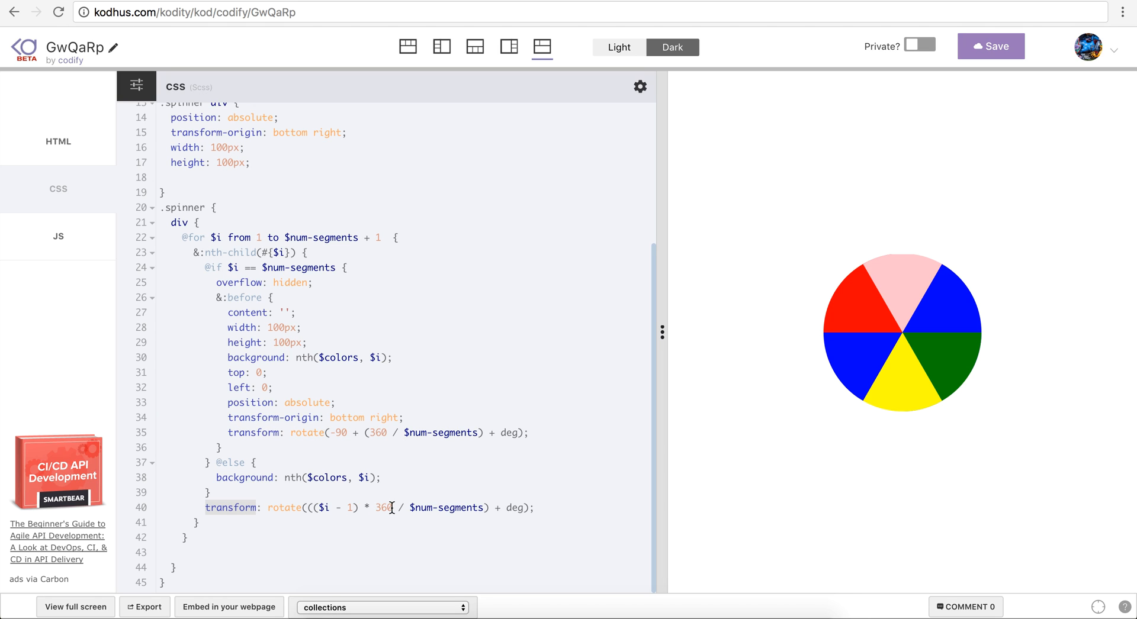
mouse_move(459, 483)
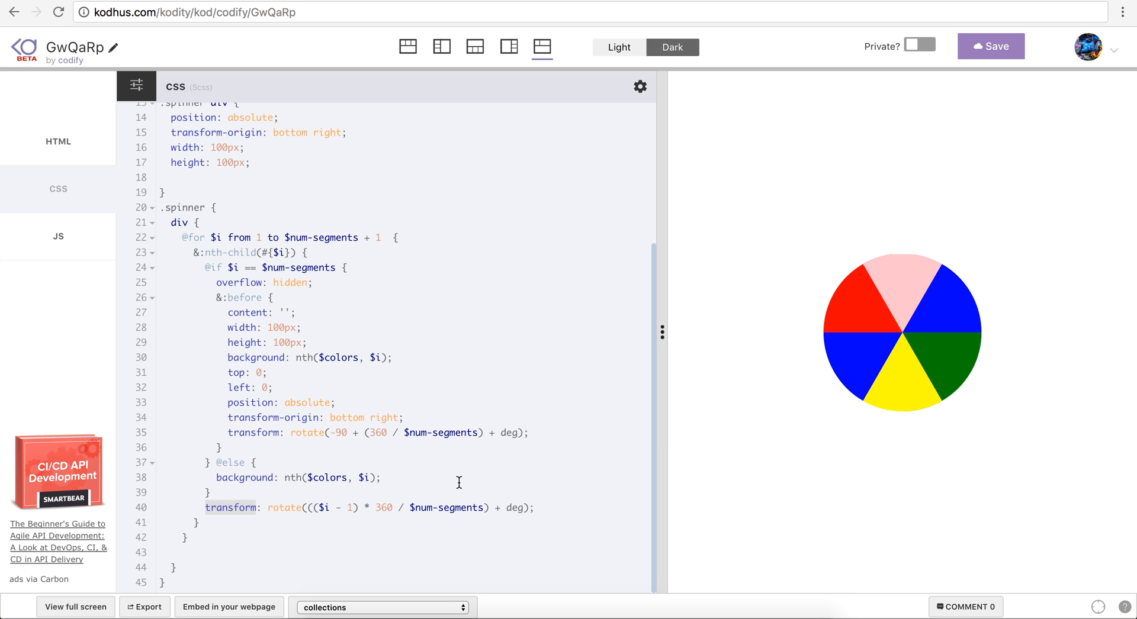
scroll(up, 3)
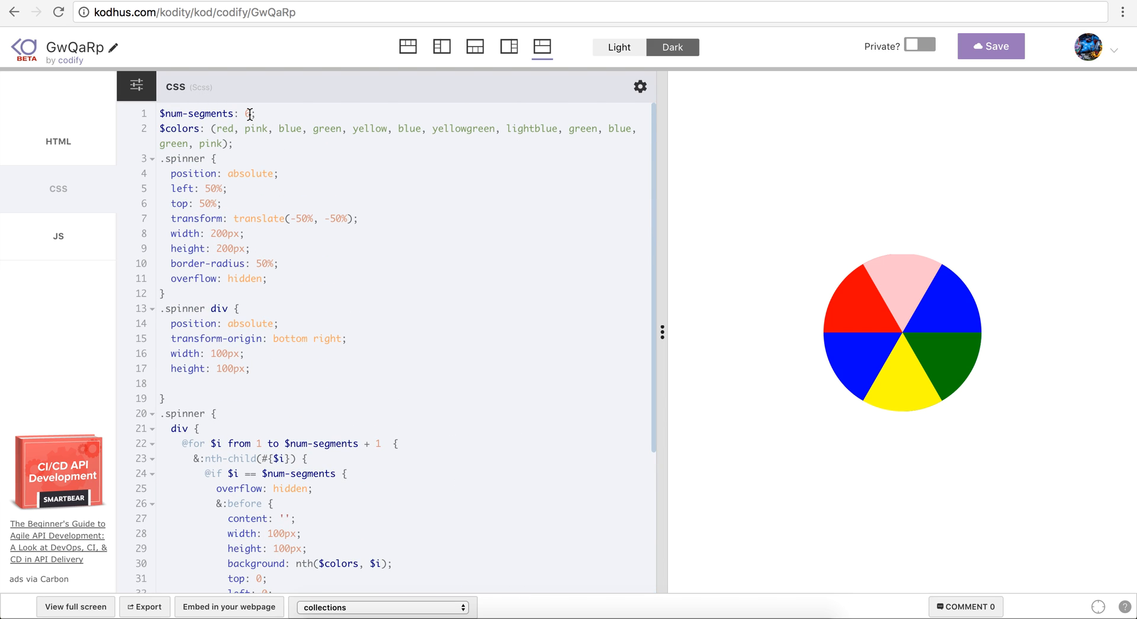
scroll(down, 3)
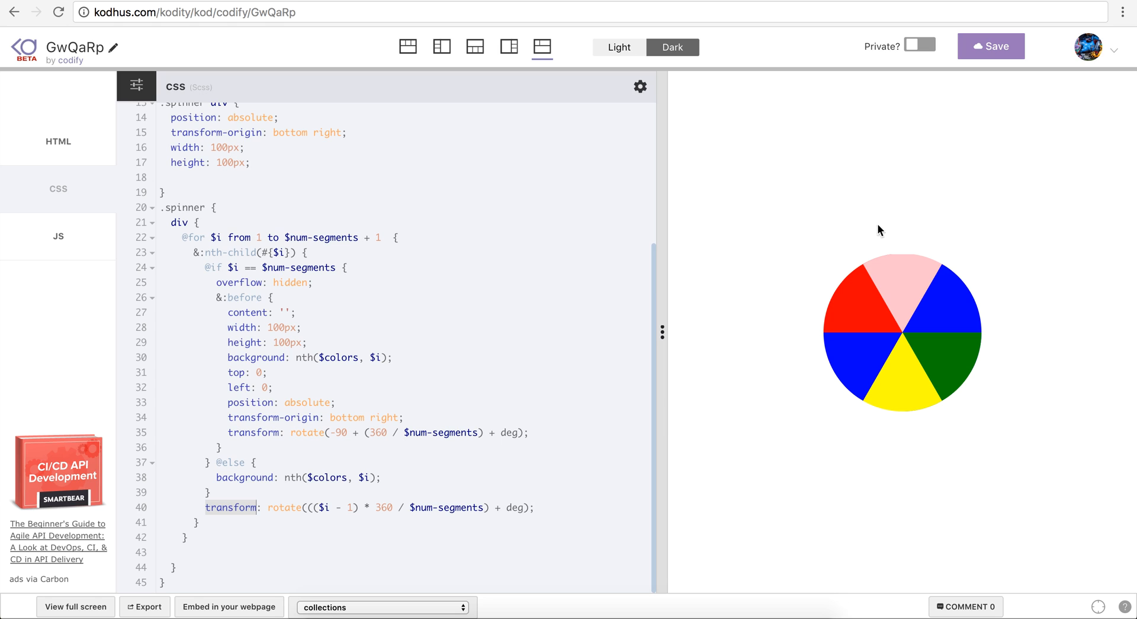
mouse_move(594, 463)
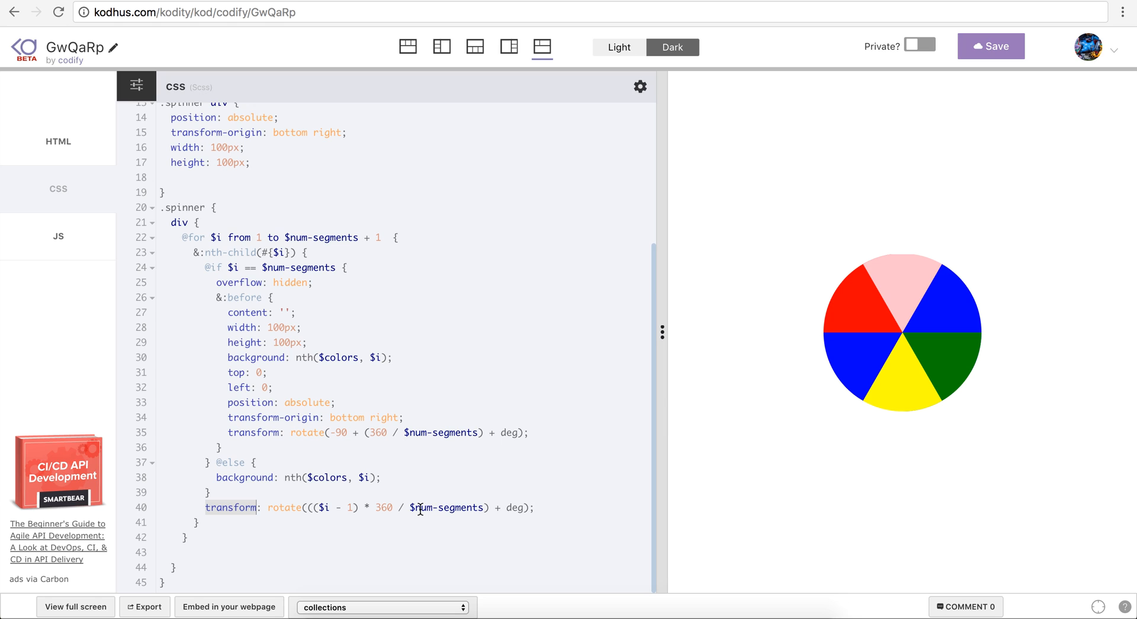
mouse_move(921, 295)
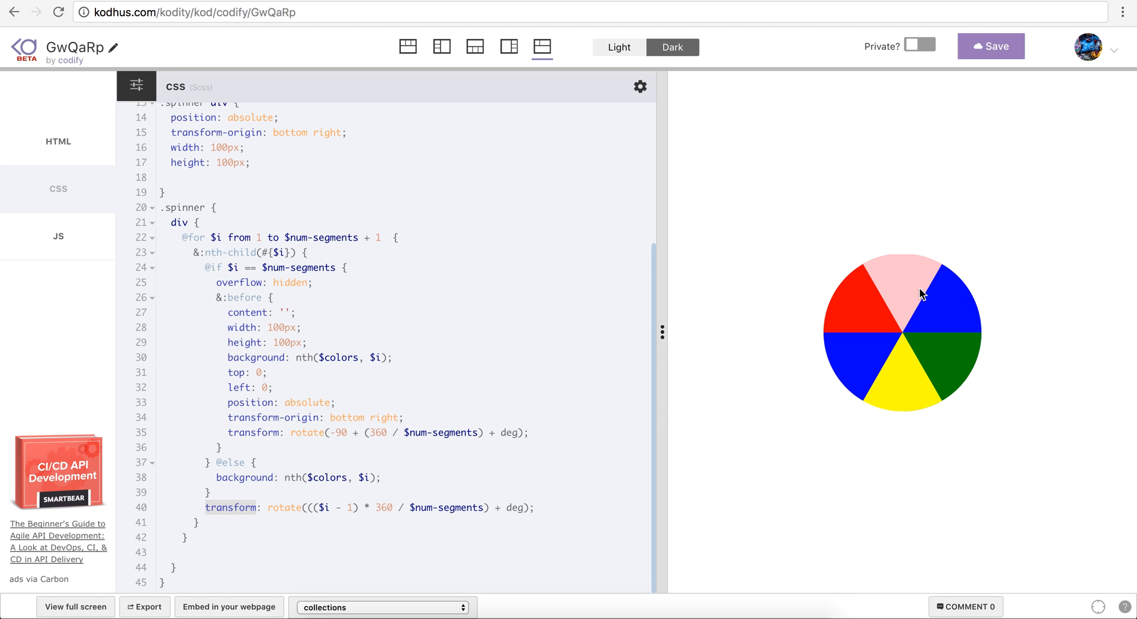
mouse_move(951, 386)
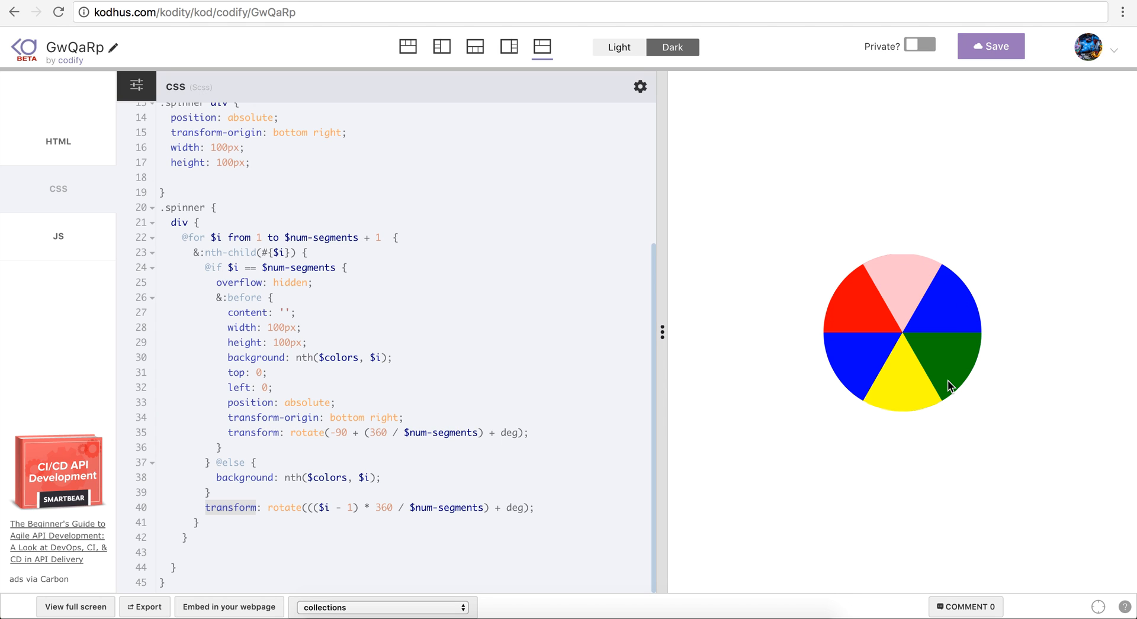
mouse_move(433, 519)
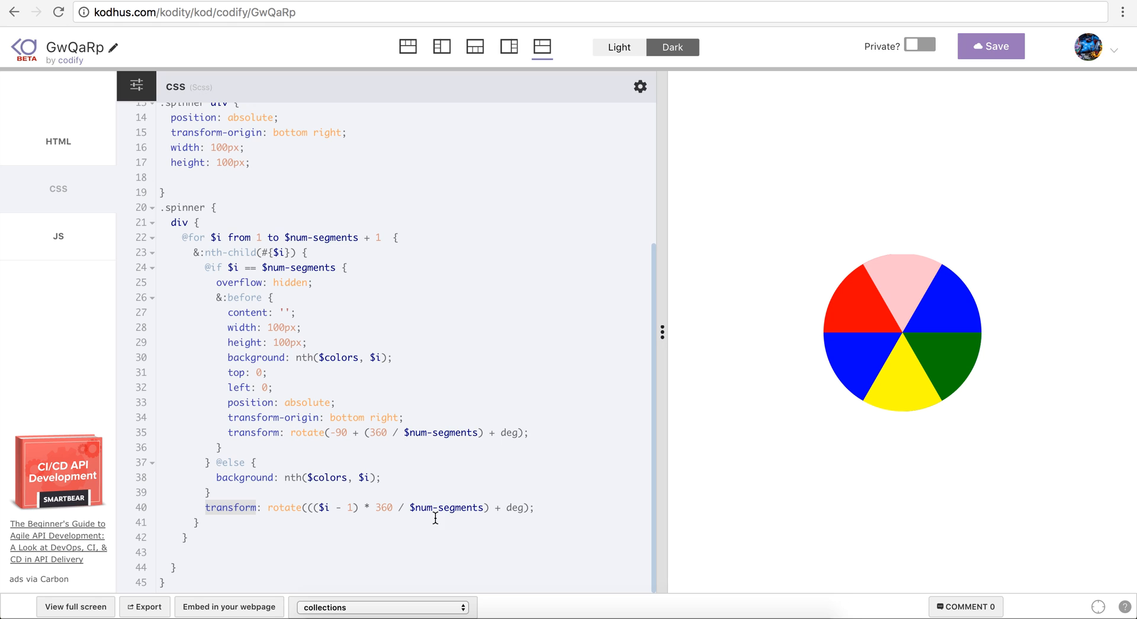
mouse_move(314, 507)
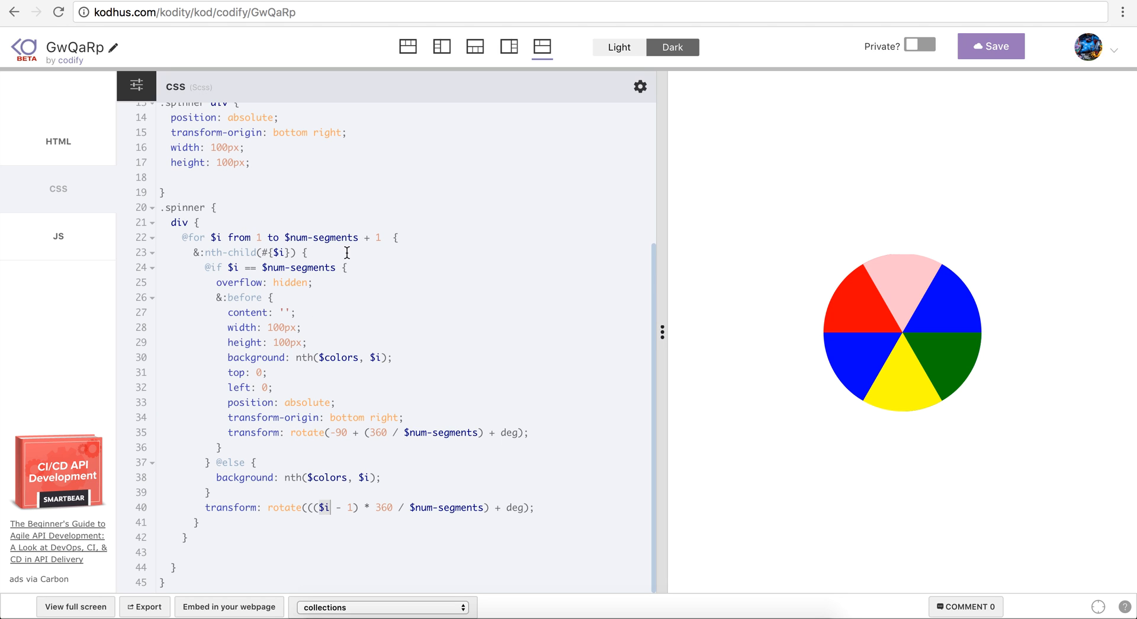
mouse_move(891, 400)
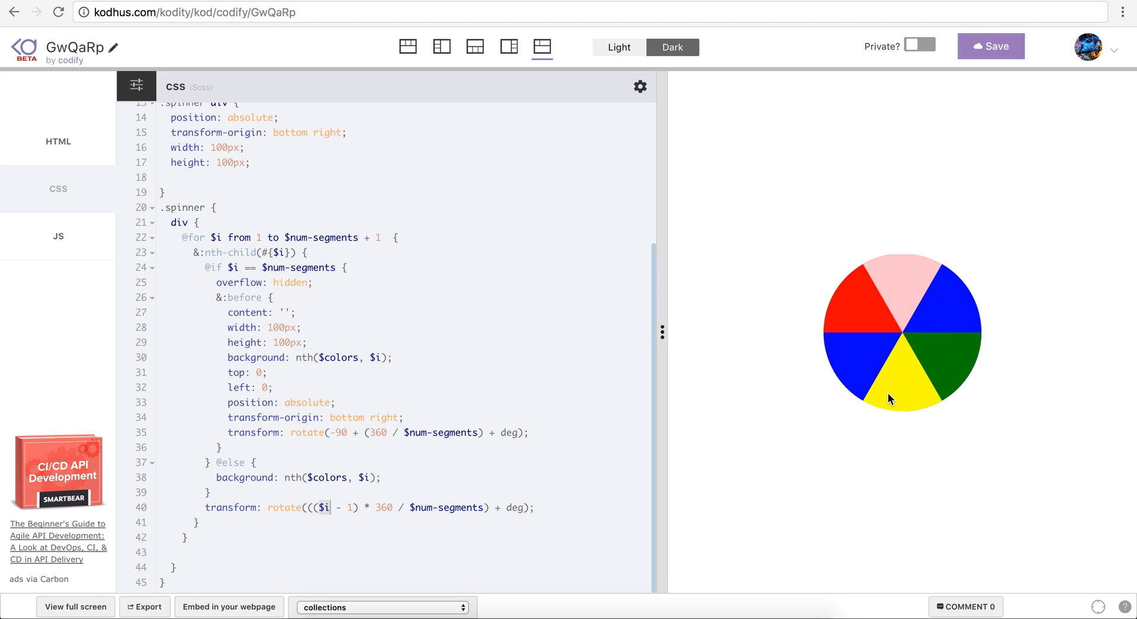
mouse_move(397, 485)
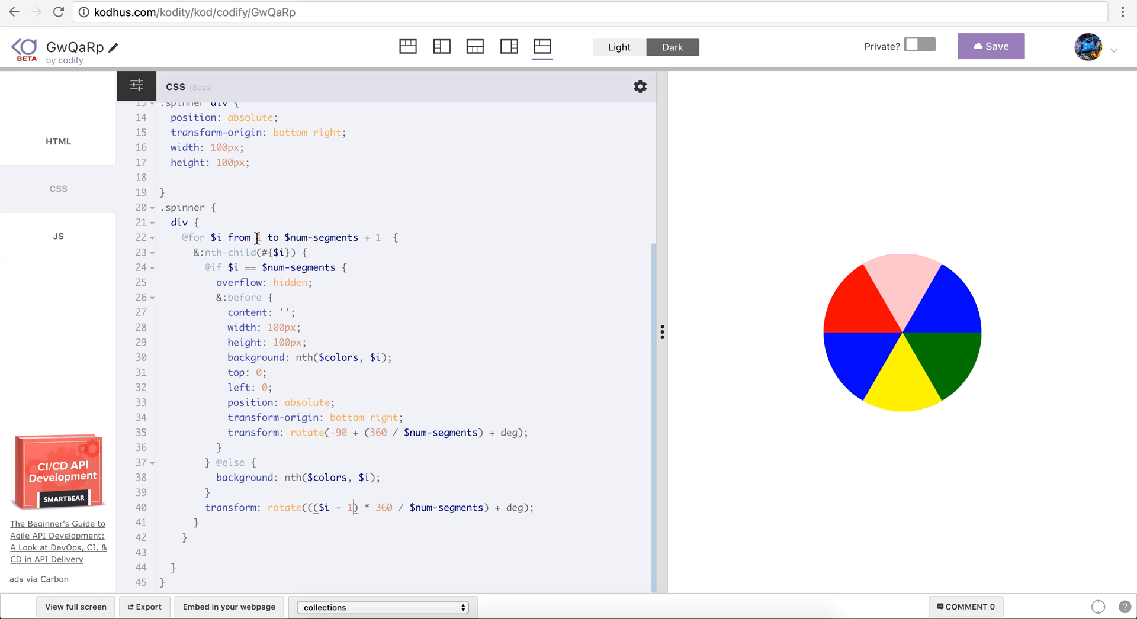
mouse_move(883, 339)
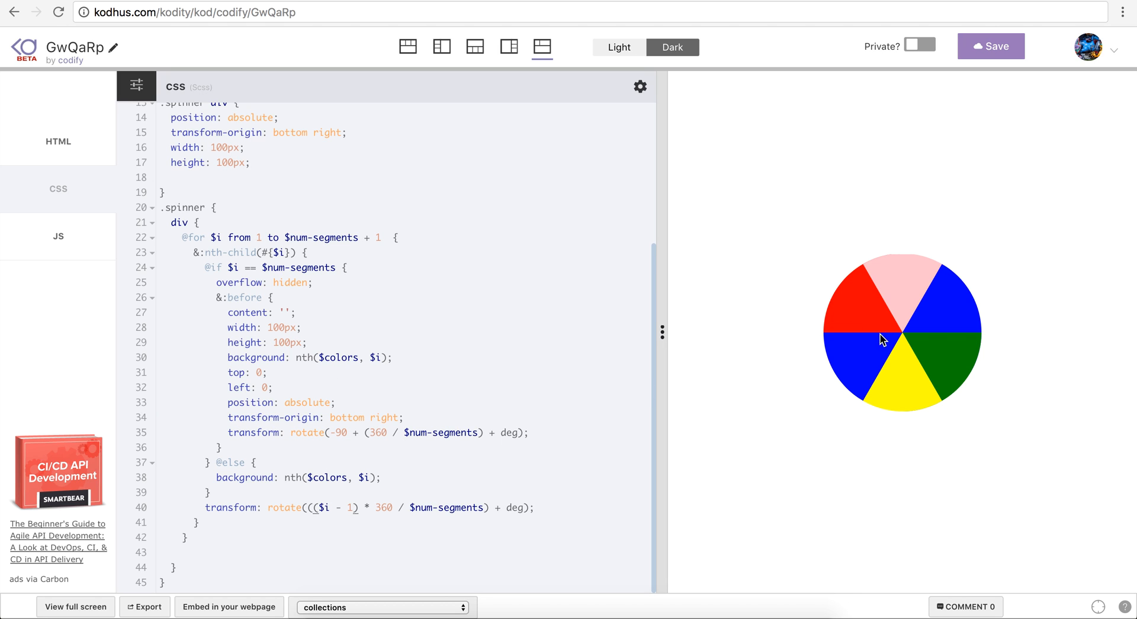
mouse_move(912, 313)
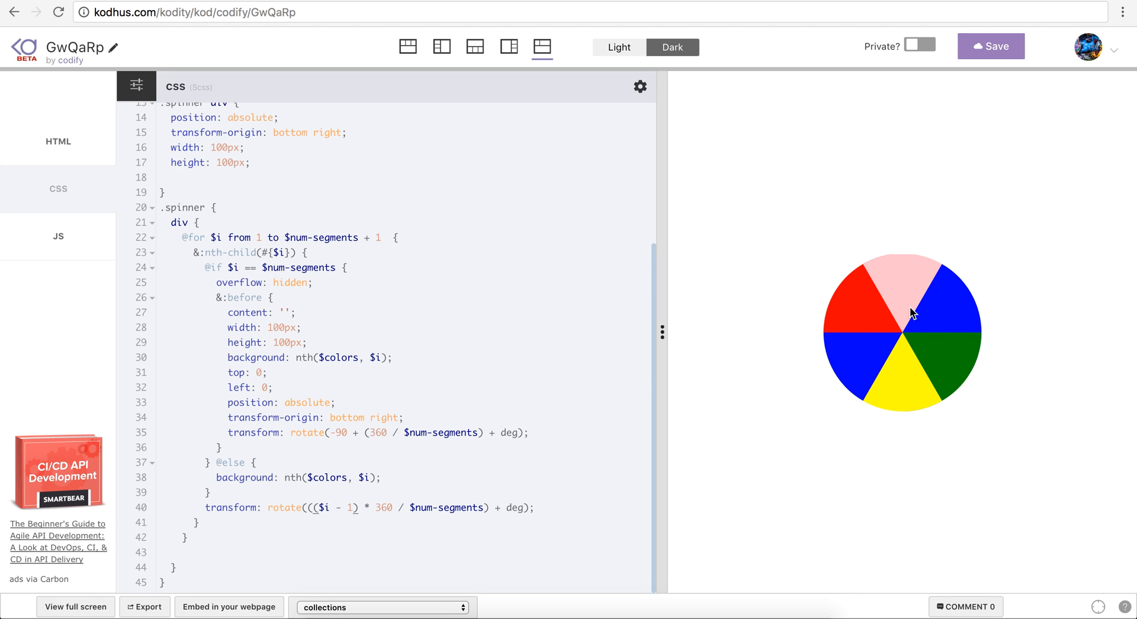
mouse_move(791, 339)
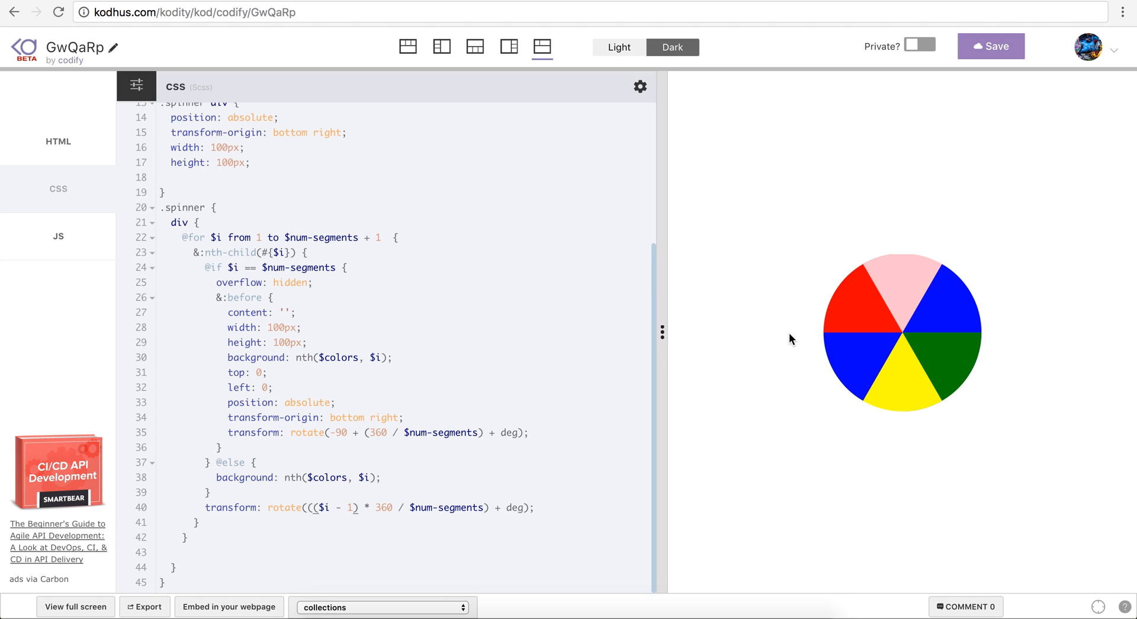
mouse_move(569, 507)
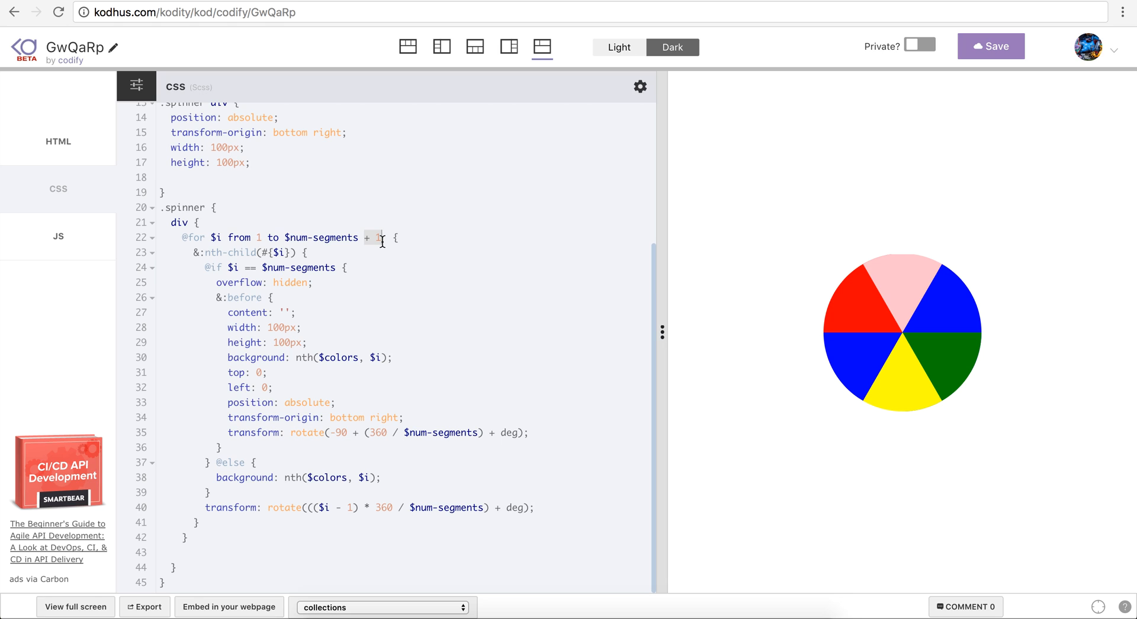
text(1)
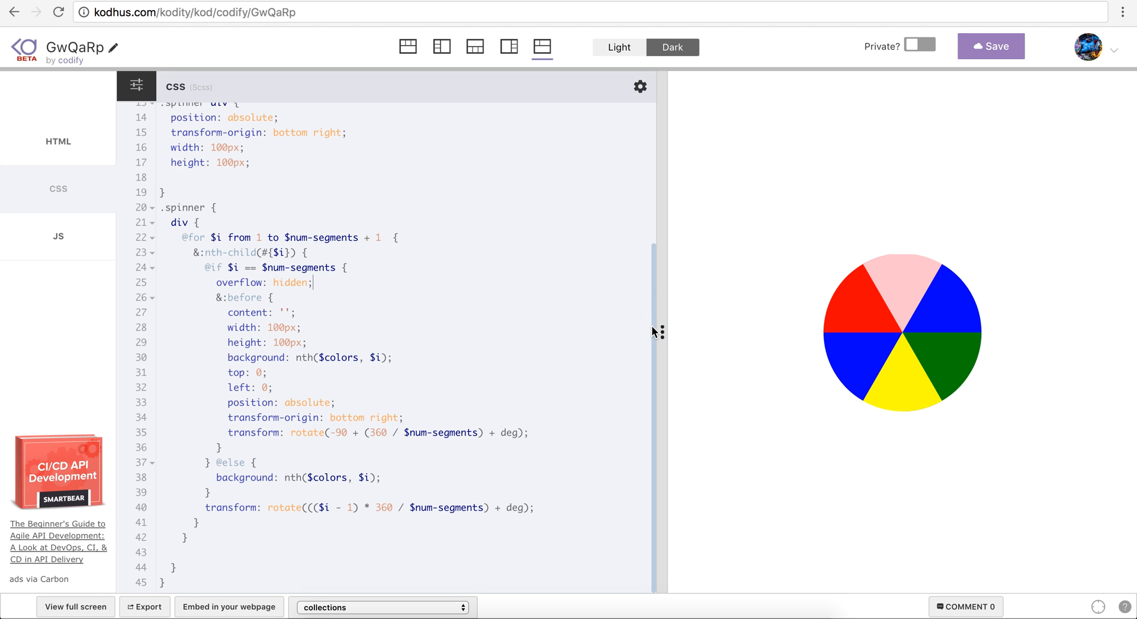
mouse_move(545, 230)
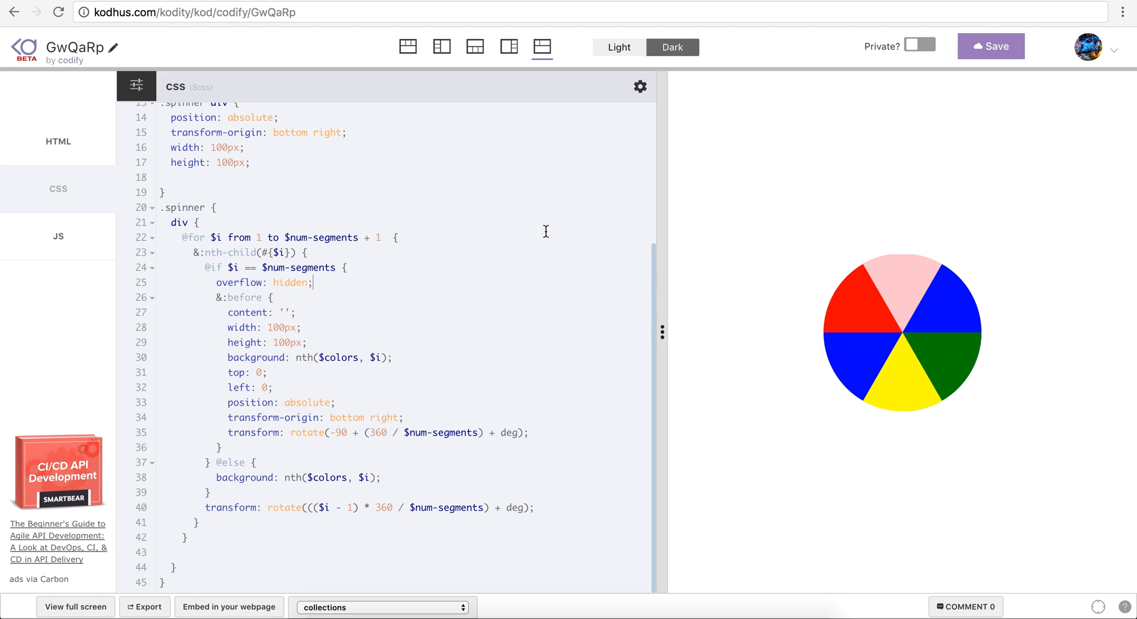
- Show the HTML markup: a spinner div holding six empty child divs
click(57, 142)
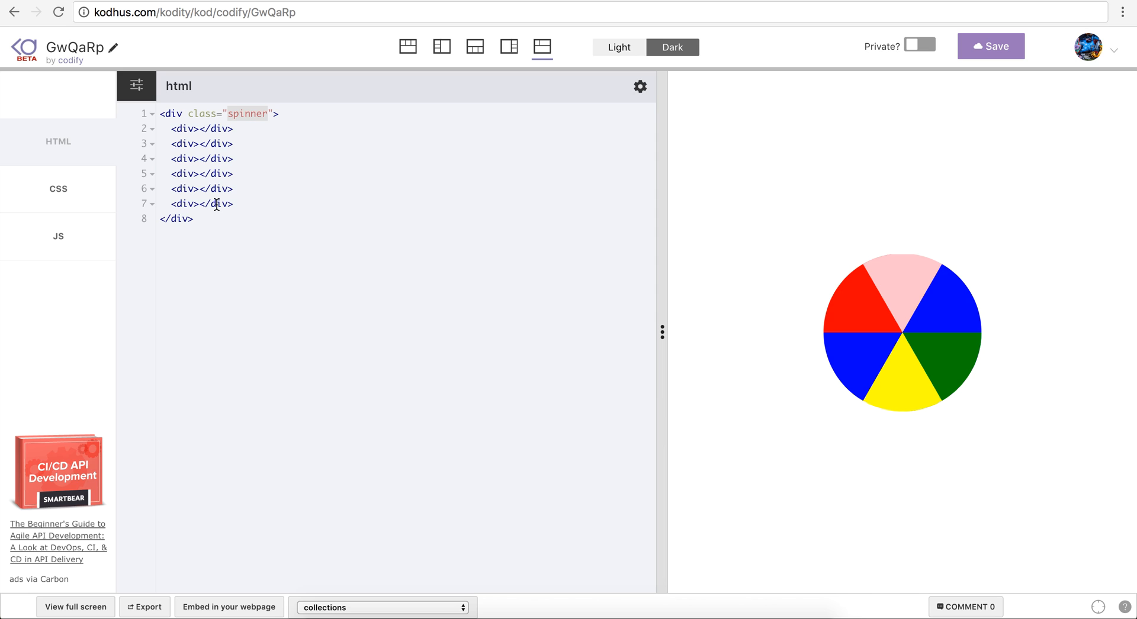
mouse_move(194, 128)
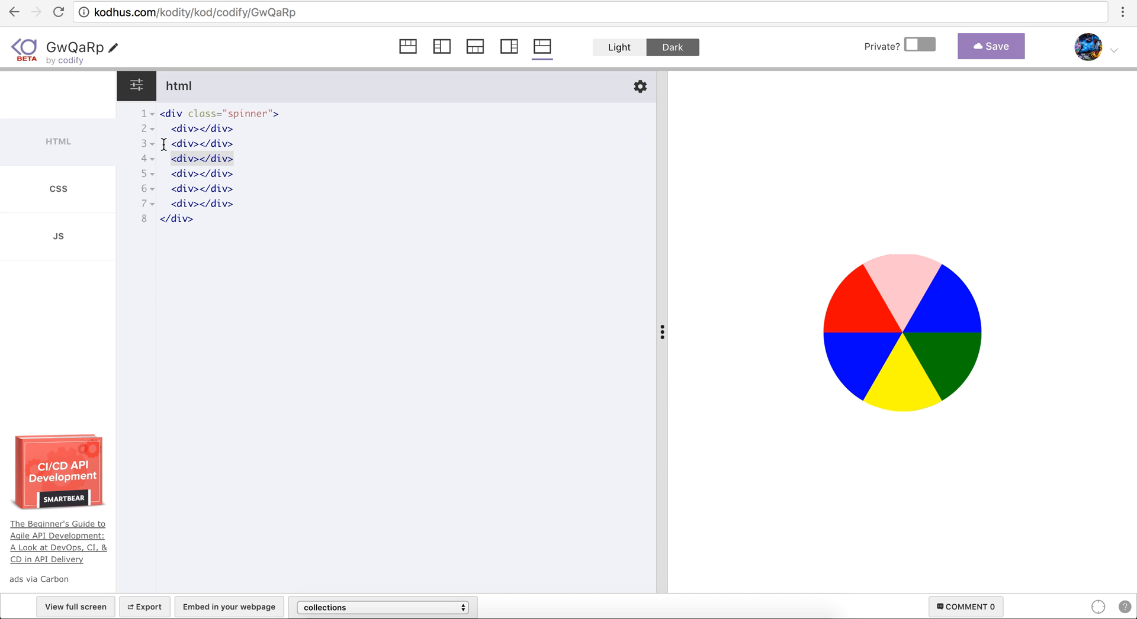
mouse_move(210, 148)
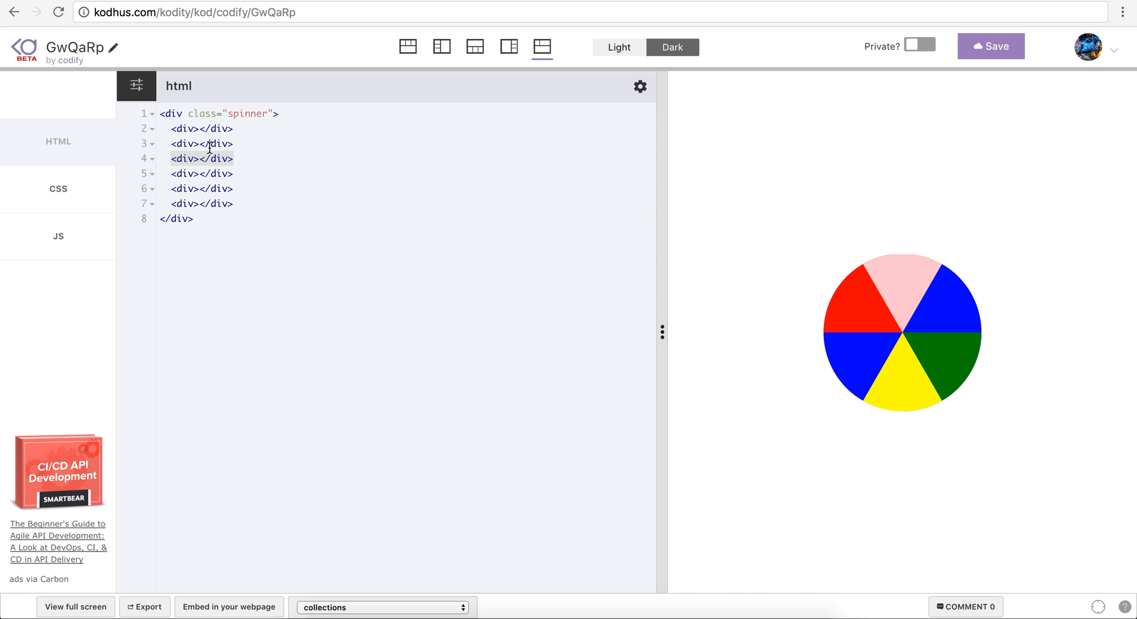
mouse_move(834, 279)
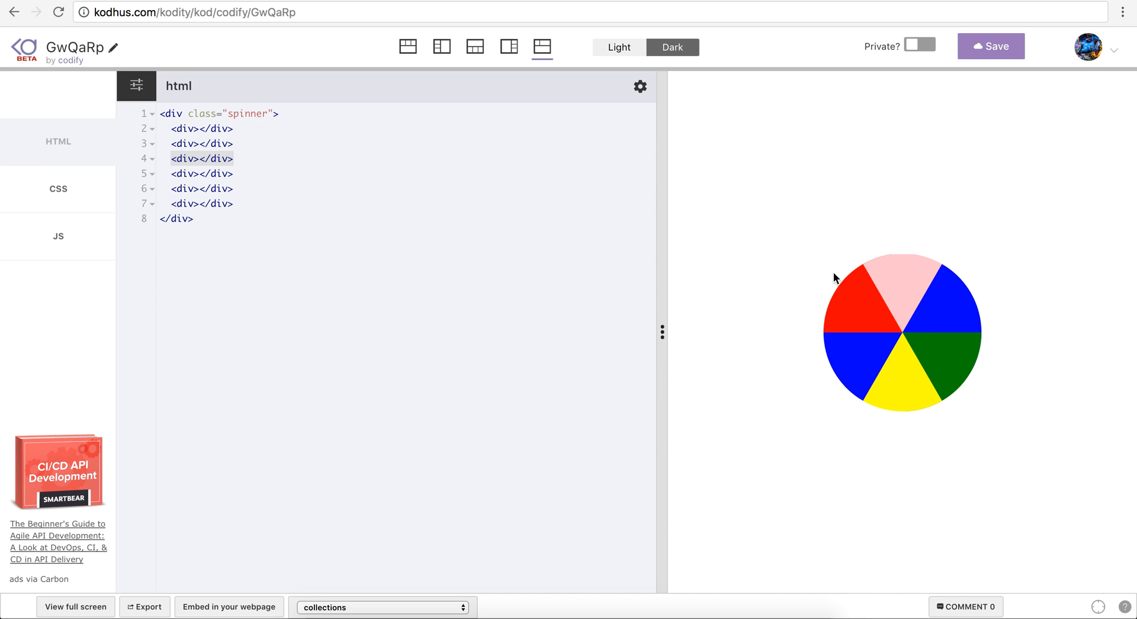
mouse_move(82, 195)
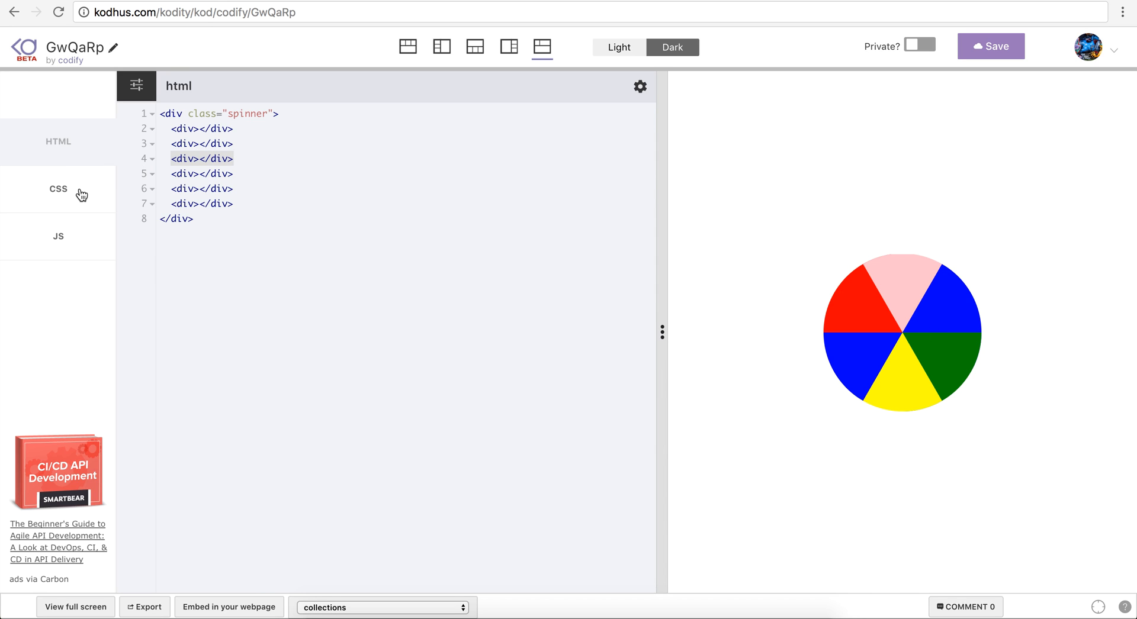
click(58, 189)
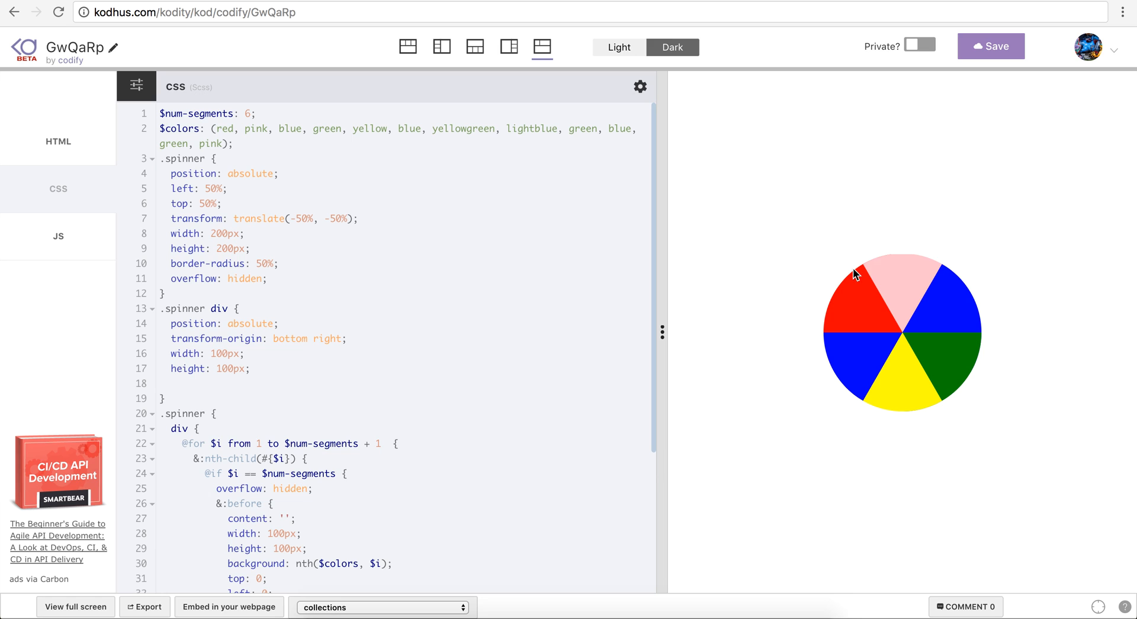
scroll(down, 3)
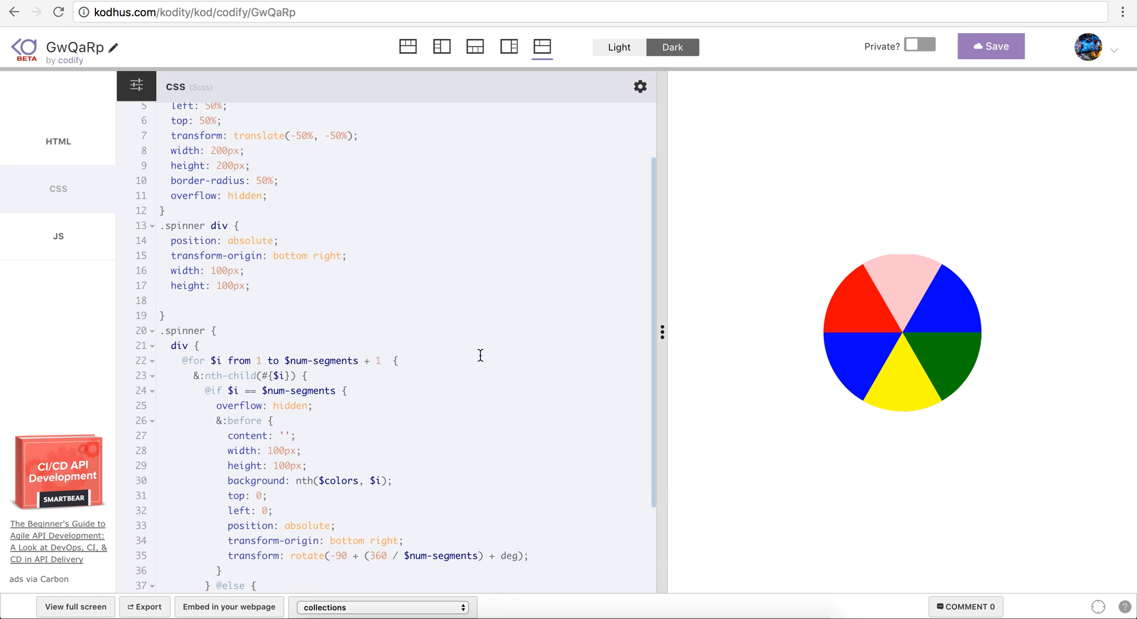
scroll(down, 3)
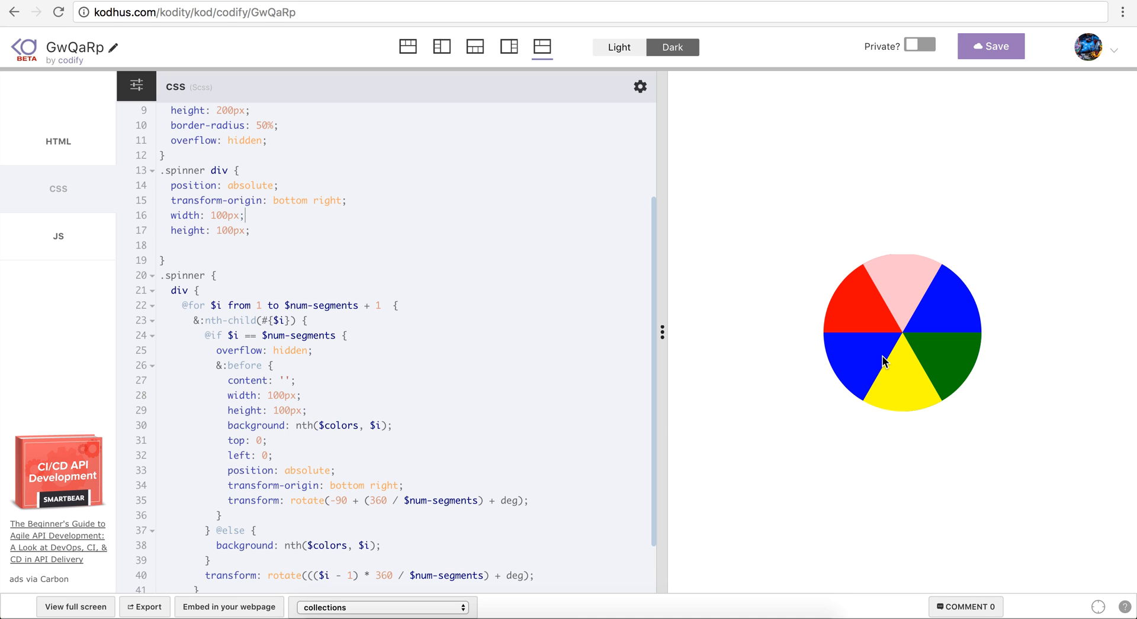
mouse_move(891, 328)
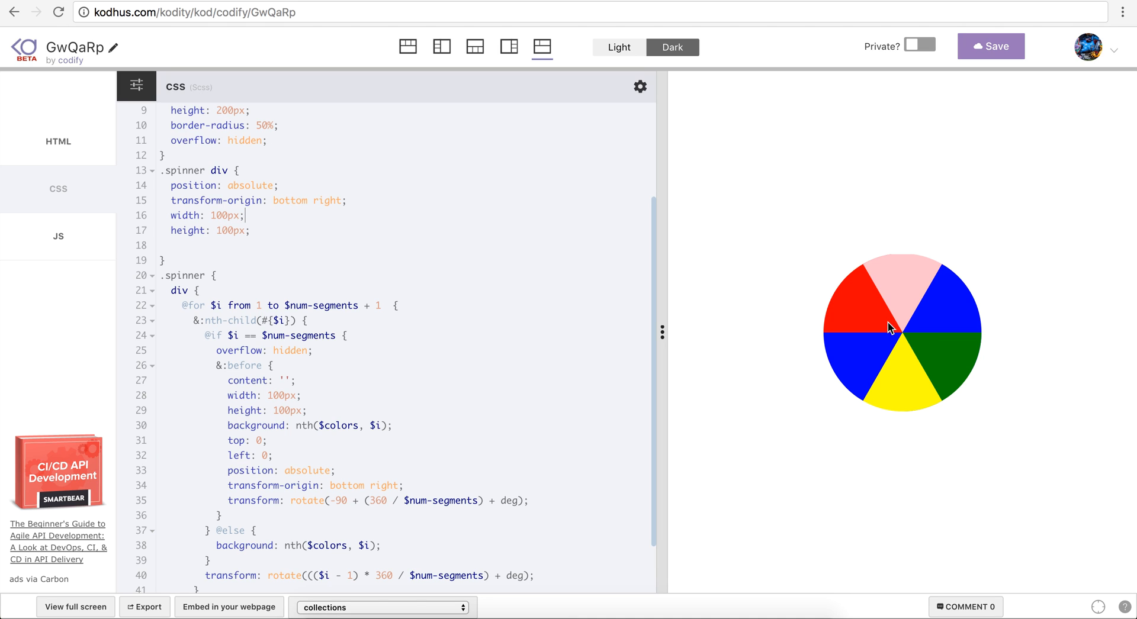
mouse_move(853, 379)
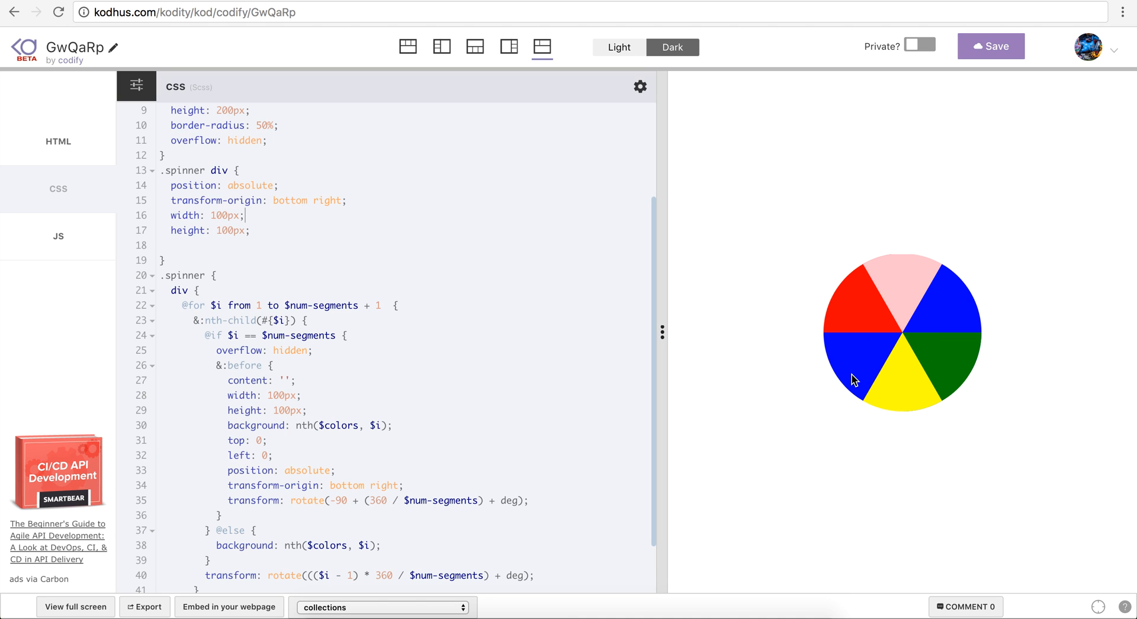
mouse_move(897, 333)
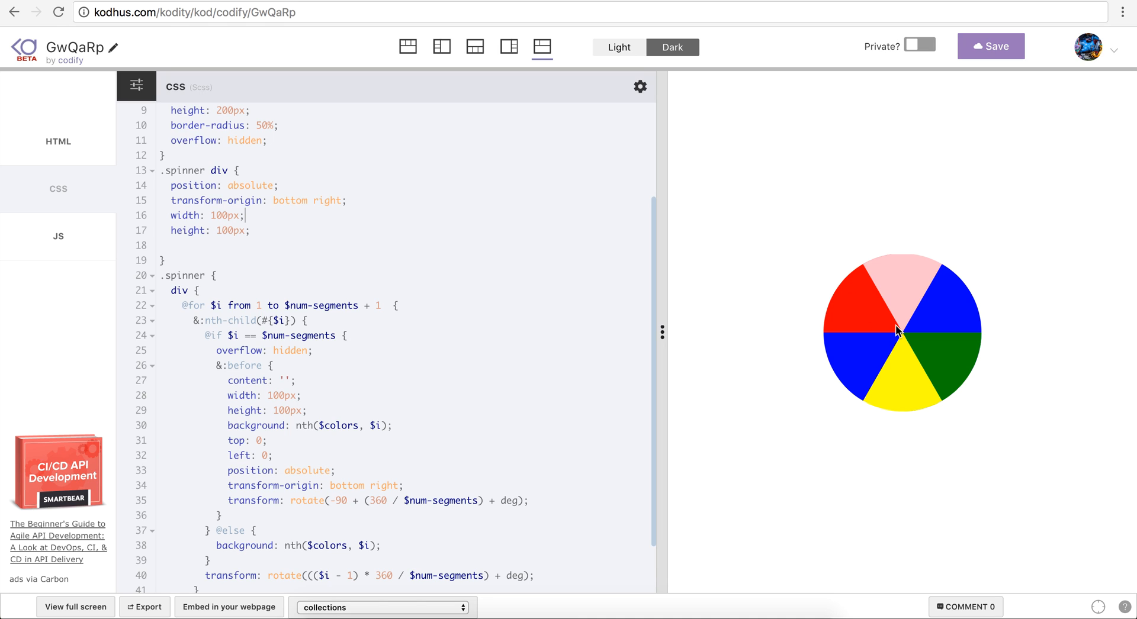
mouse_move(856, 405)
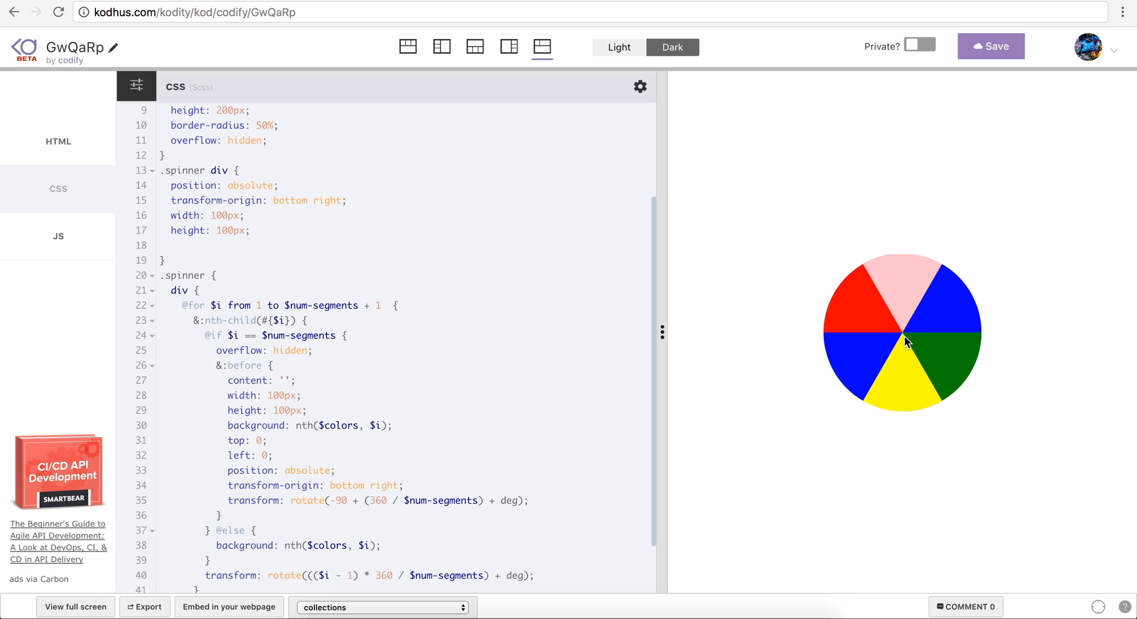
mouse_move(894, 347)
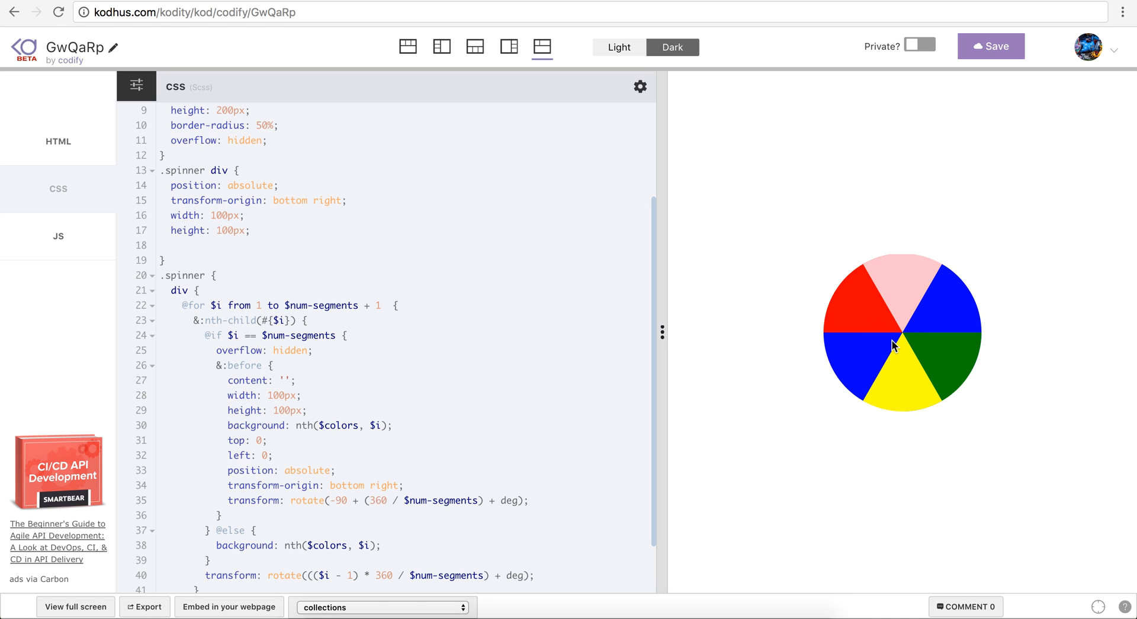
mouse_move(823, 290)
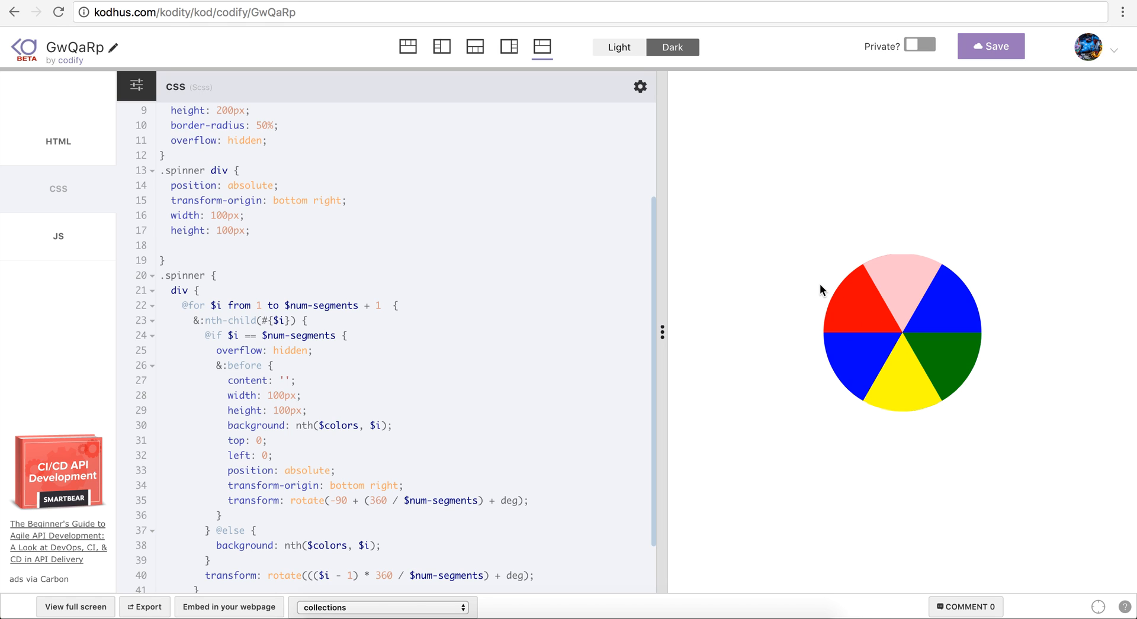
mouse_move(862, 320)
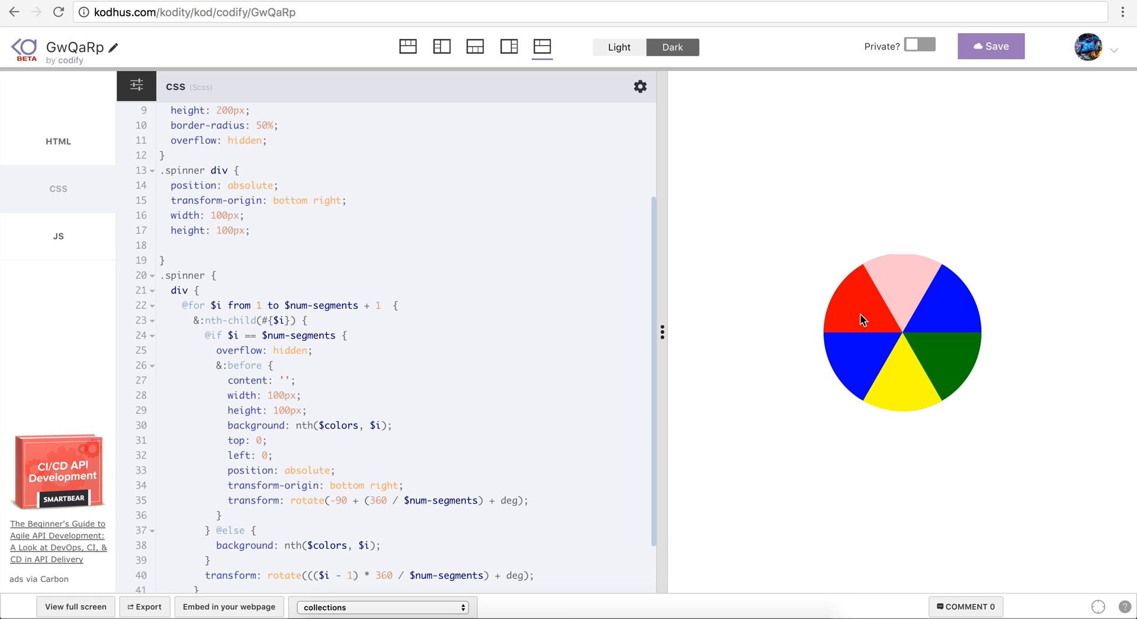
mouse_move(905, 346)
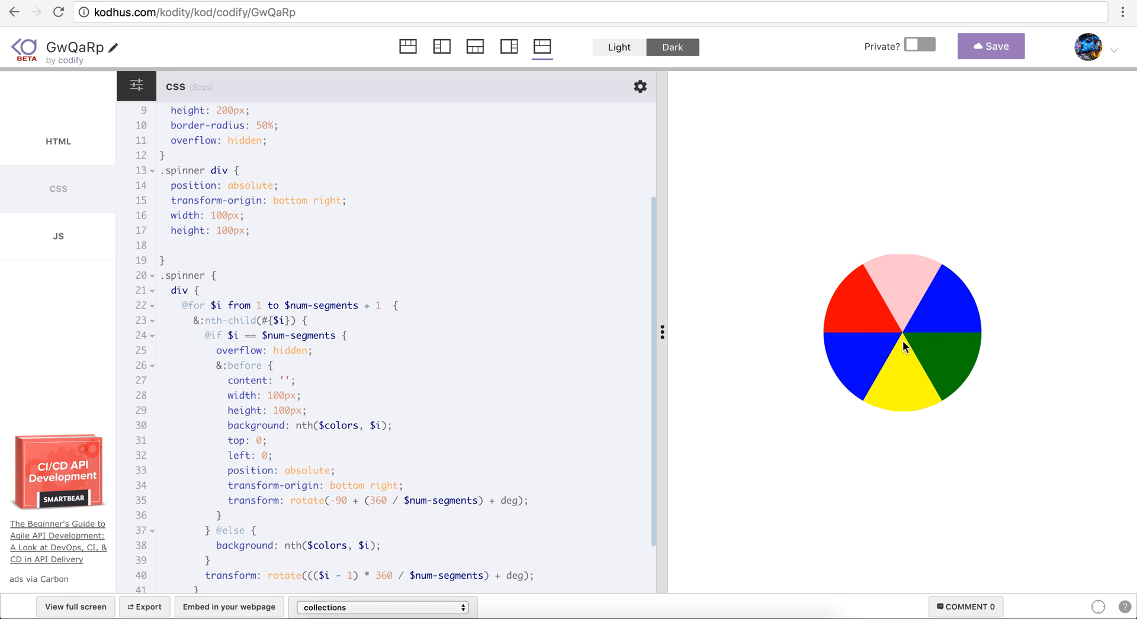
mouse_move(872, 375)
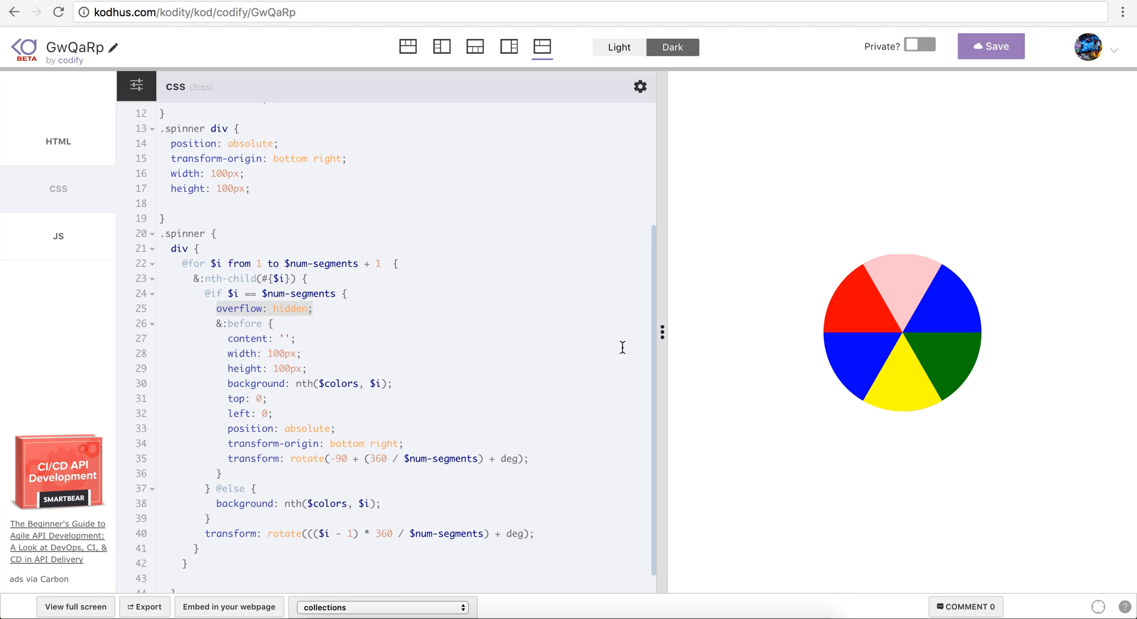
mouse_move(522, 374)
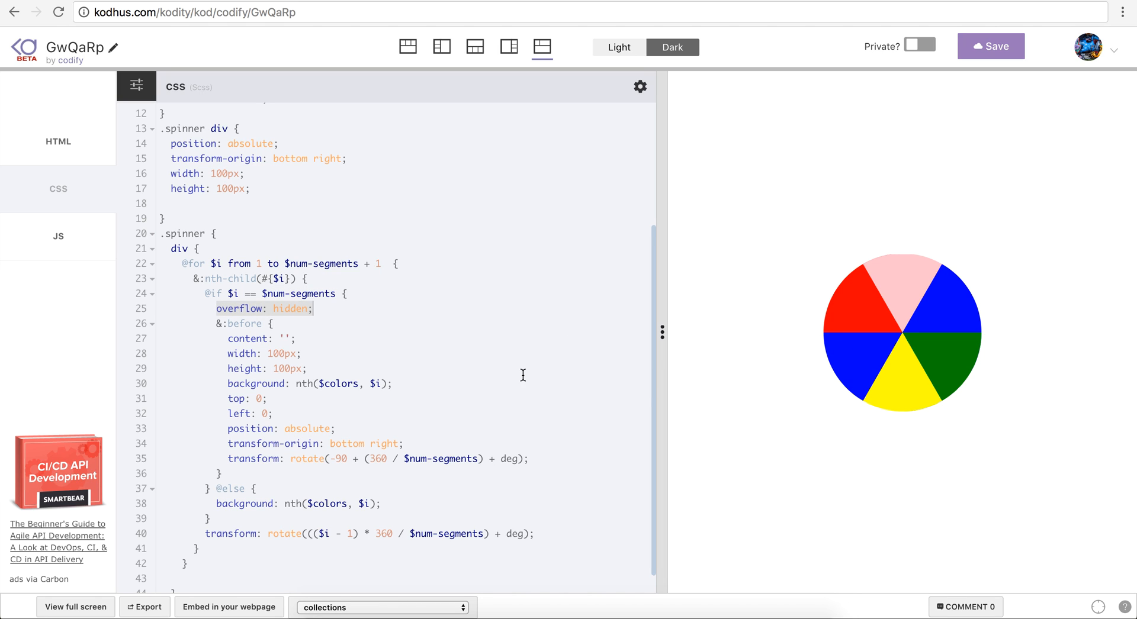
mouse_move(225, 338)
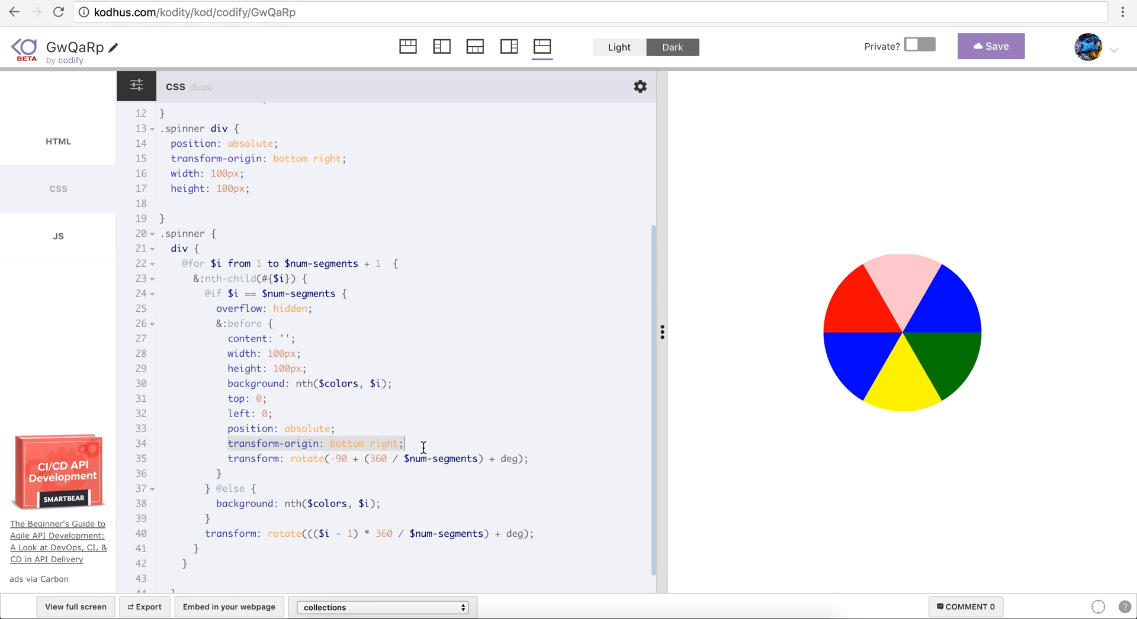
mouse_move(909, 329)
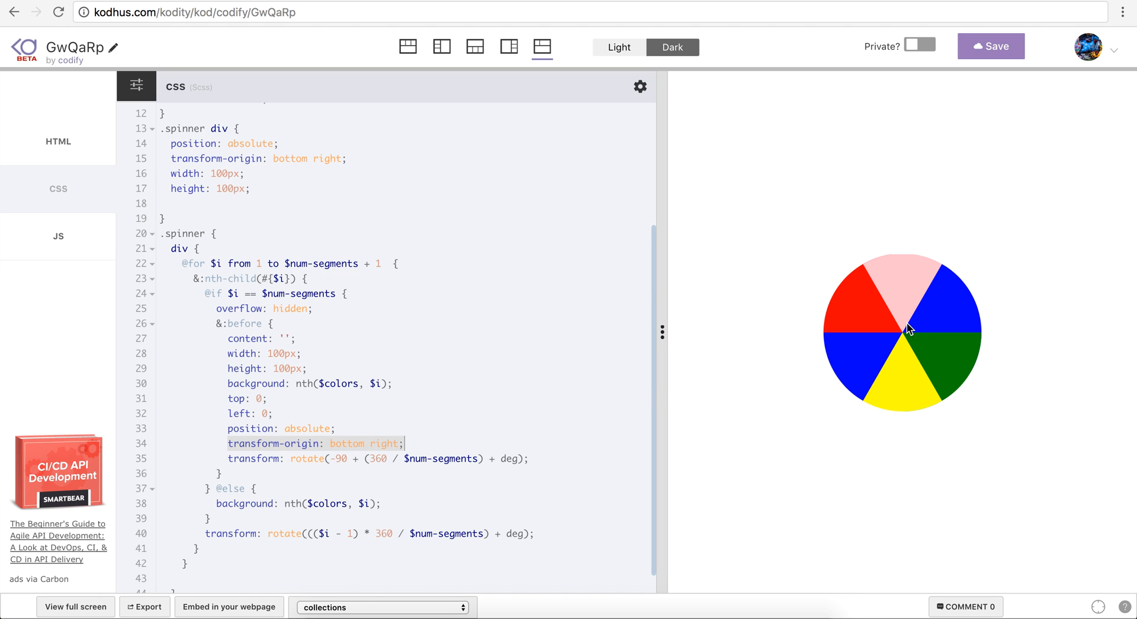
mouse_move(906, 390)
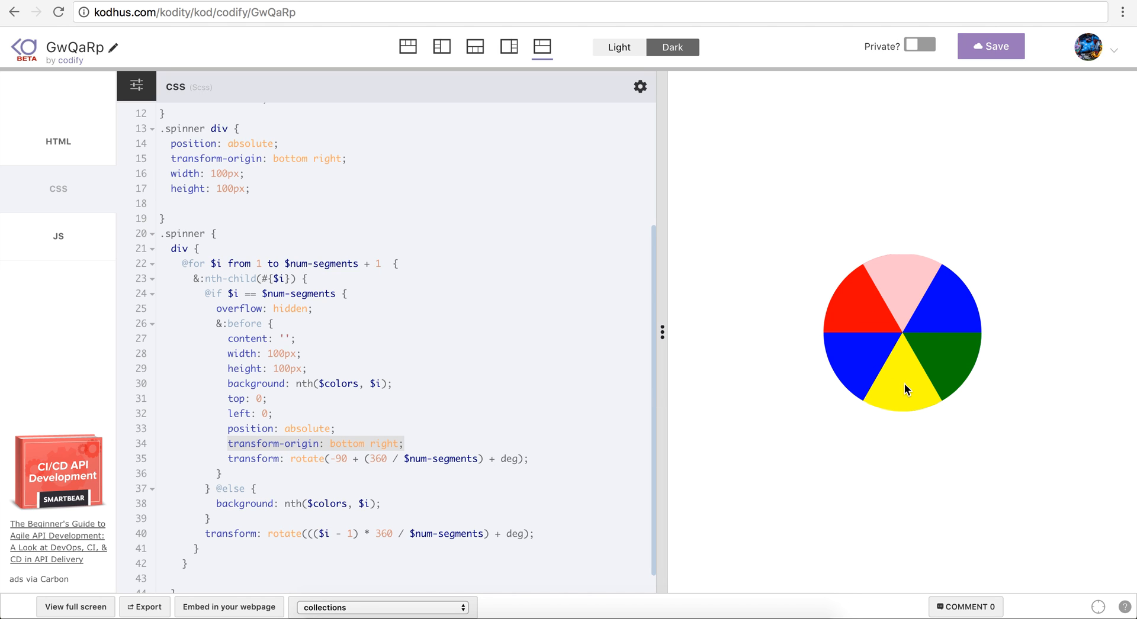
mouse_move(902, 353)
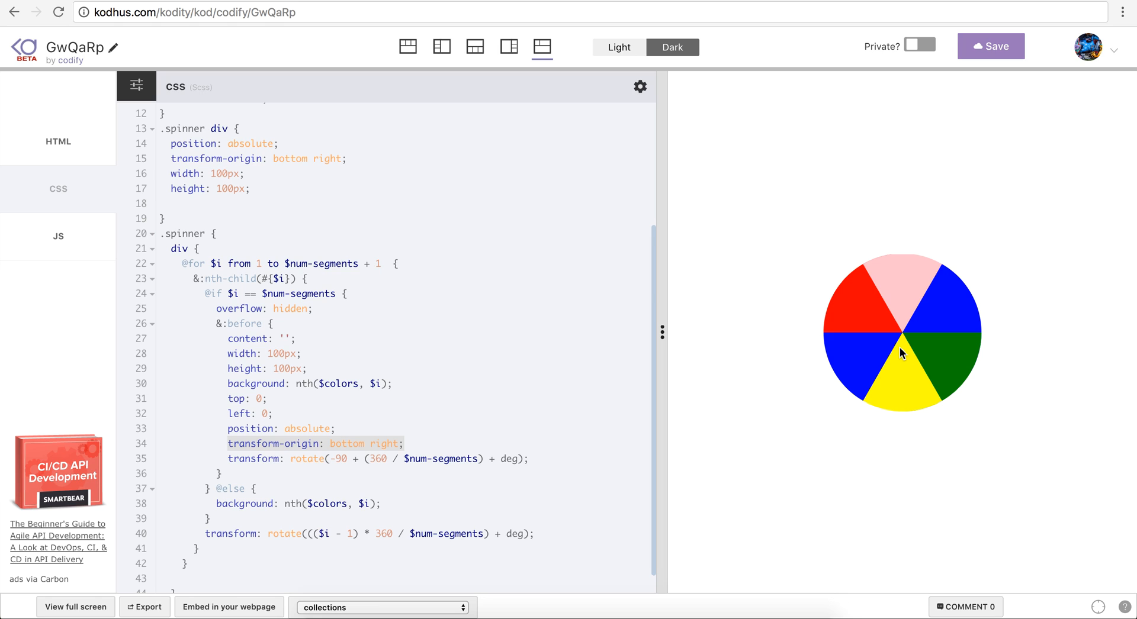
mouse_move(839, 315)
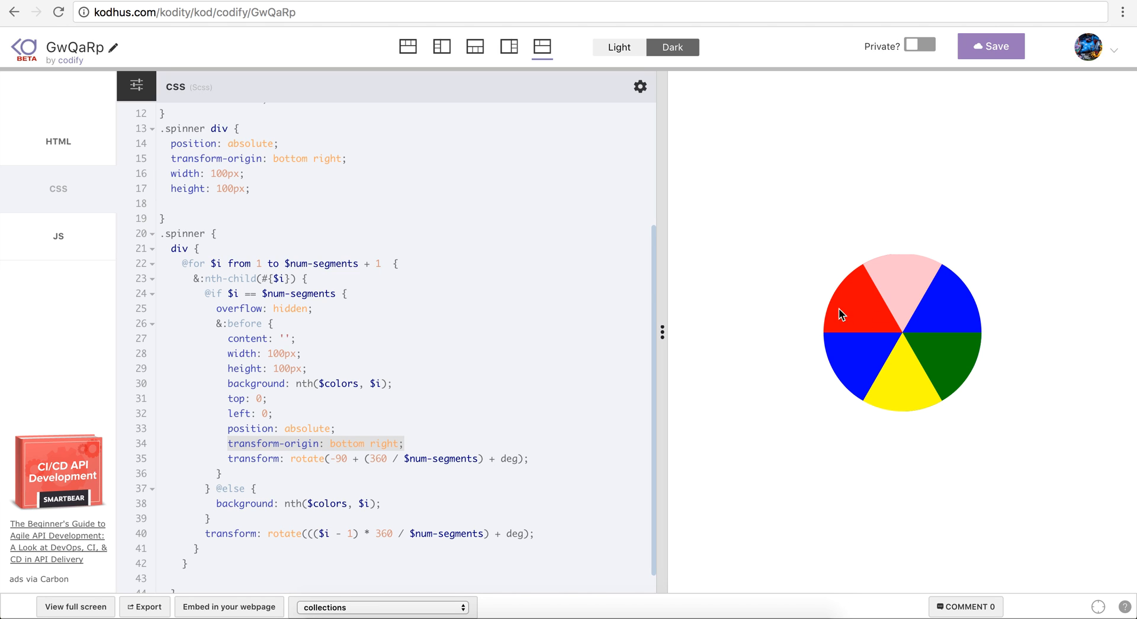
mouse_move(851, 295)
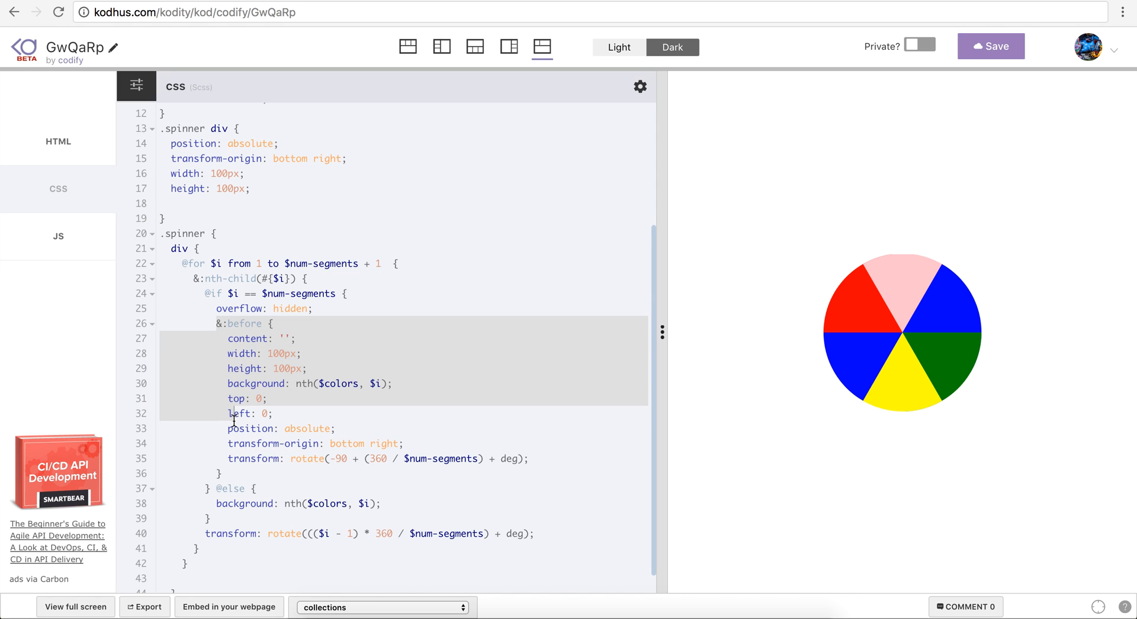
click(225, 339)
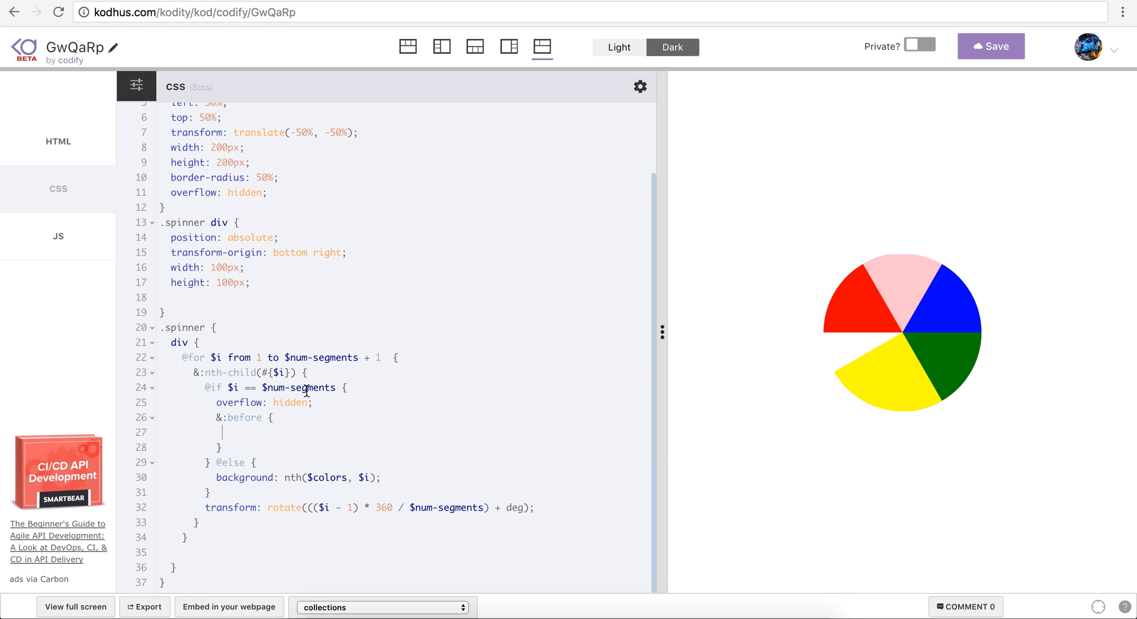
mouse_move(334, 383)
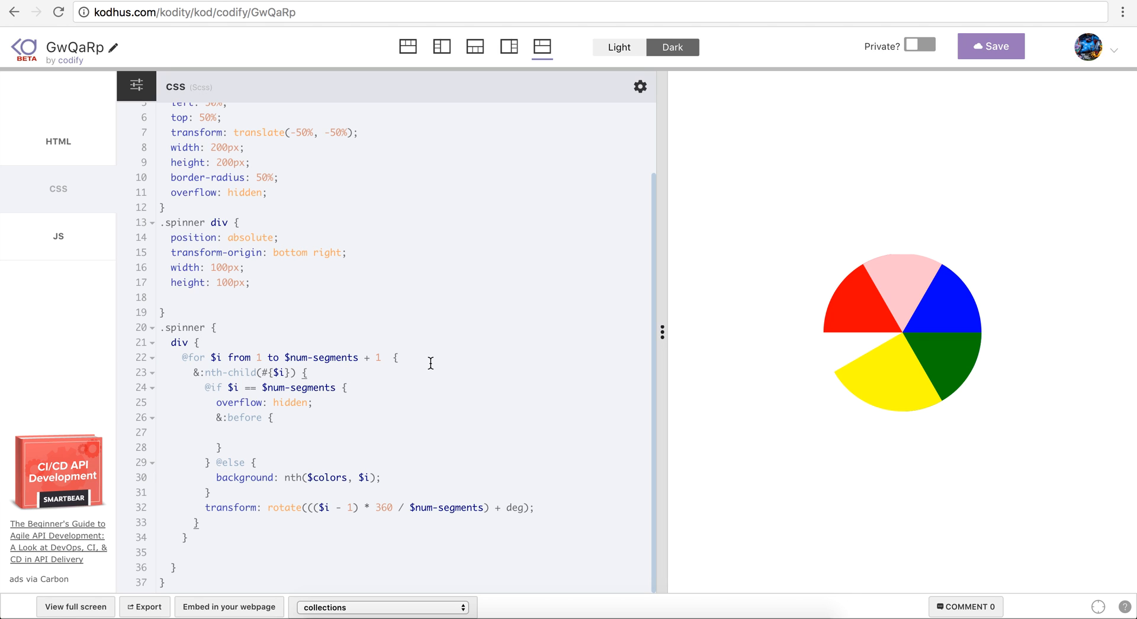
mouse_move(429, 362)
text(backgro)
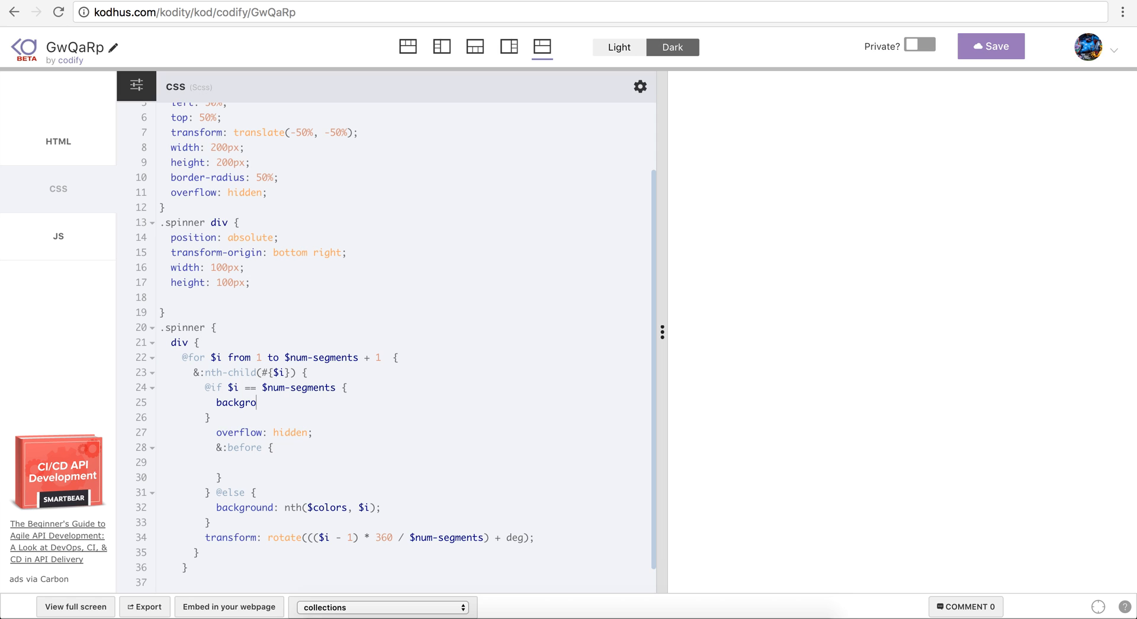
text(und: r)
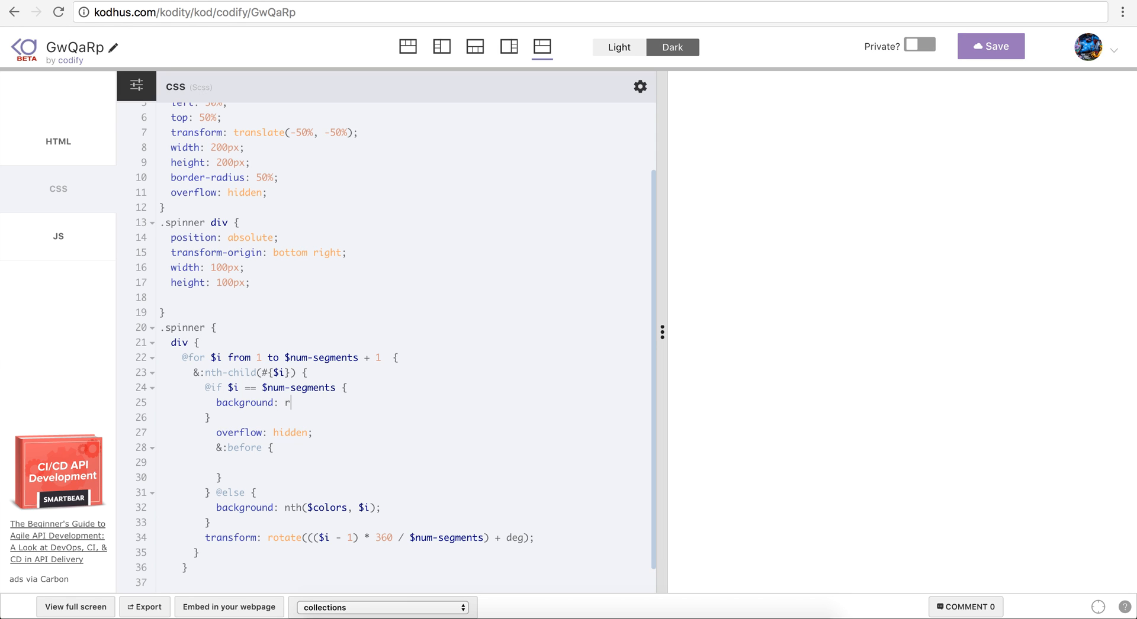
text(in)
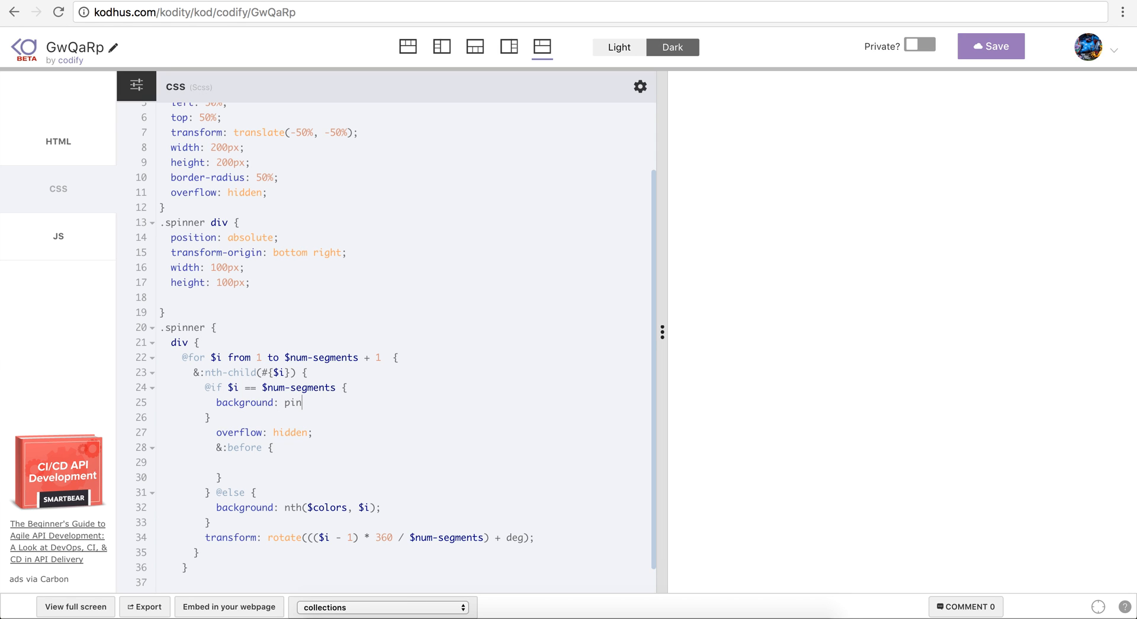
text(k;)
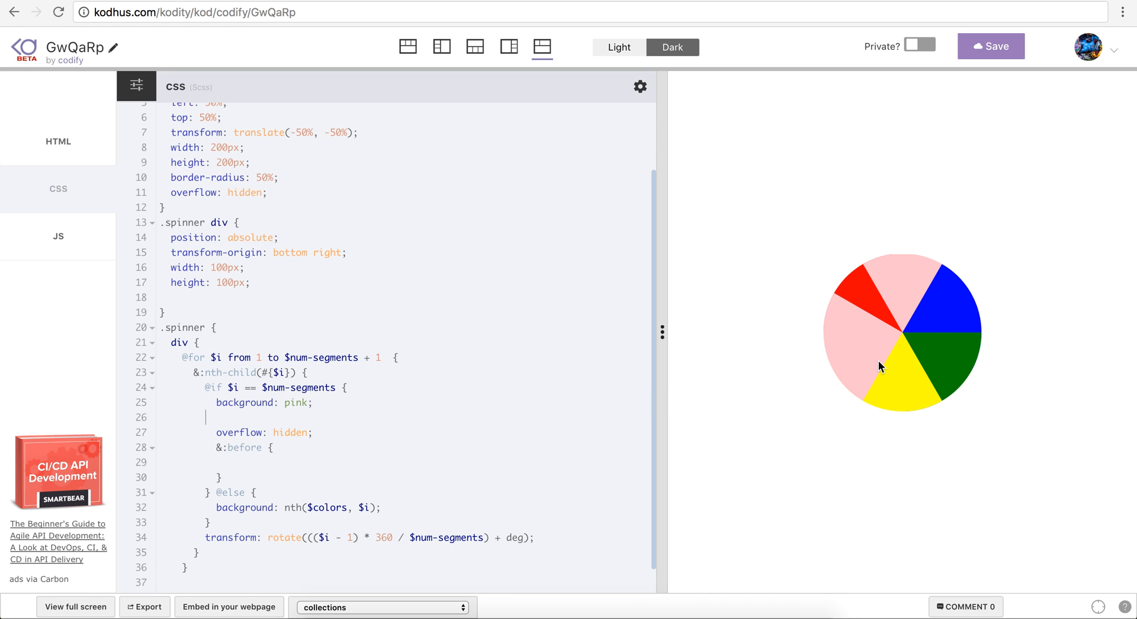
mouse_move(862, 270)
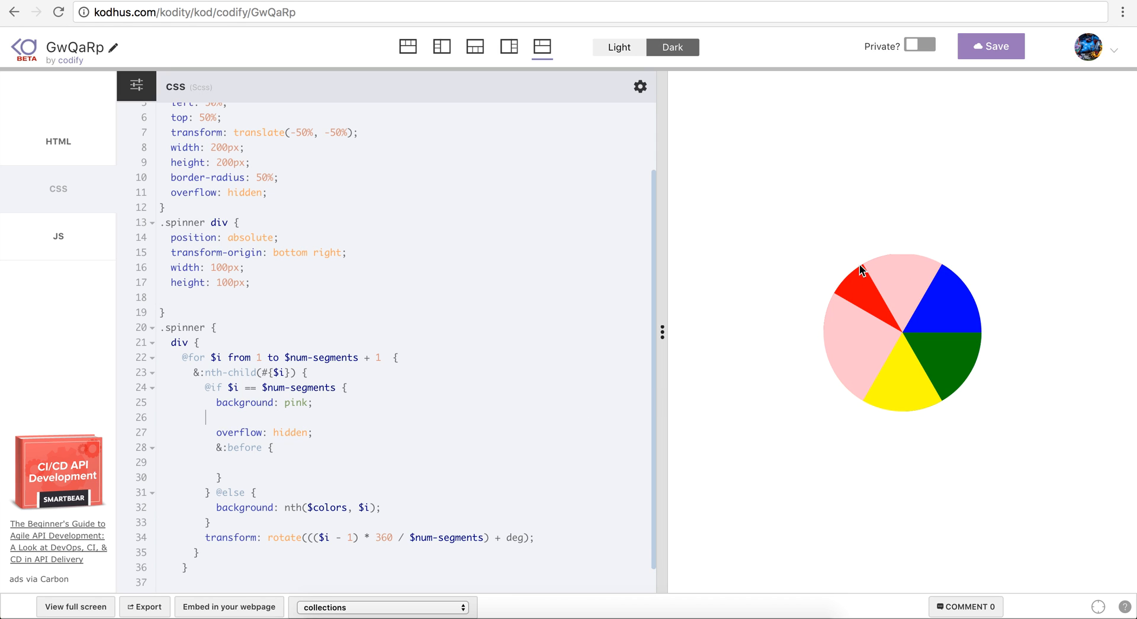
mouse_move(898, 323)
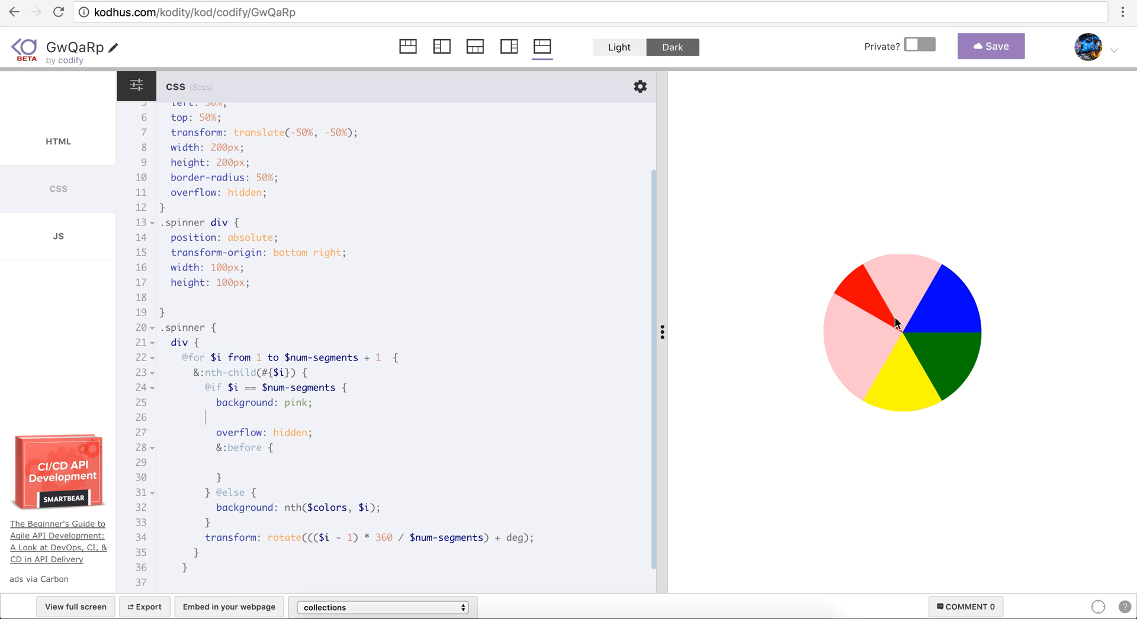
mouse_move(910, 336)
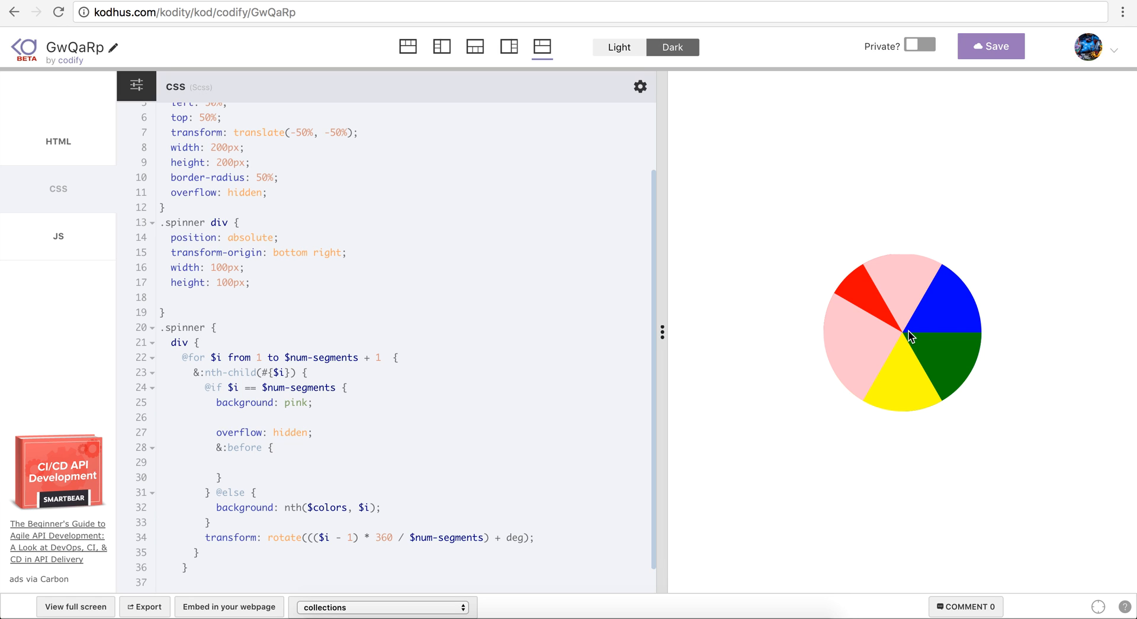
mouse_move(861, 374)
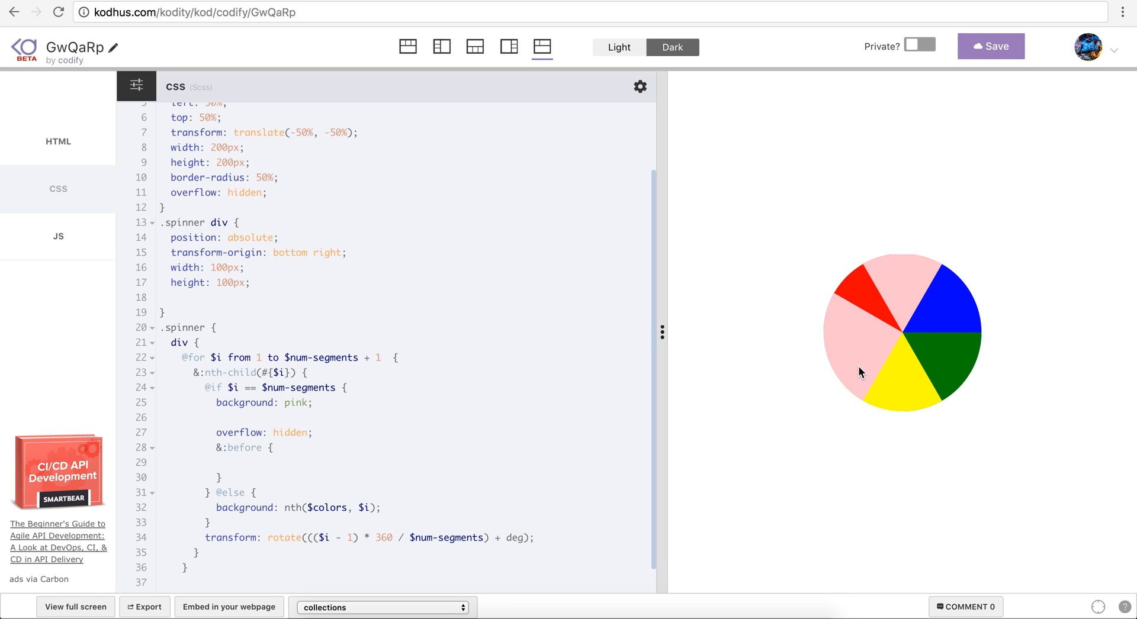
mouse_move(897, 334)
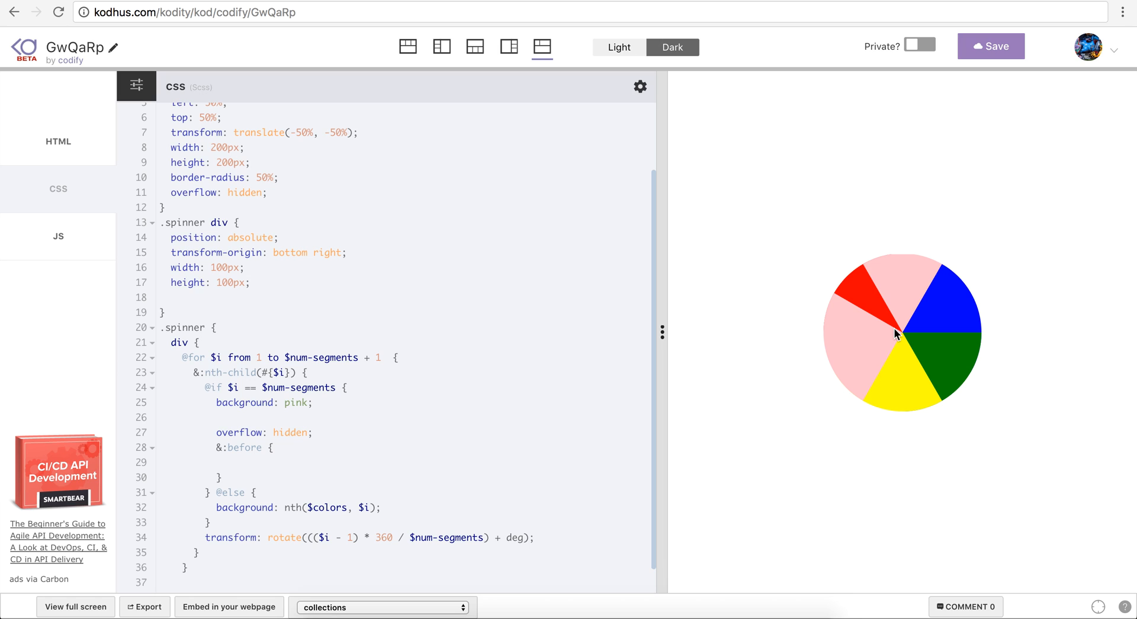
mouse_move(861, 403)
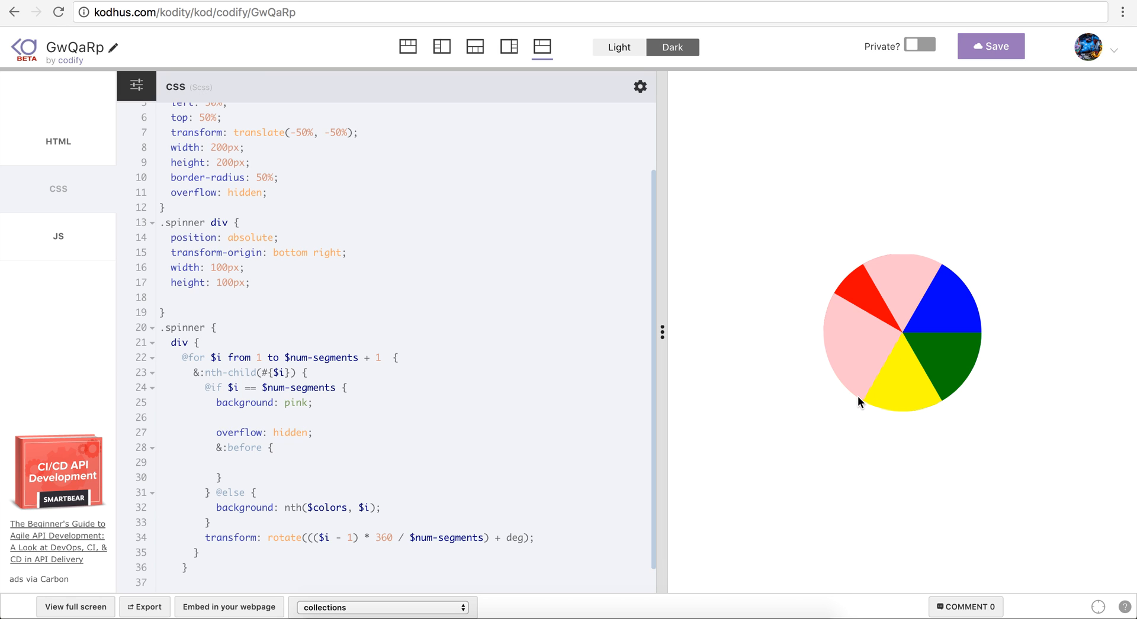
mouse_move(836, 303)
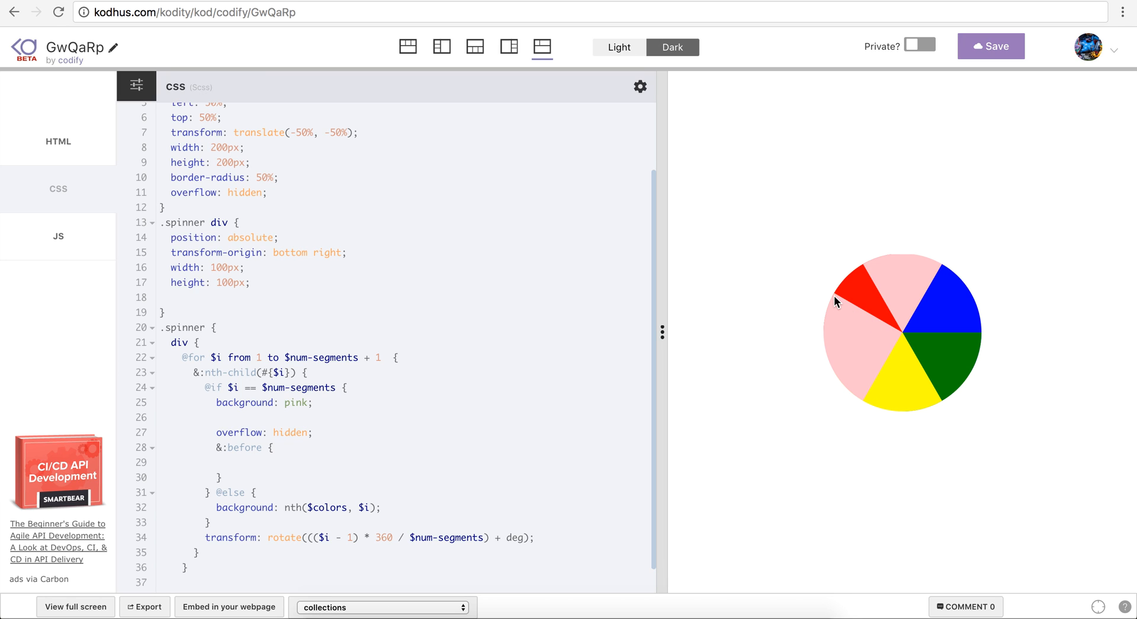
mouse_move(904, 335)
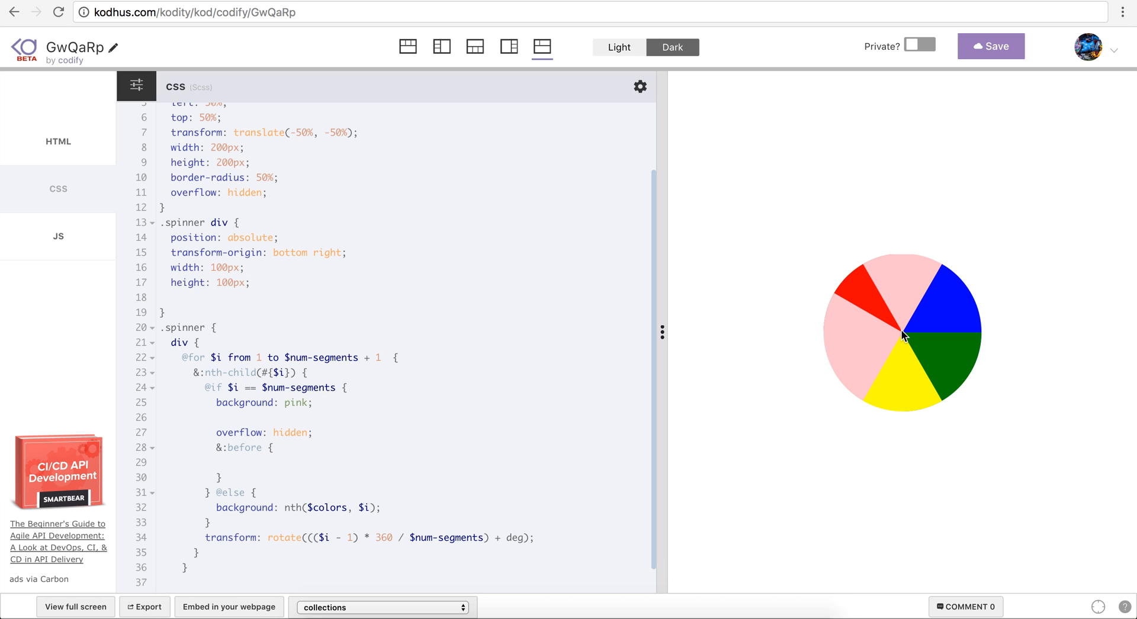
mouse_move(869, 325)
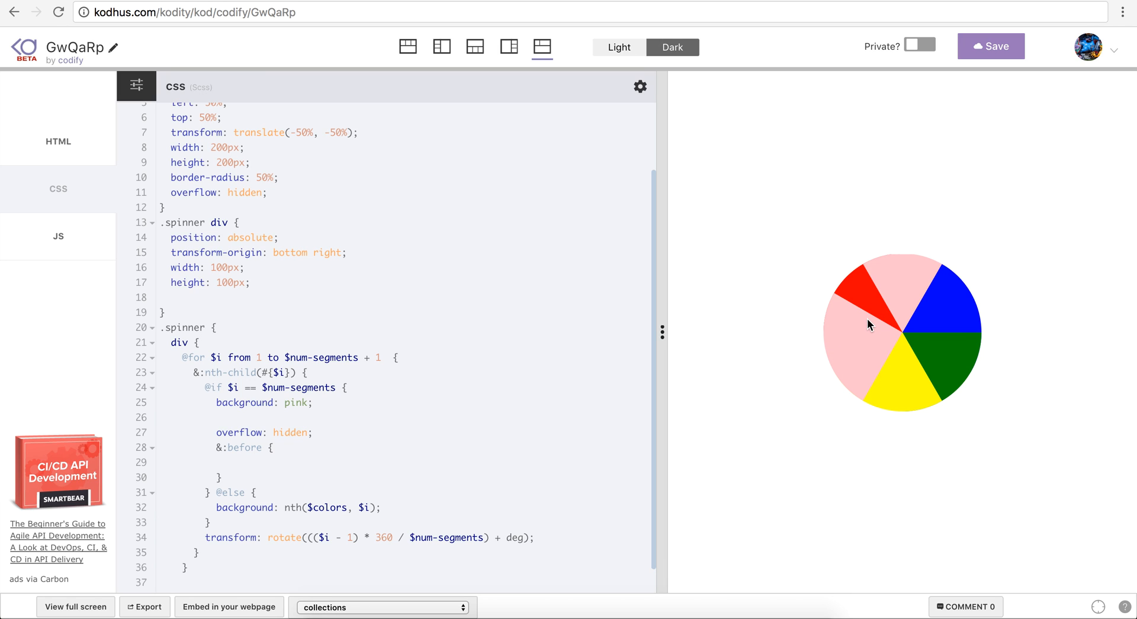
mouse_move(893, 341)
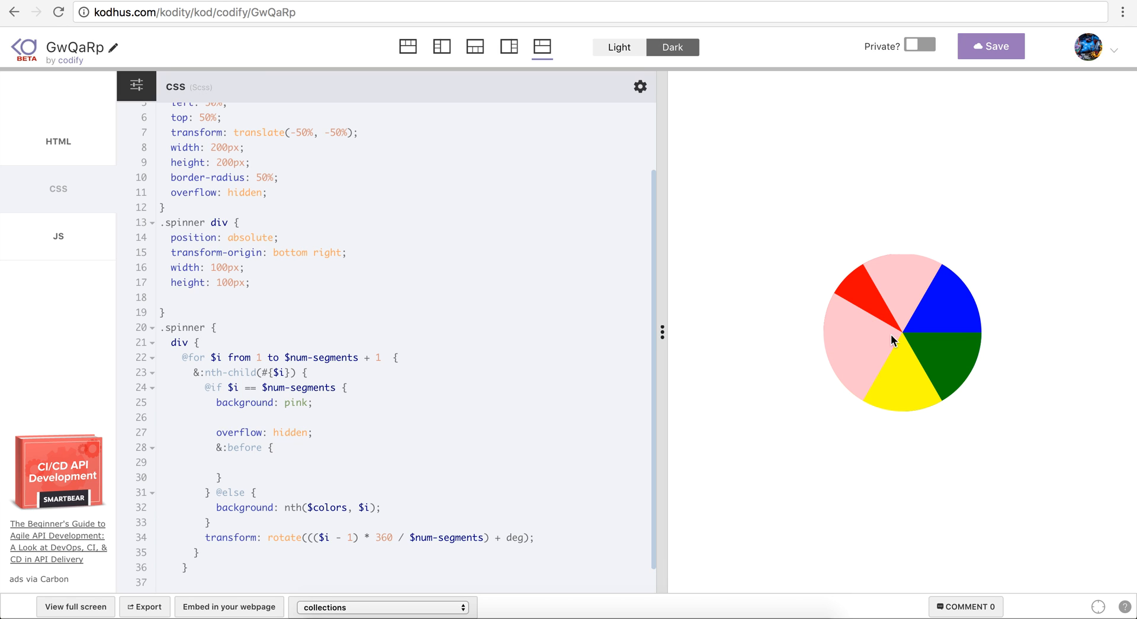
mouse_move(824, 332)
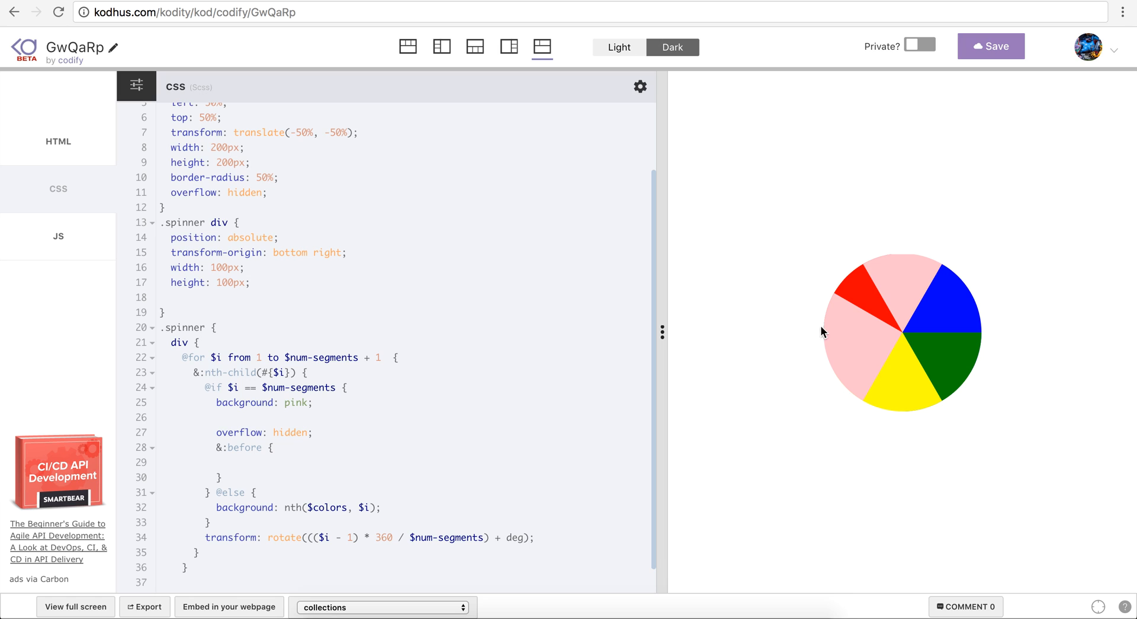
mouse_move(844, 334)
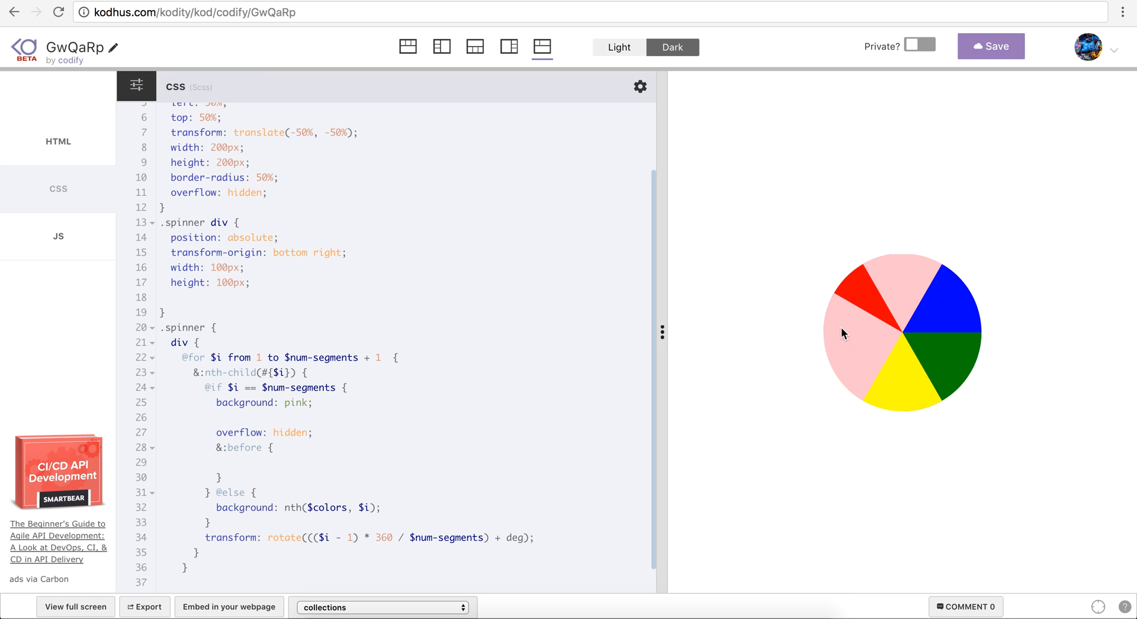
mouse_move(856, 324)
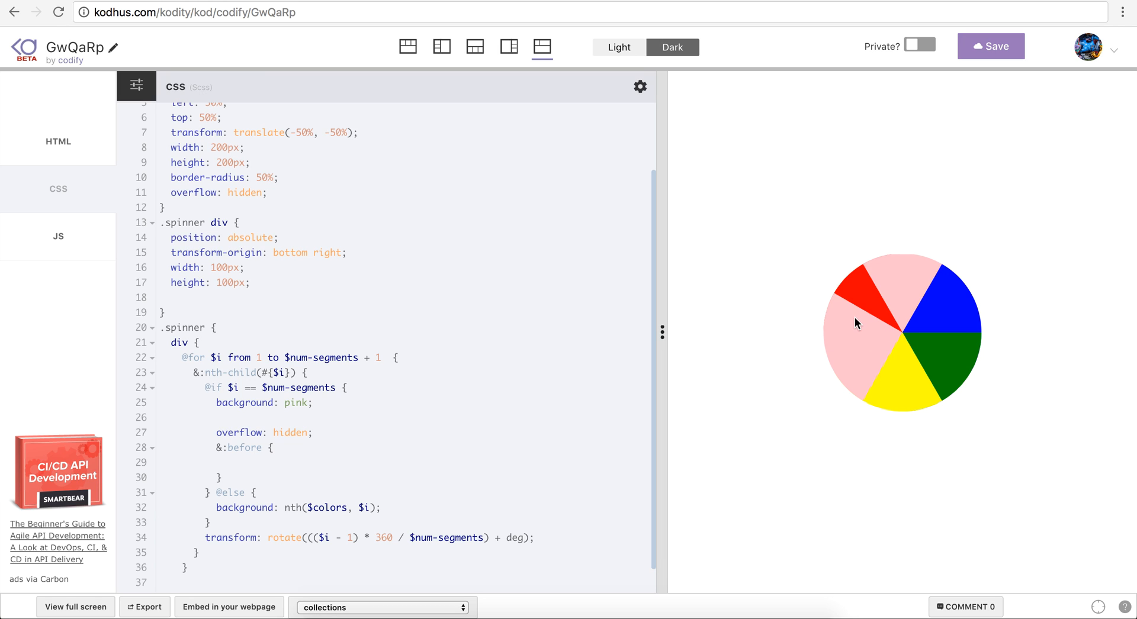
mouse_move(829, 327)
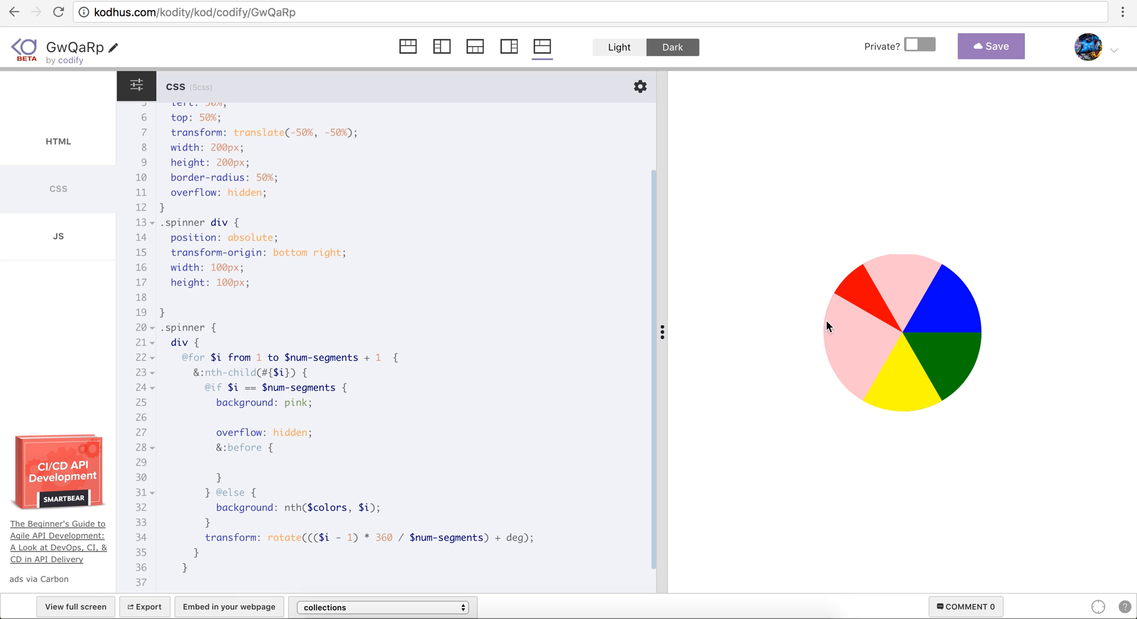
mouse_move(848, 333)
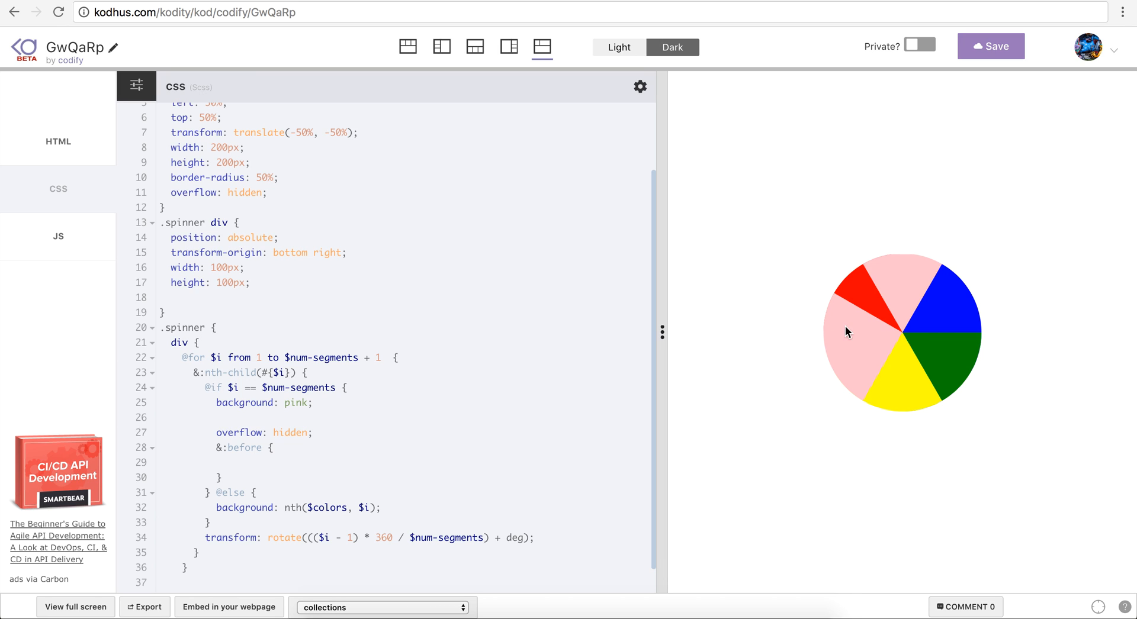
mouse_move(380, 432)
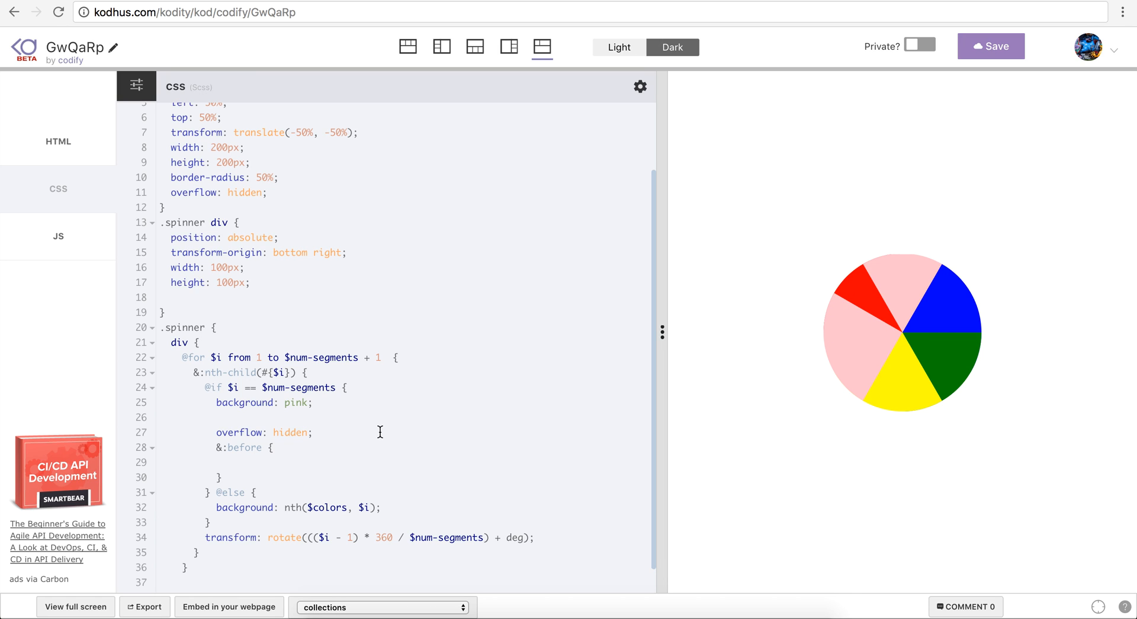
- Edit the last segment's :before rule and scroll the SCSS to review it
text(r)
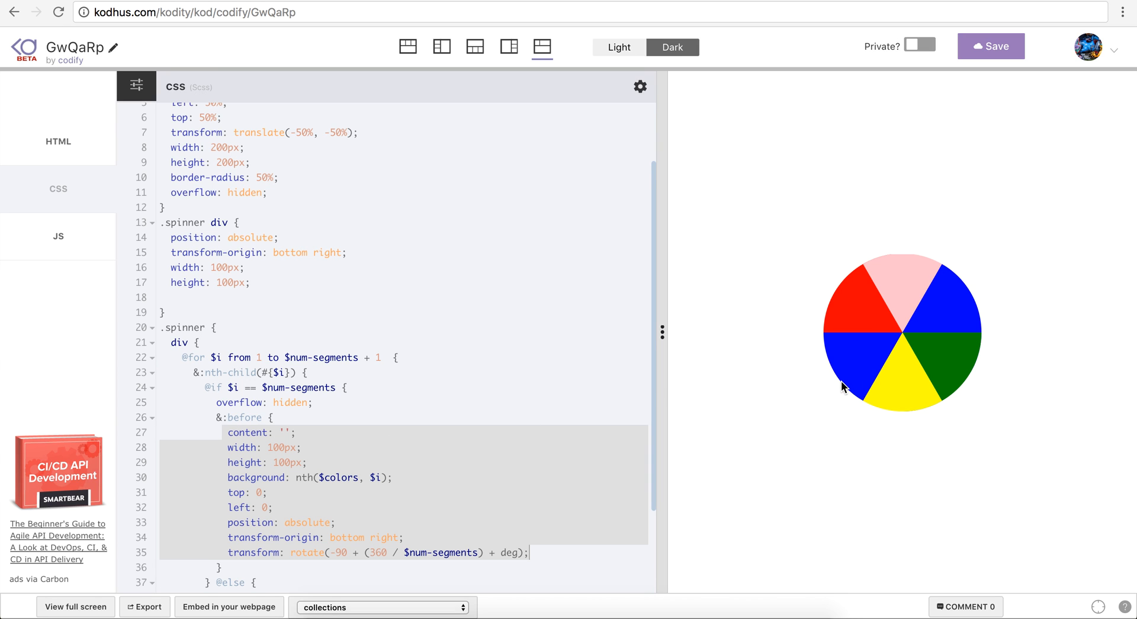
scroll(down, 3)
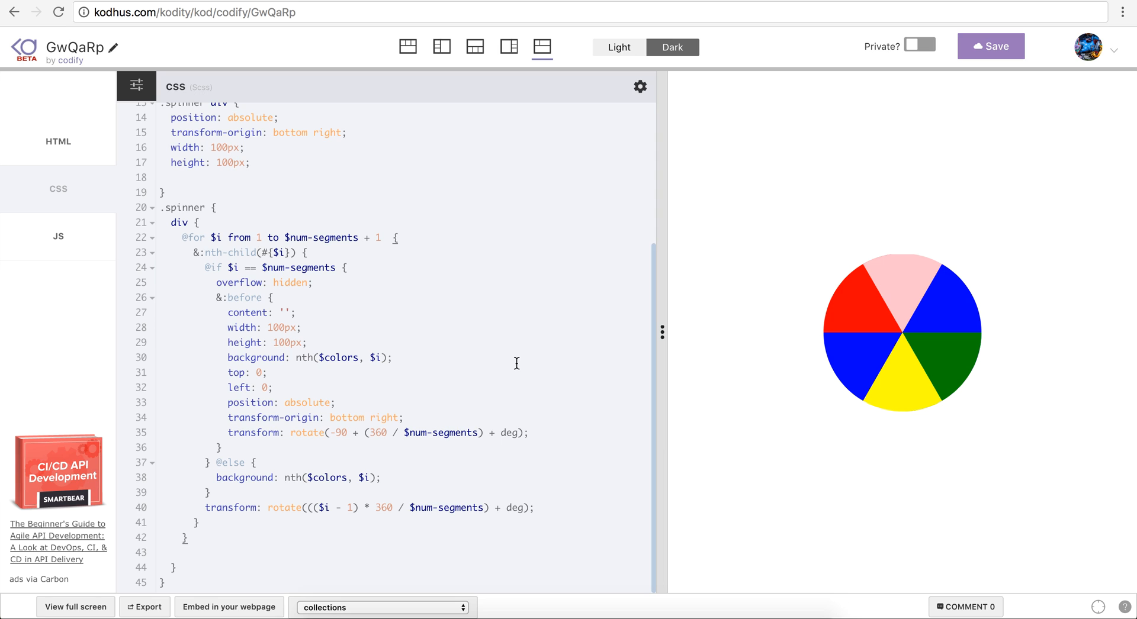
scroll(up, 3)
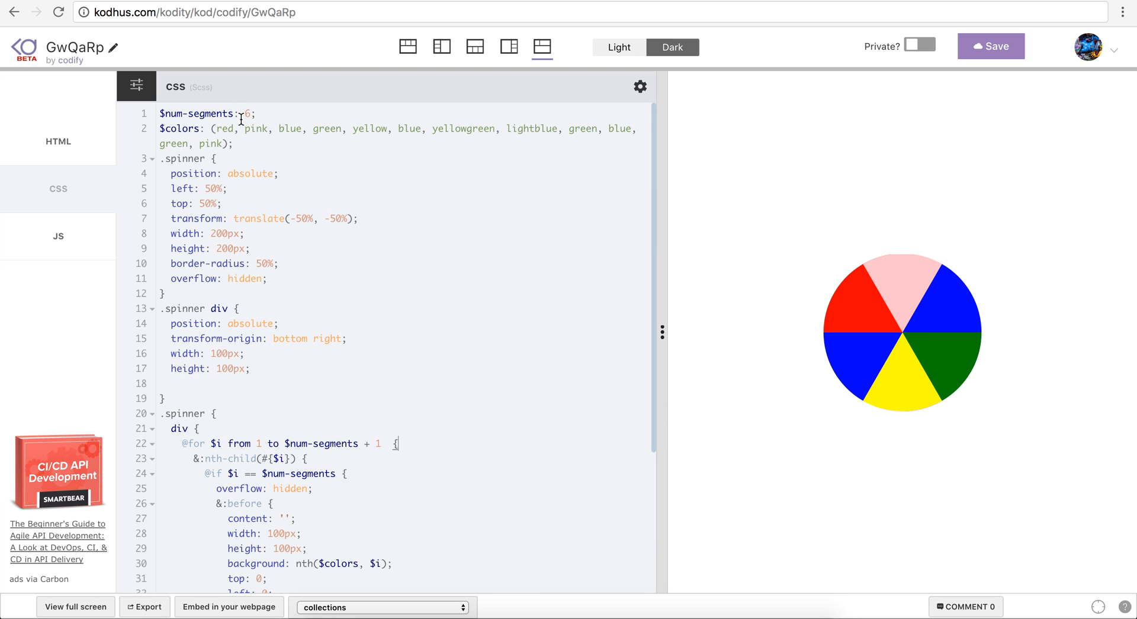
- Clear the $num-segments value on line 1 and try 5, then 4 segments
key(Backspace)
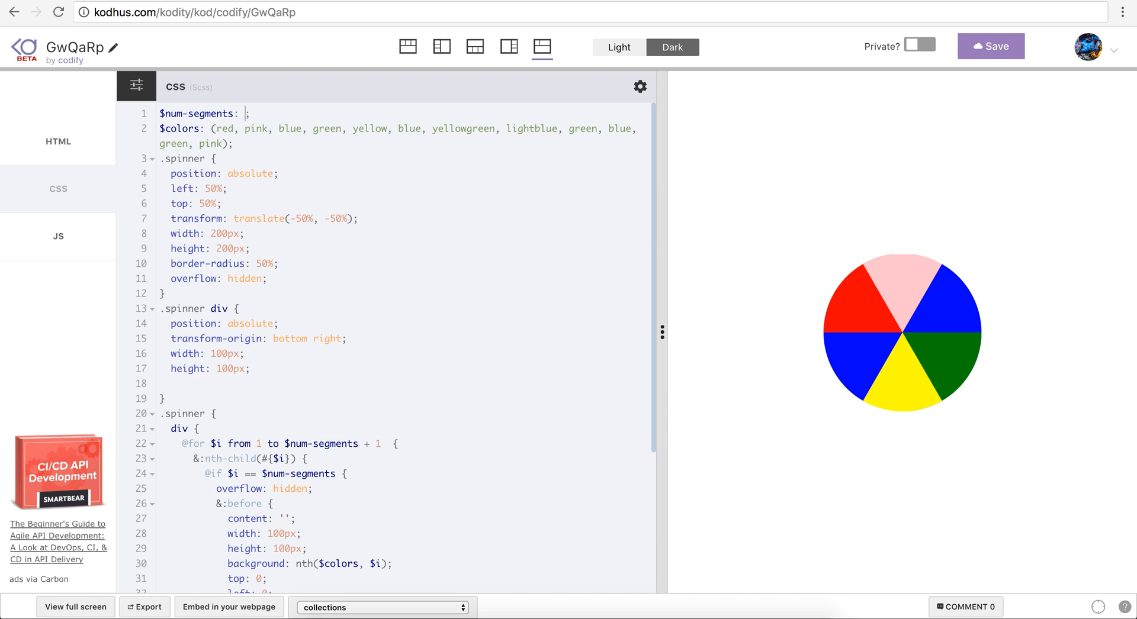
text(5)
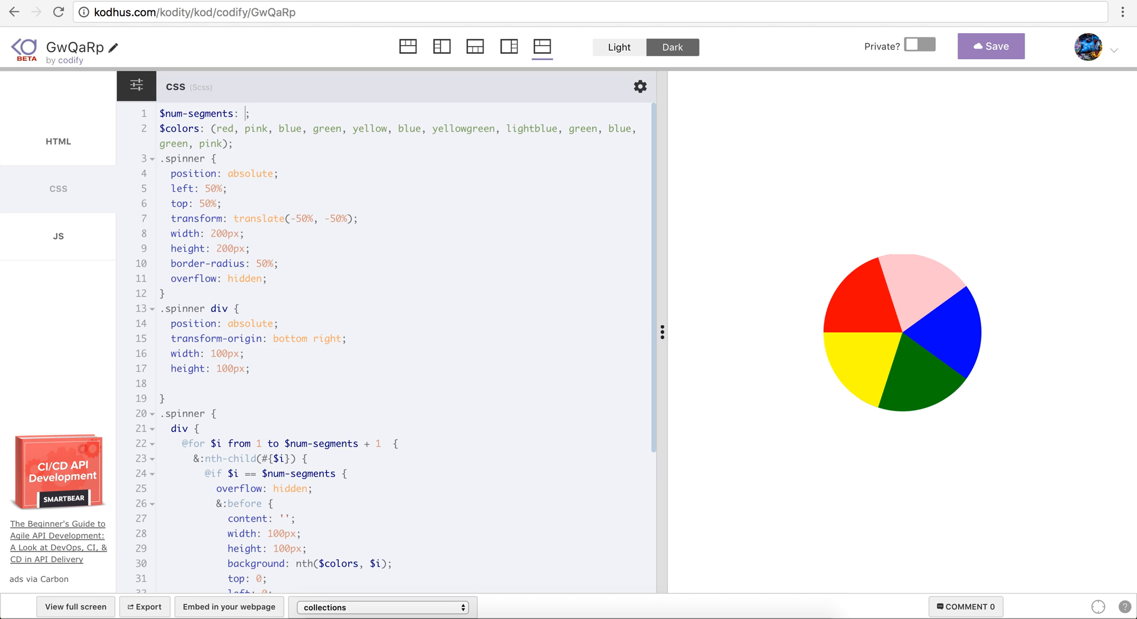
text(4)
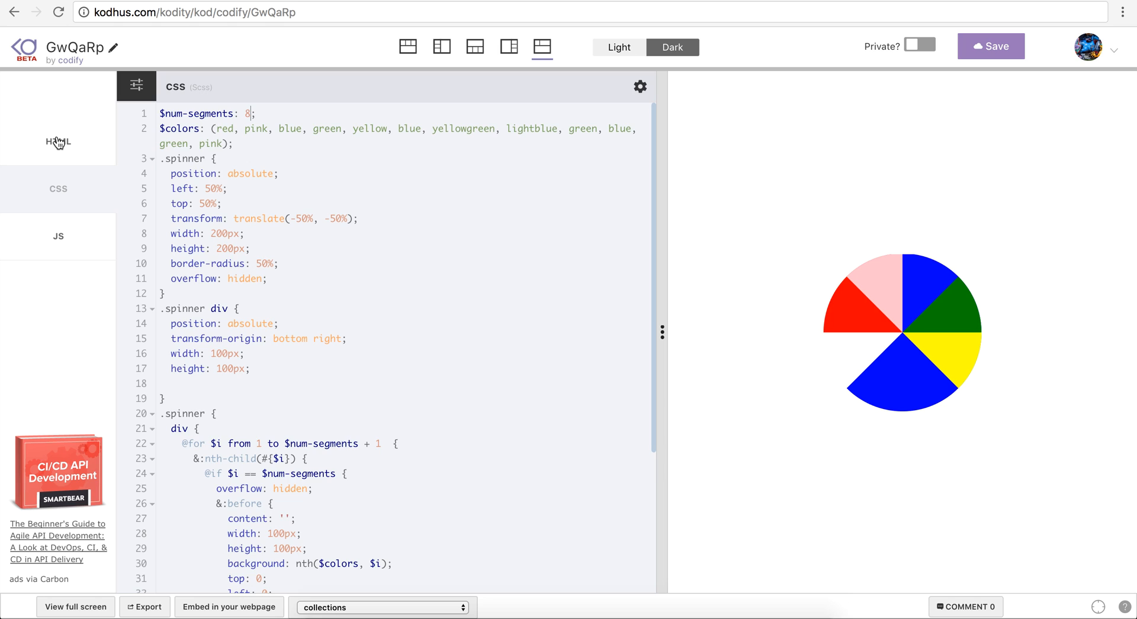
- Add extra <div></div> children inside the spinner div in the HTML
click(58, 142)
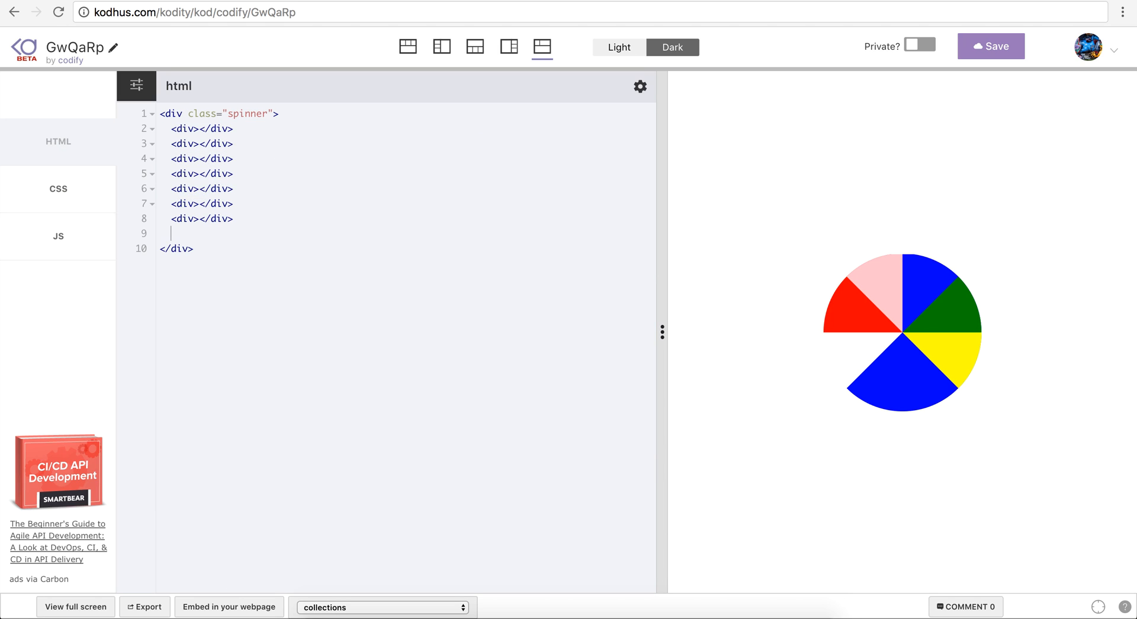
text(<div></div>)
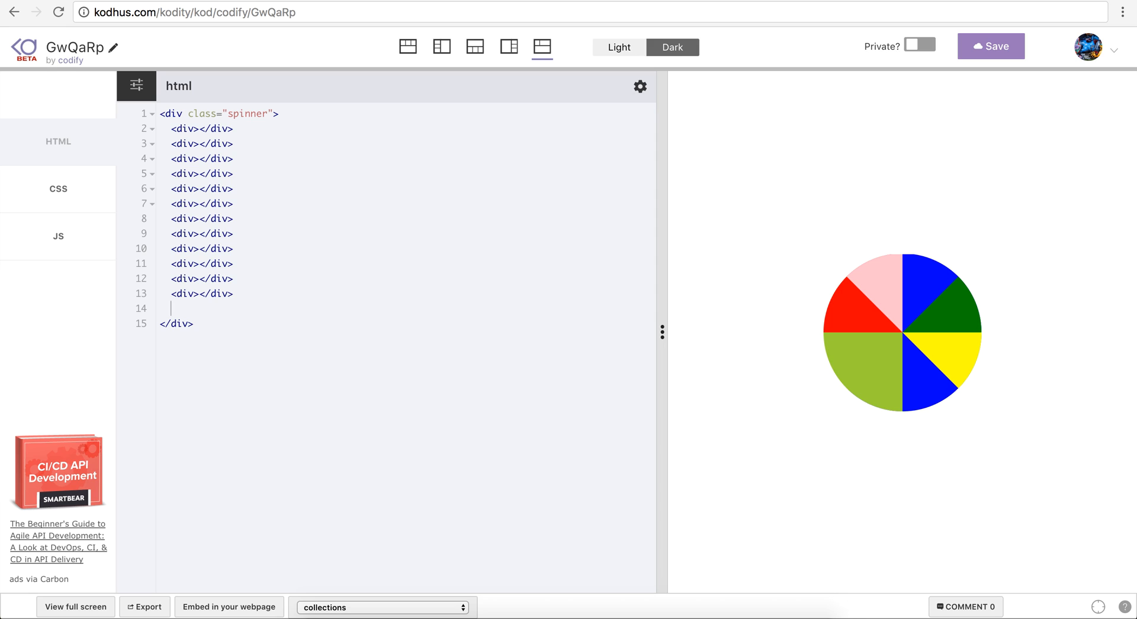
text(<div></div>)
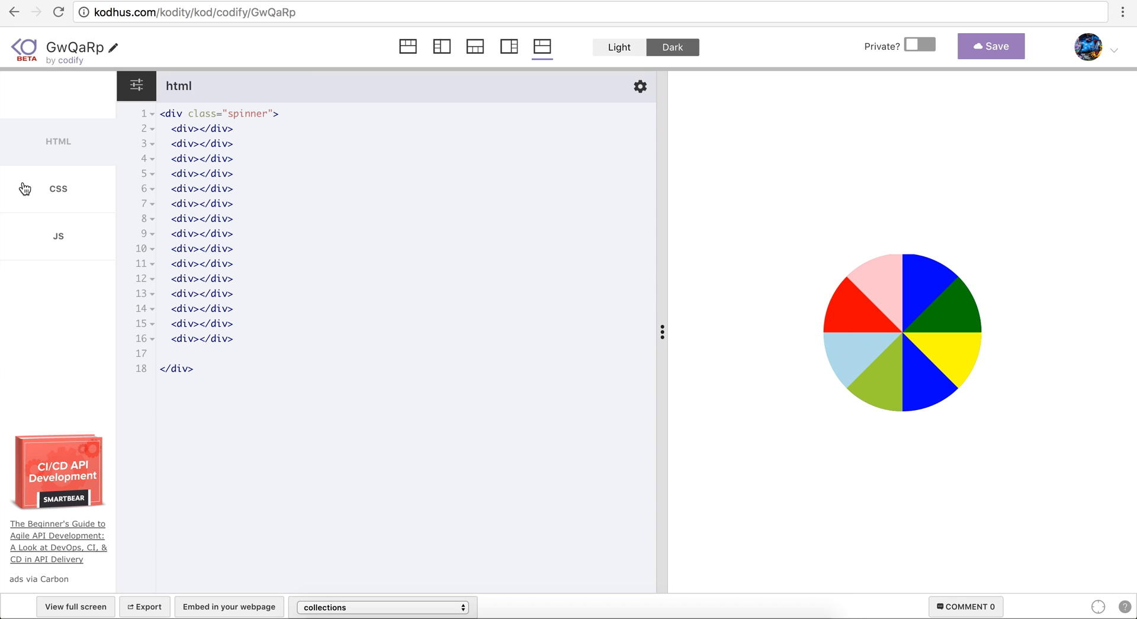
- Set $num-segments to 12 in the SCSS and scroll to check the twelve-slice wheel
click(57, 189)
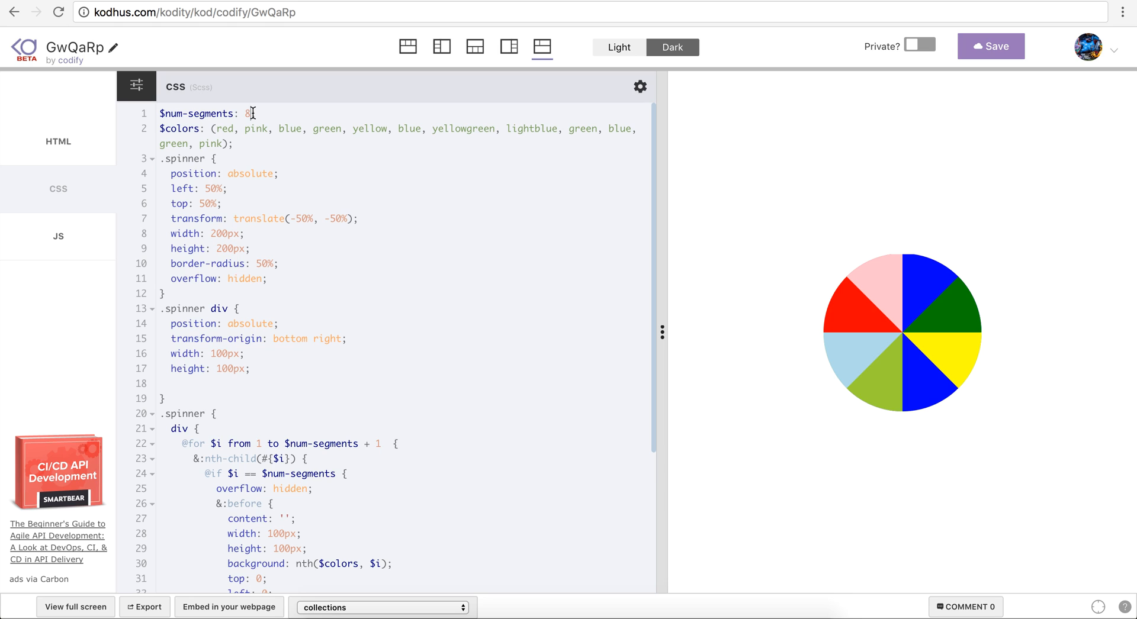
text(12)
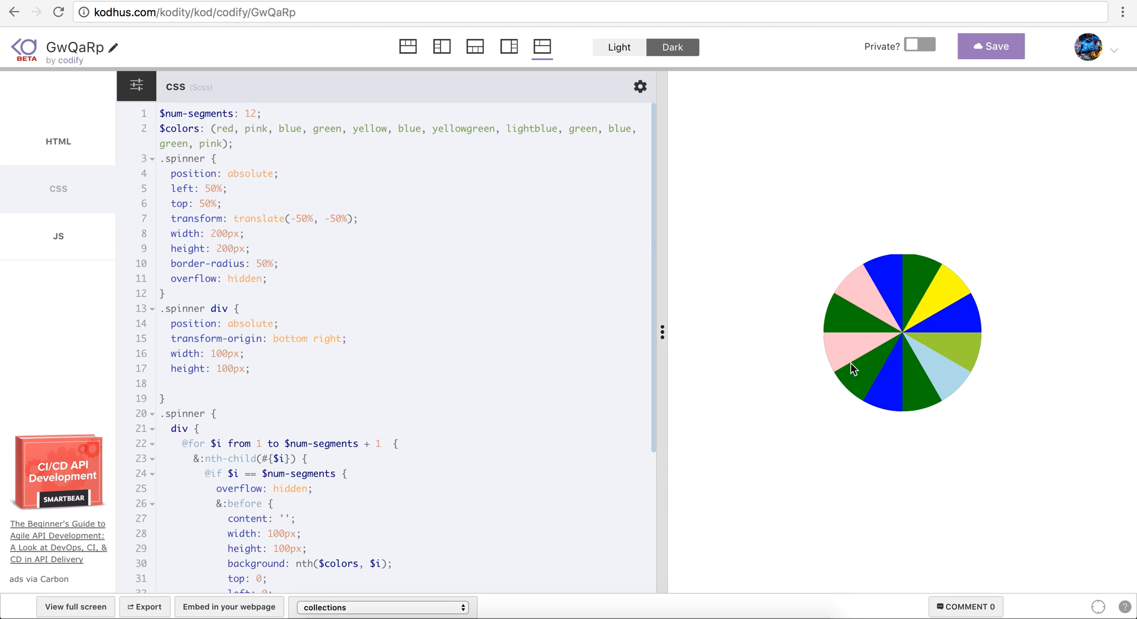
mouse_move(540, 390)
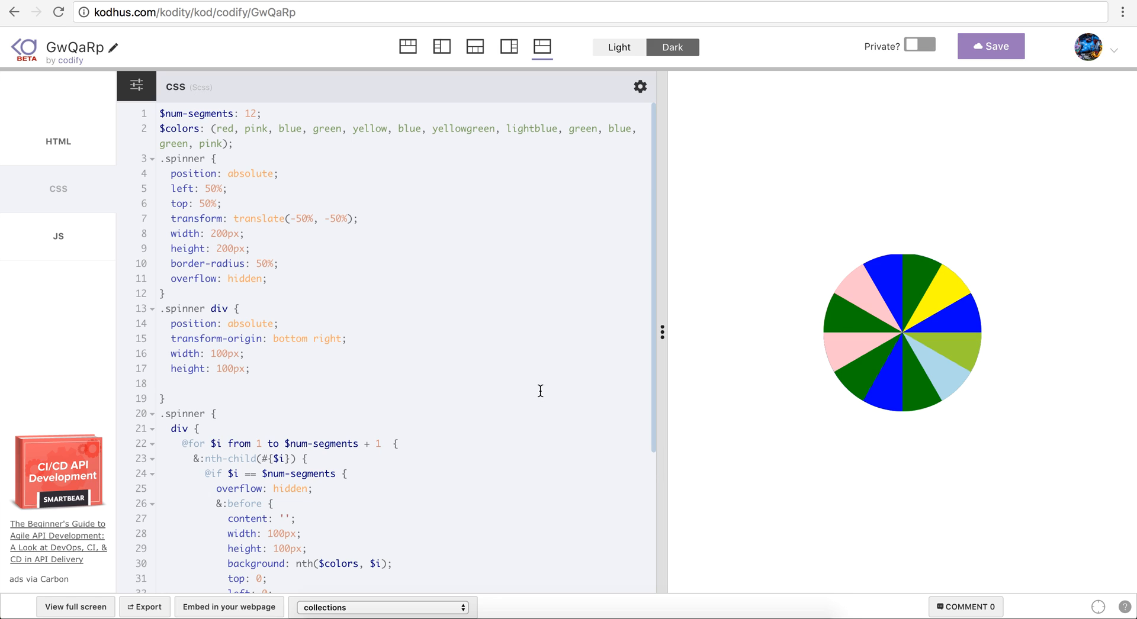
scroll(down, 3)
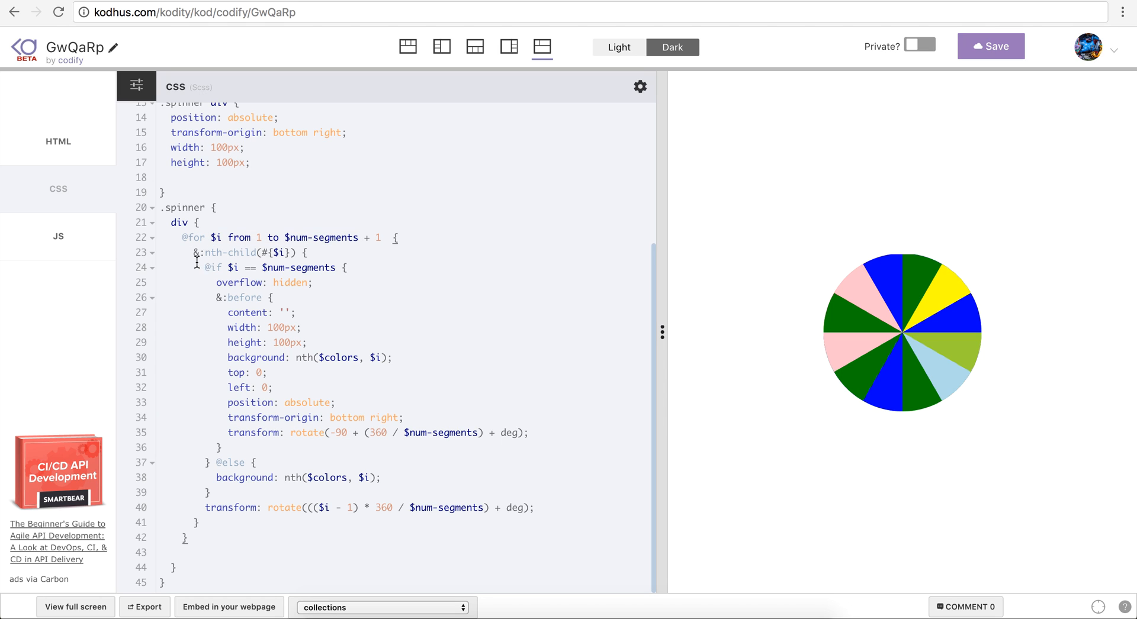
mouse_move(415, 351)
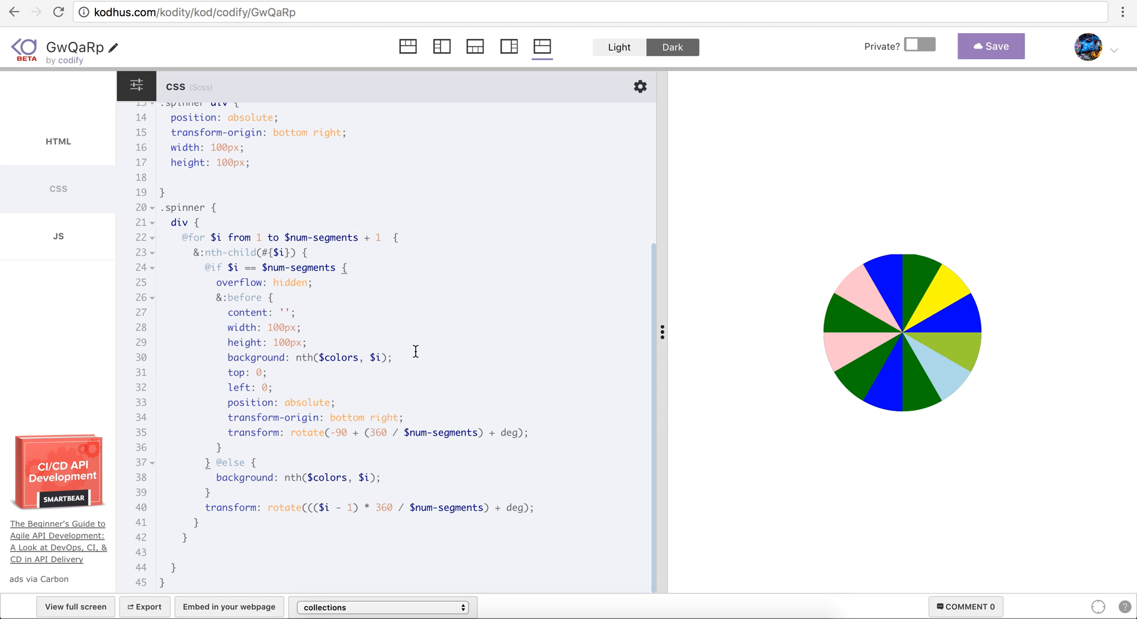
mouse_move(268, 248)
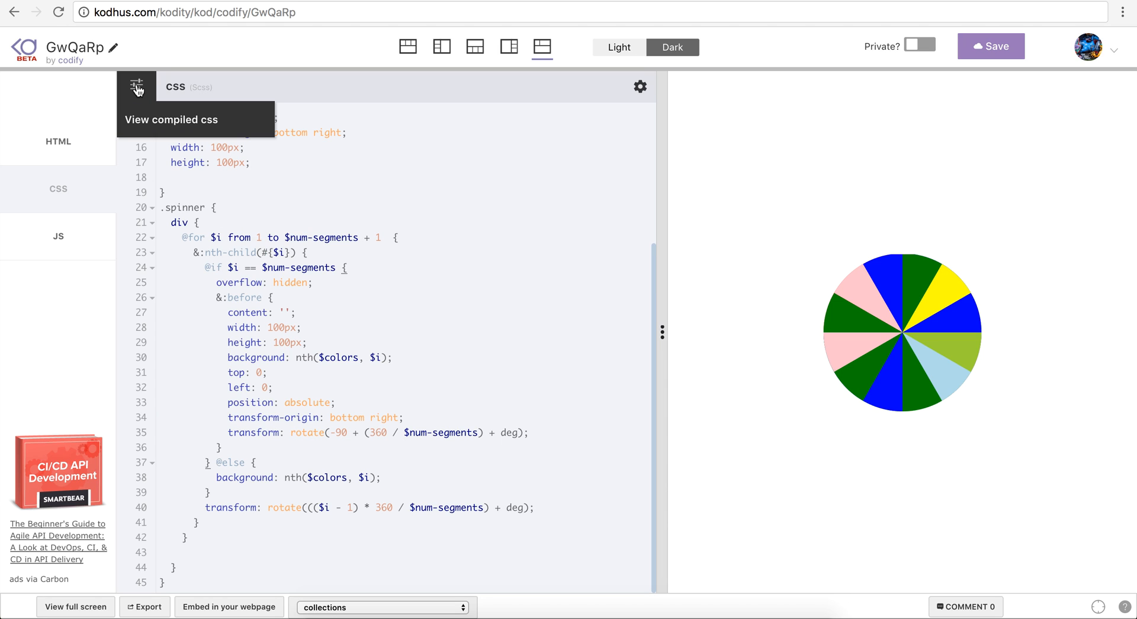
mouse_move(181, 128)
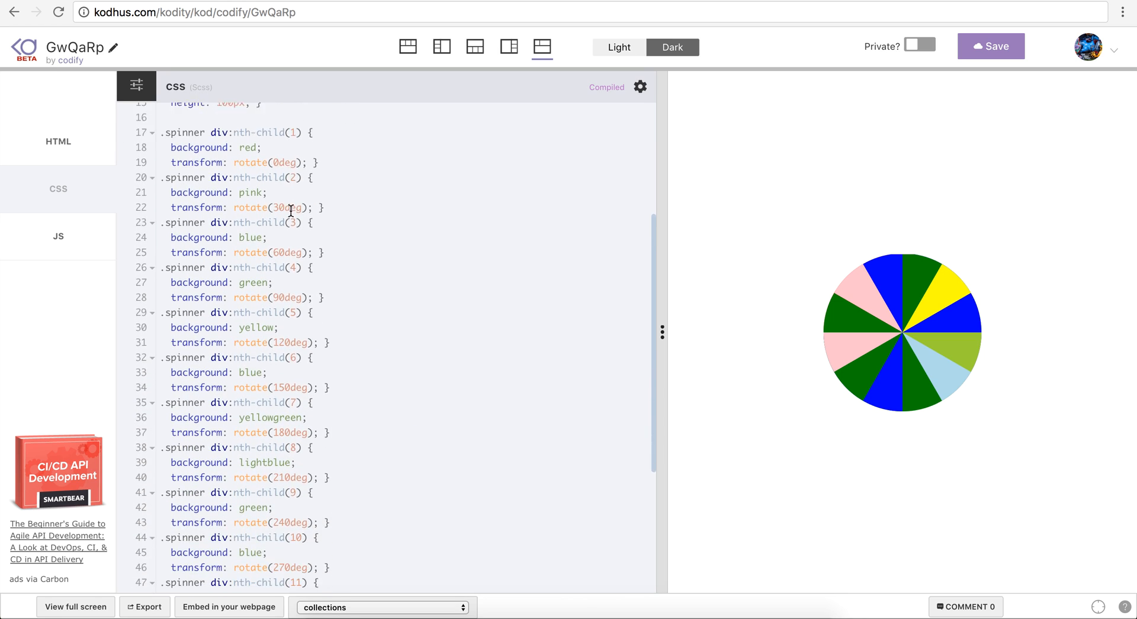
- Scroll through the compiled CSS's nth-child rules rotating in 30-degree steps
scroll(up, 3)
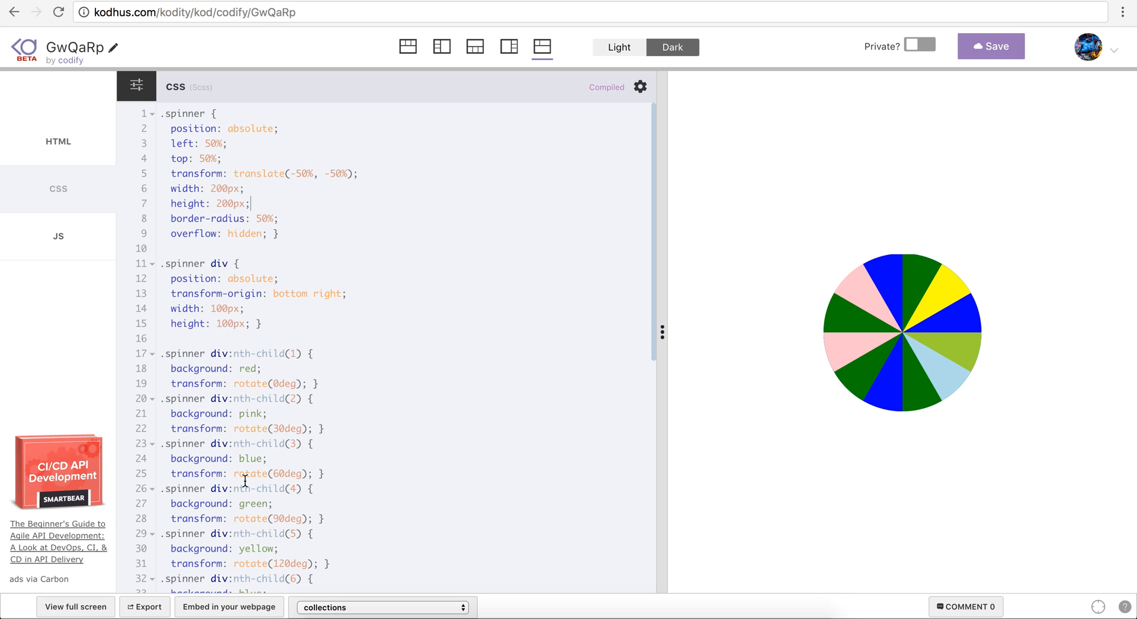
scroll(down, 3)
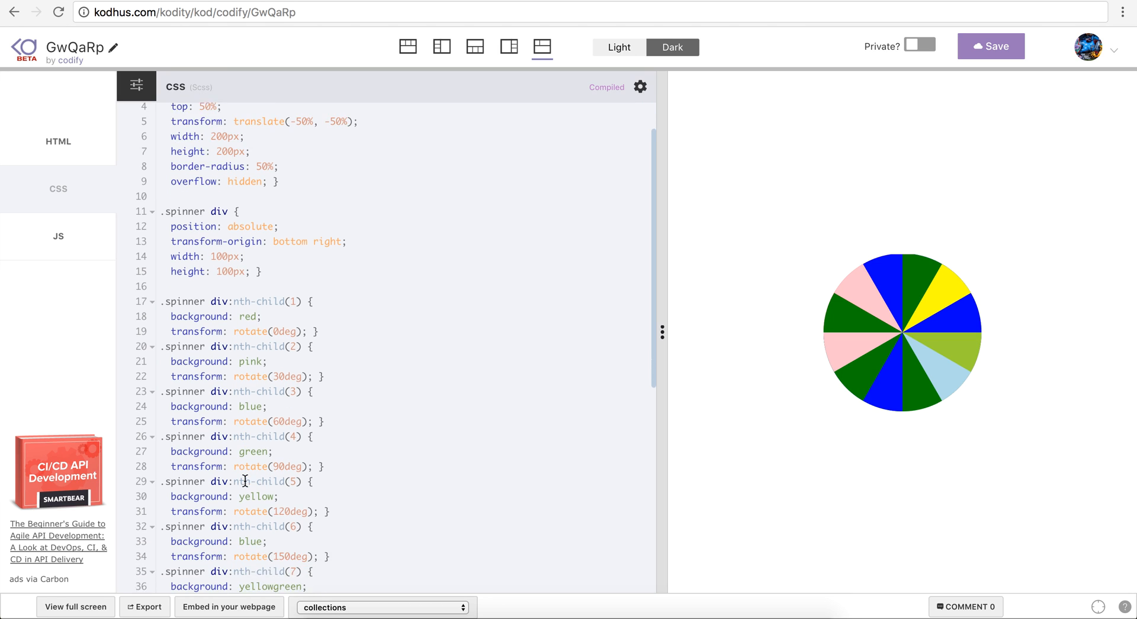
scroll(down, 3)
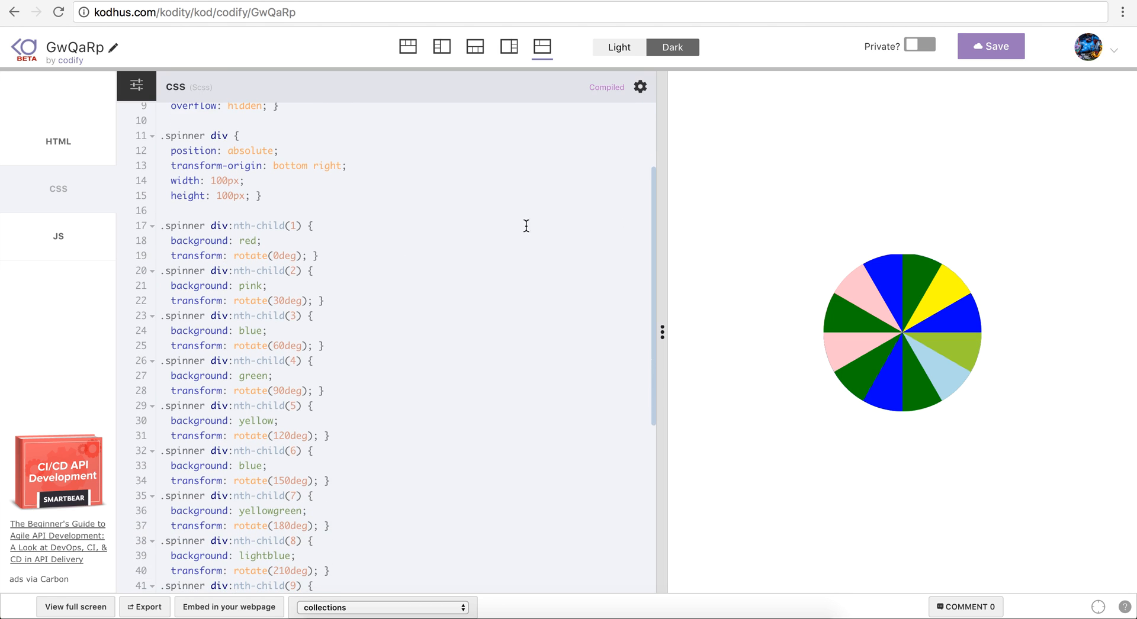
mouse_move(227, 283)
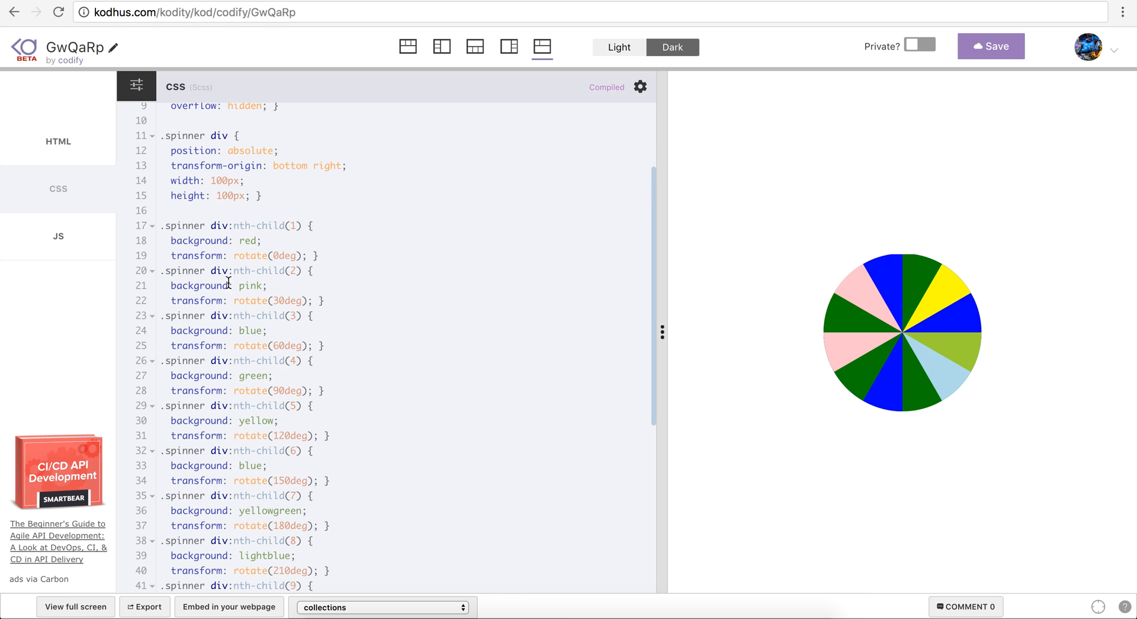
scroll(down, 3)
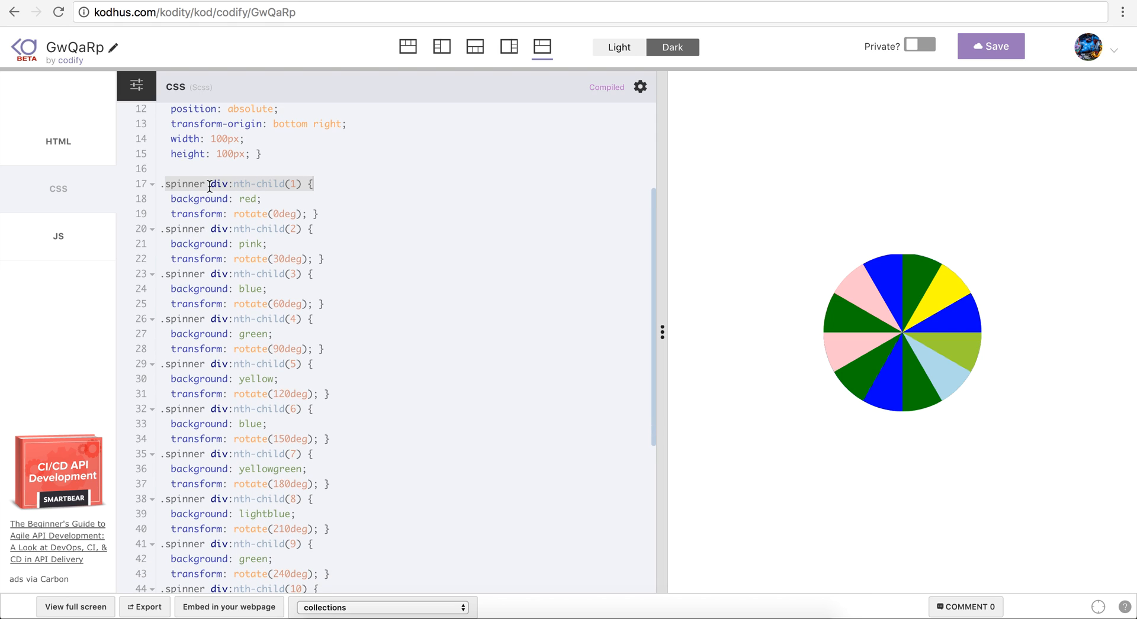
scroll(down, 3)
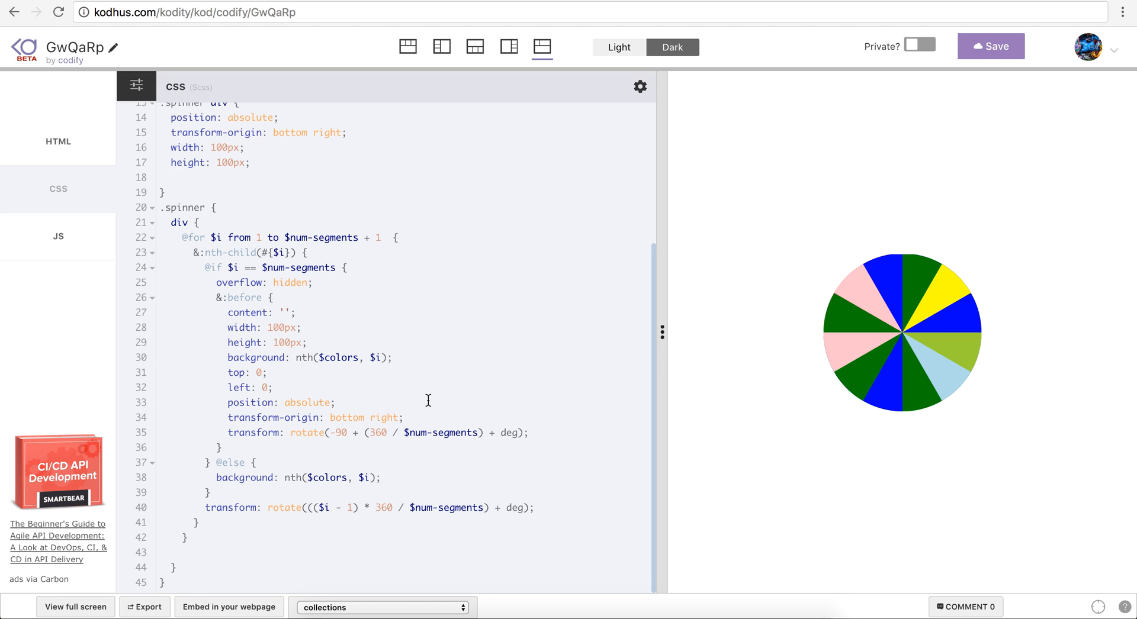
mouse_move(625, 219)
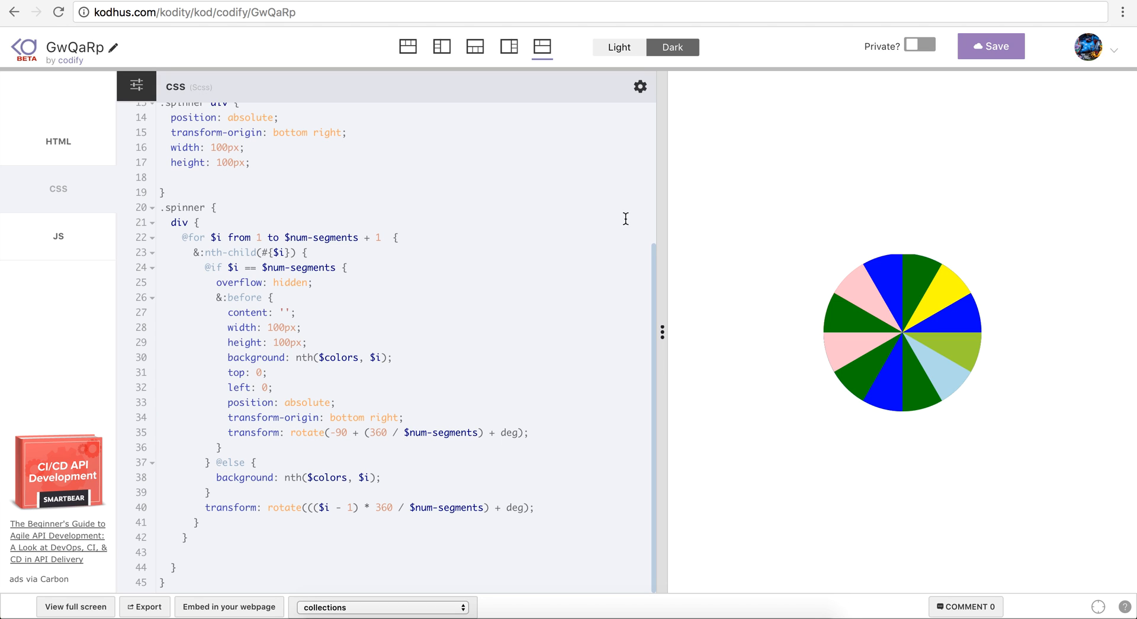